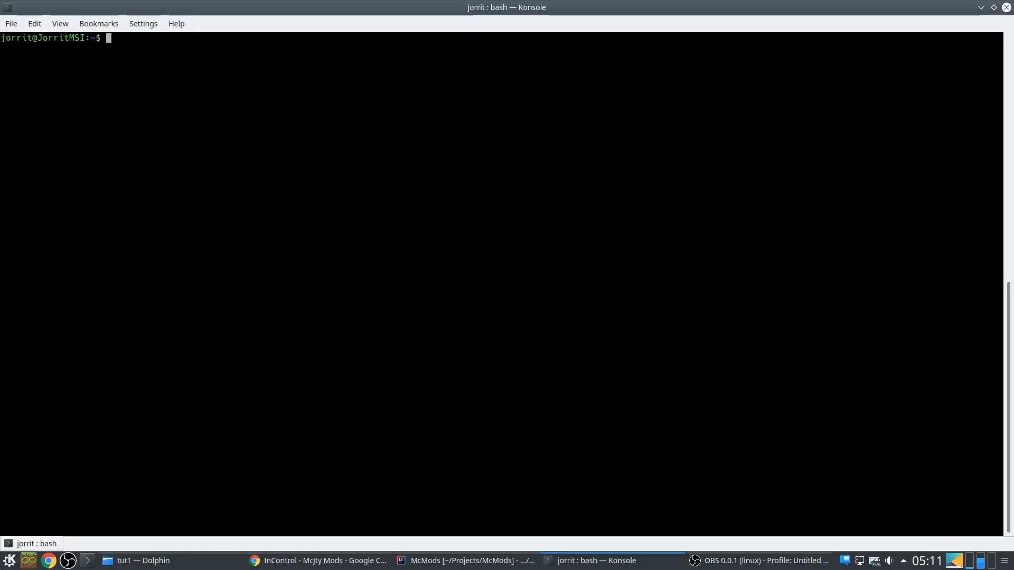
mouse_move(389, 142)
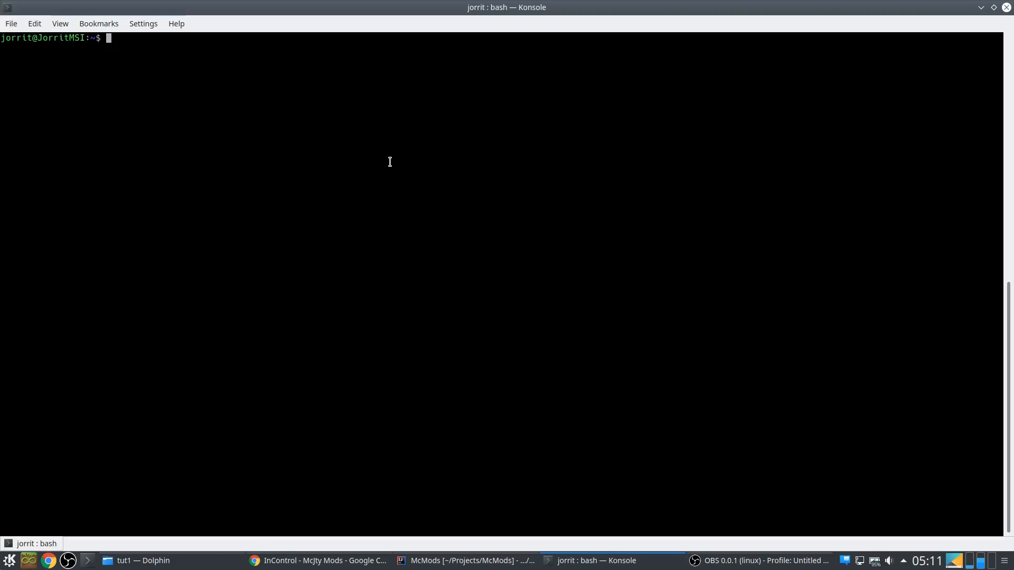
mouse_move(384, 186)
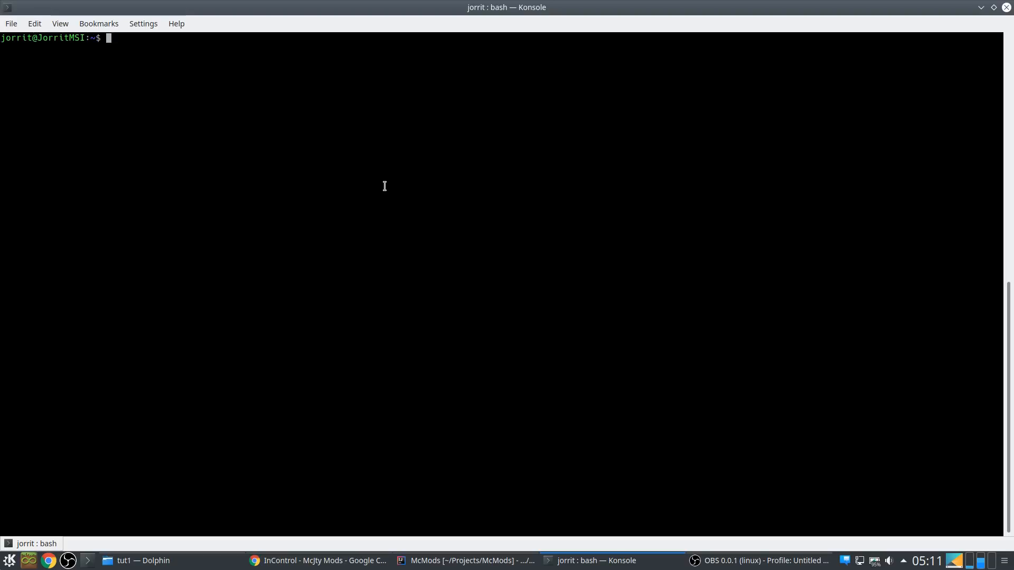
mouse_move(308, 185)
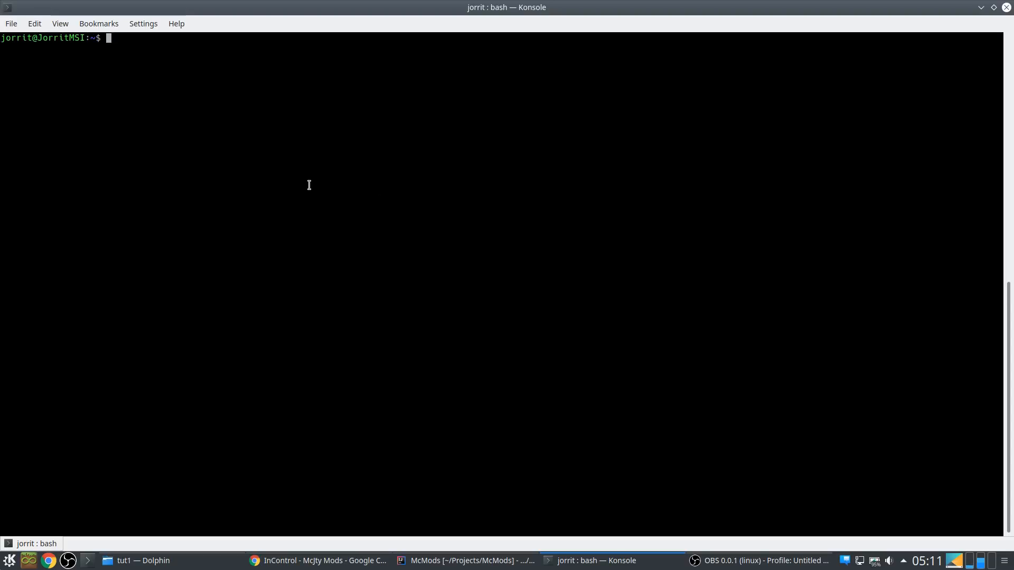
mouse_move(326, 186)
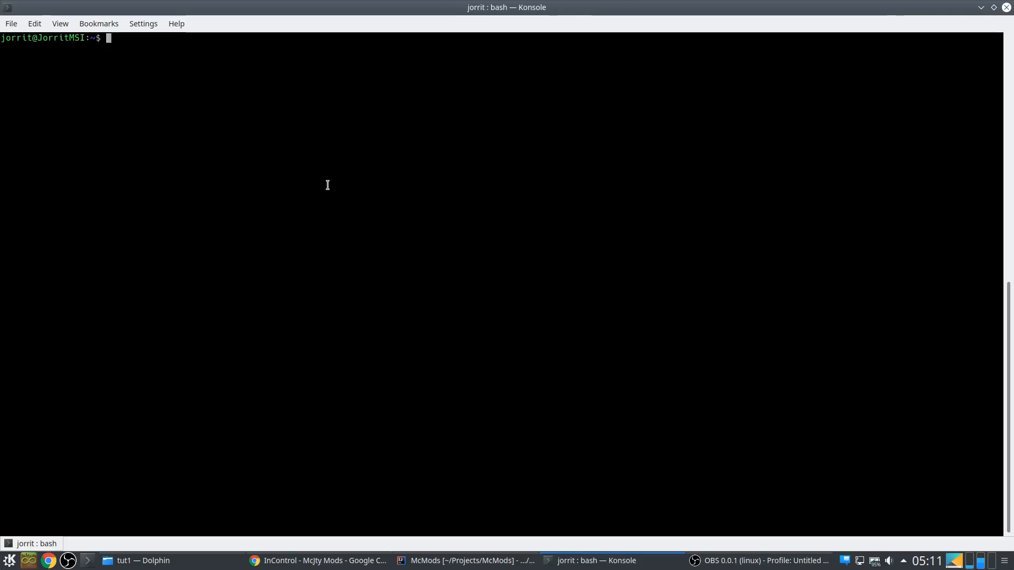
mouse_move(357, 188)
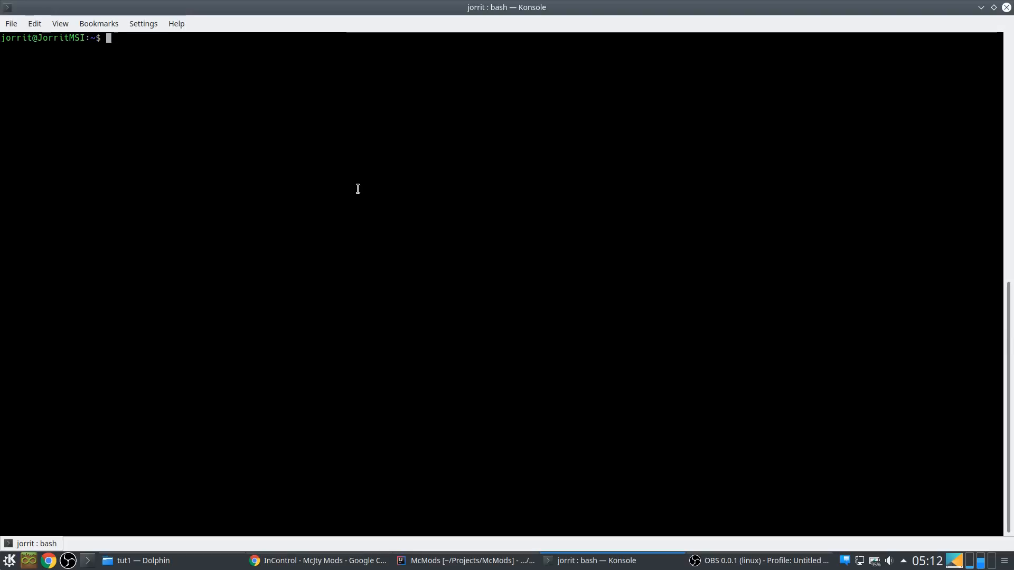
mouse_move(334, 196)
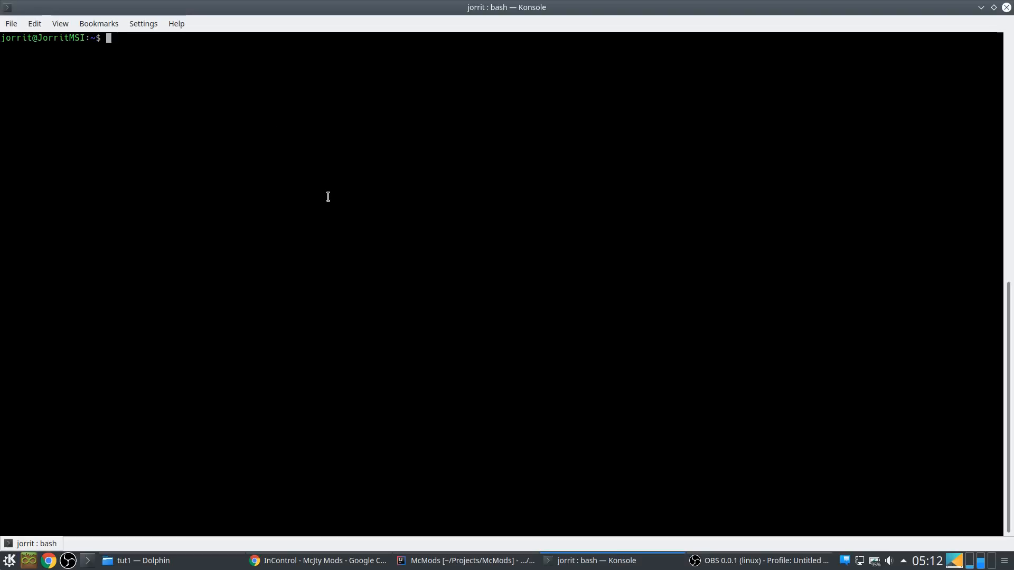
mouse_move(327, 196)
text(cd Projects/)
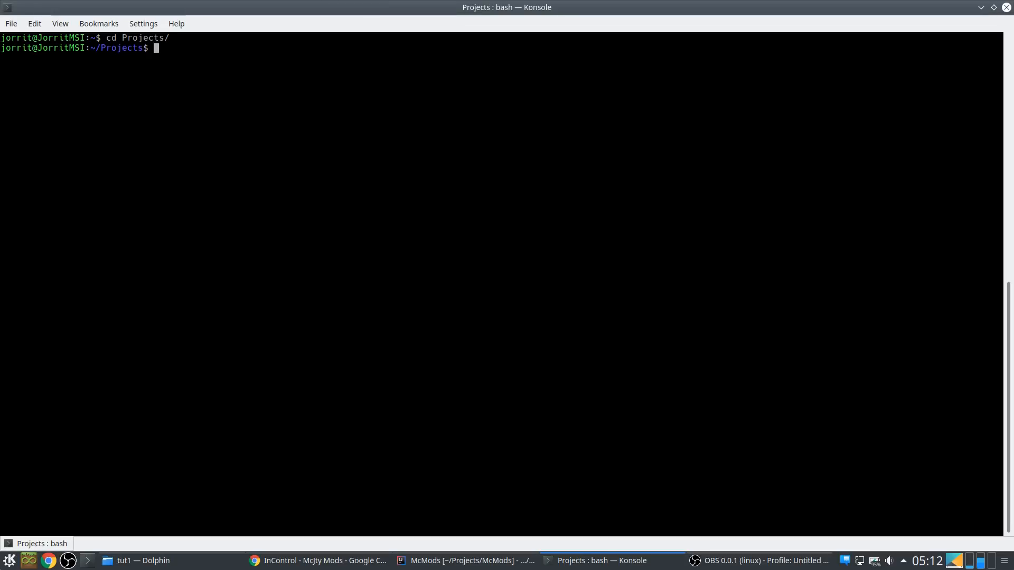
Create the Tutorial directory with mkdir and change into it
text(mkdir)
text(cd)
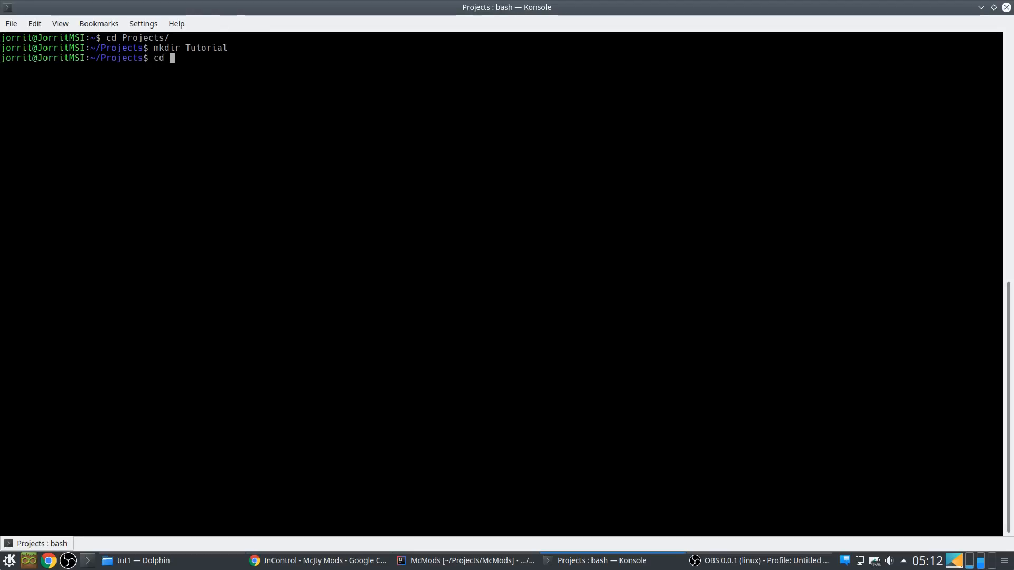
text(Tut)
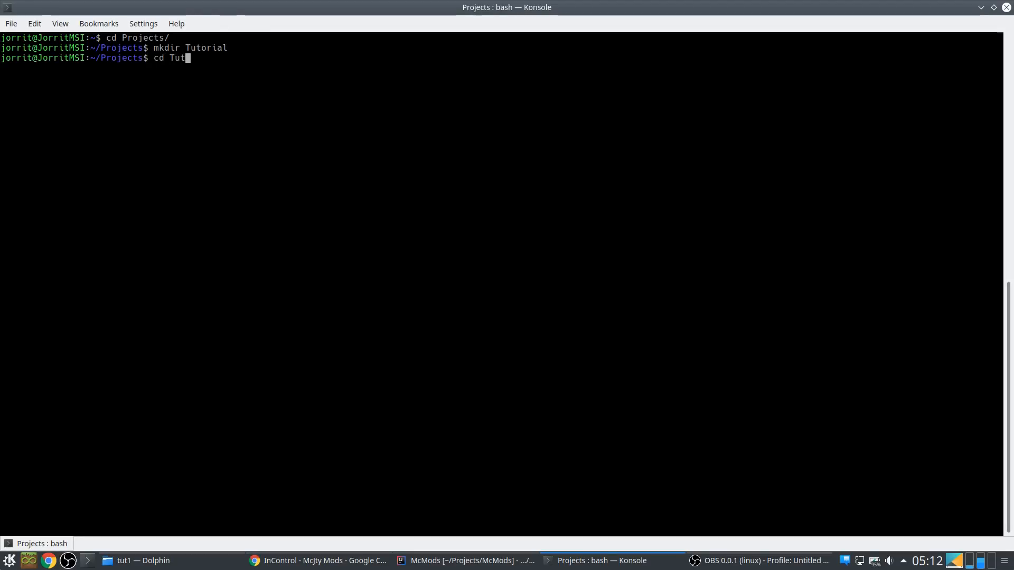
key(Return)
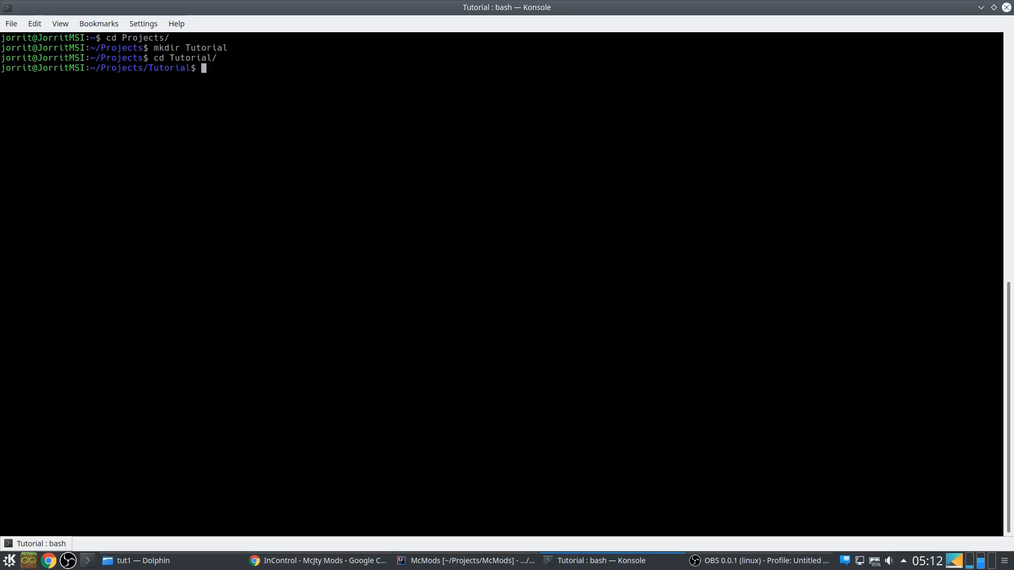
mouse_move(220, 148)
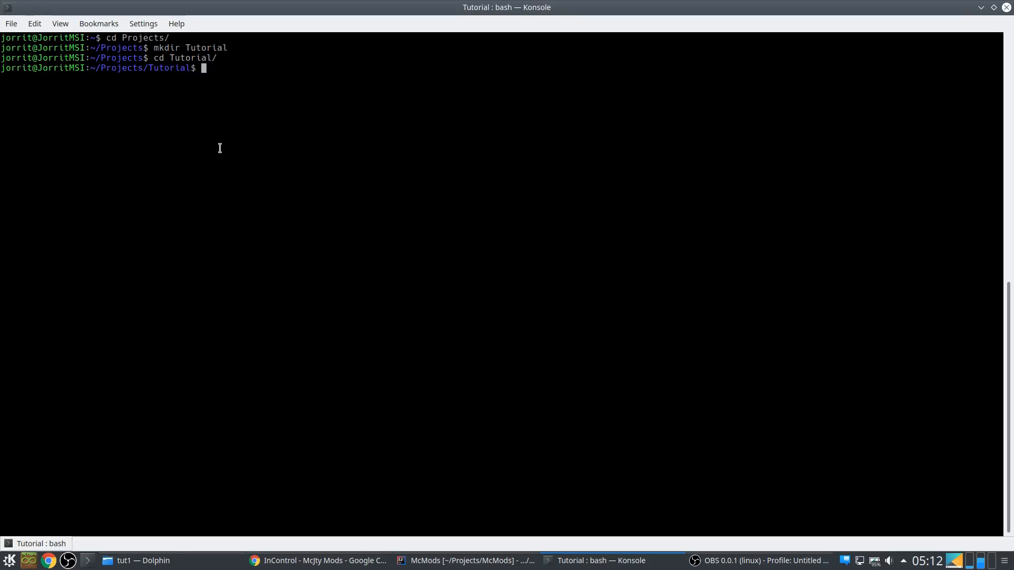
mouse_move(174, 69)
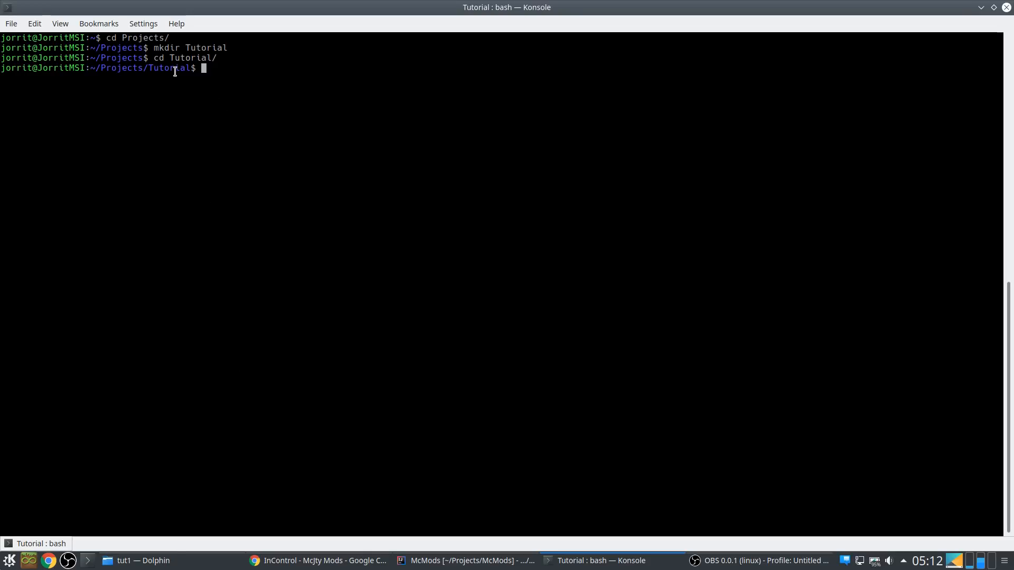
mouse_move(150, 267)
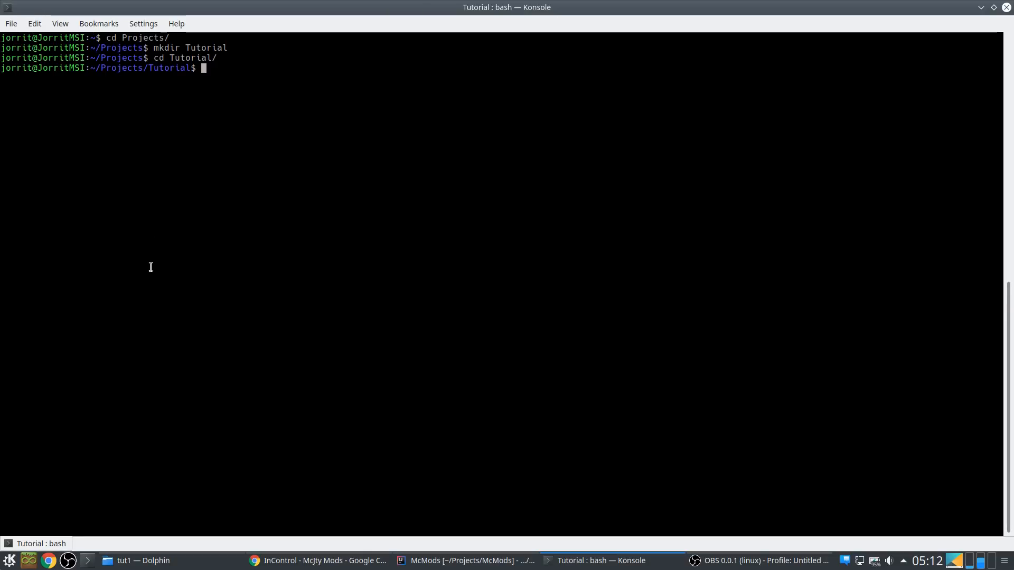
Browse to github.com/McJtyMods/ModTutorials in Chrome and copy its HTTPS clone address
click(324, 561)
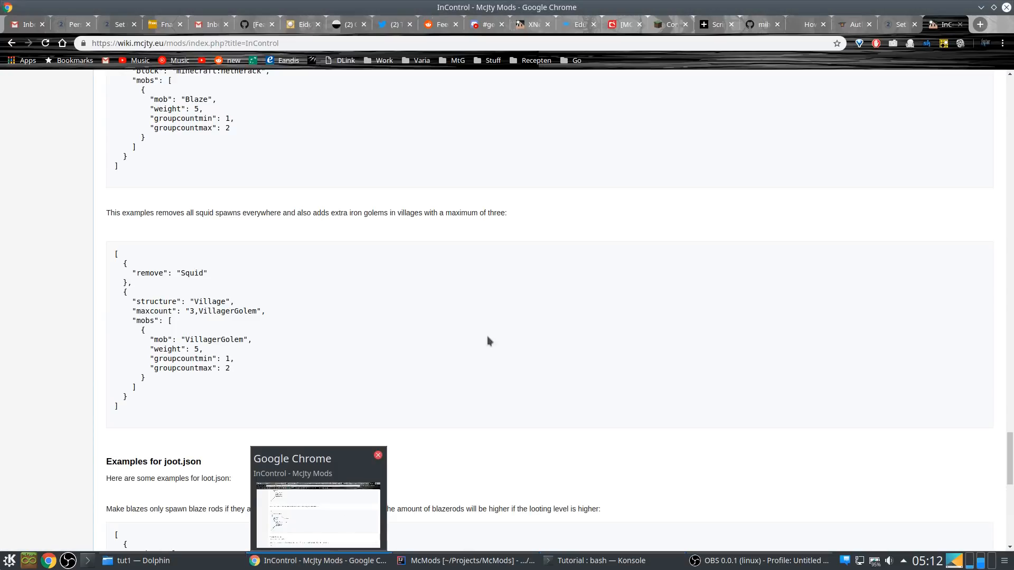
click(979, 24)
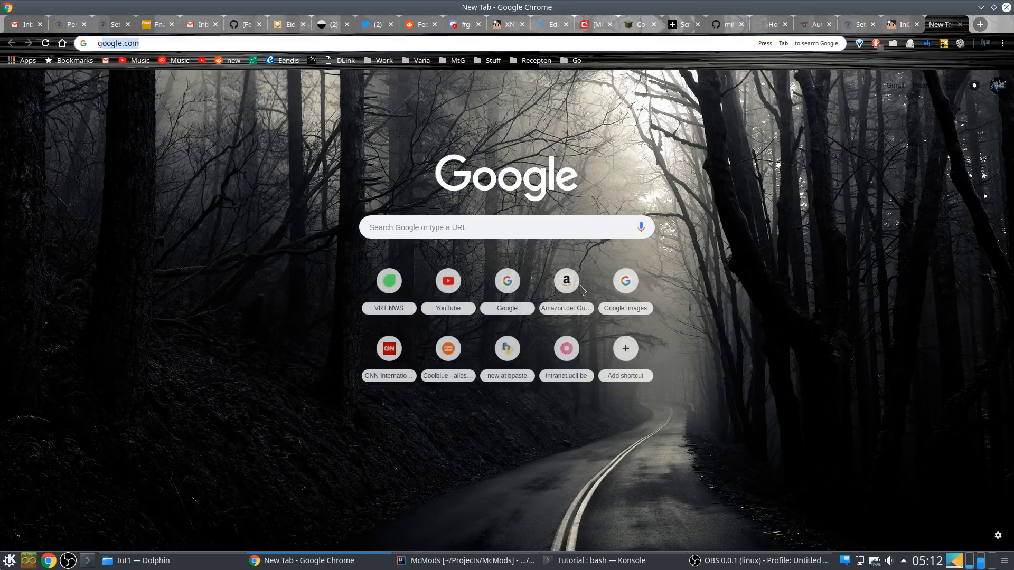
text(github.com/McJtyMods/ModTutorials)
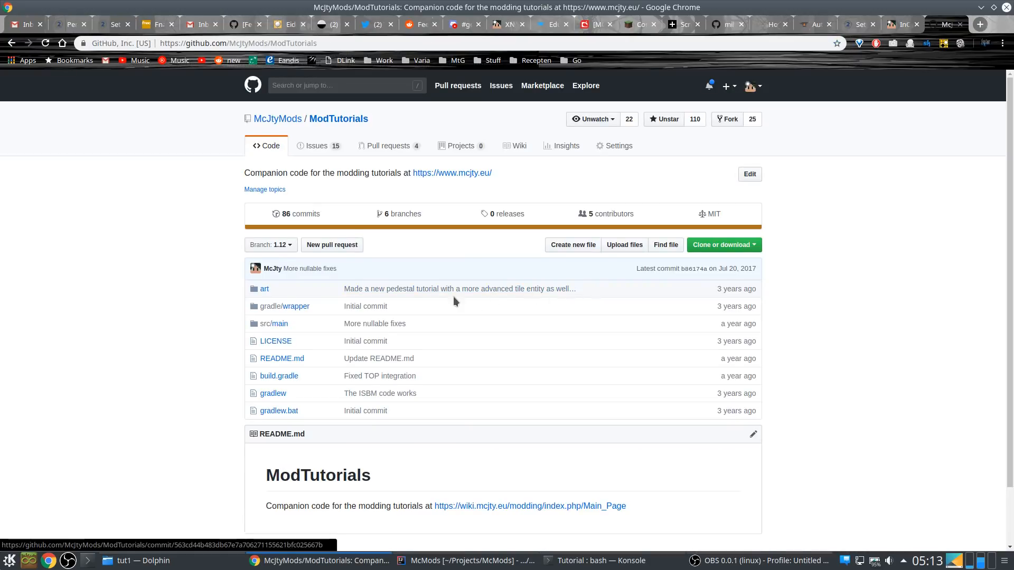
mouse_move(719, 256)
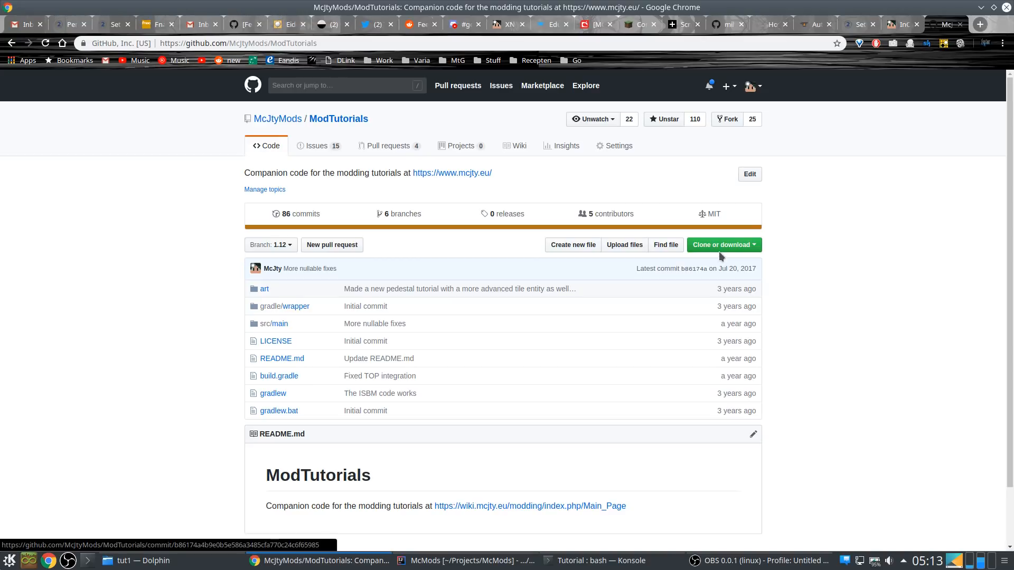
click(720, 244)
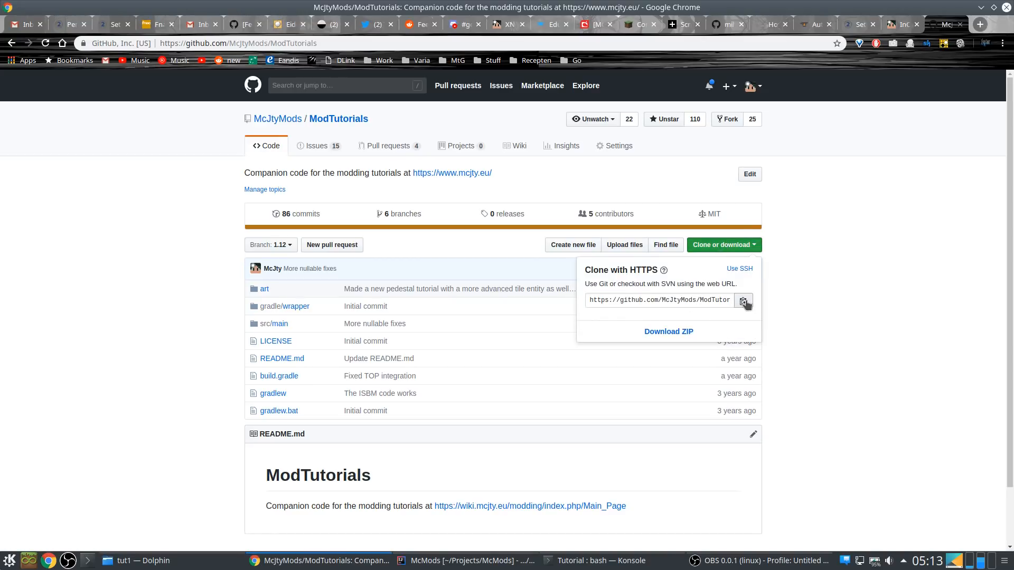
click(594, 561)
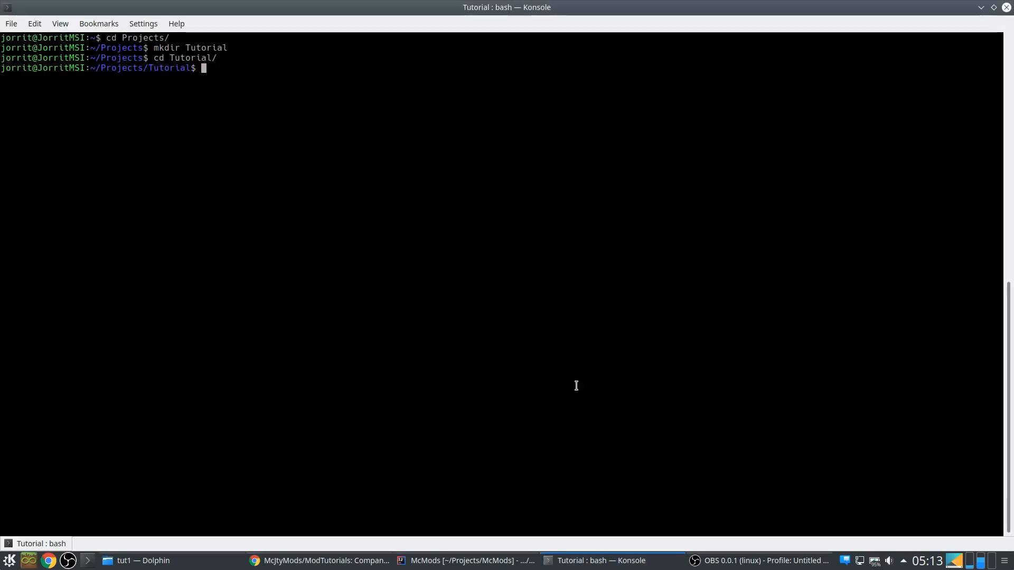
Git clone ModTutorials into Tutorial, then create a MyMod directory beside it, correcting a mistyped name
text(git clone)
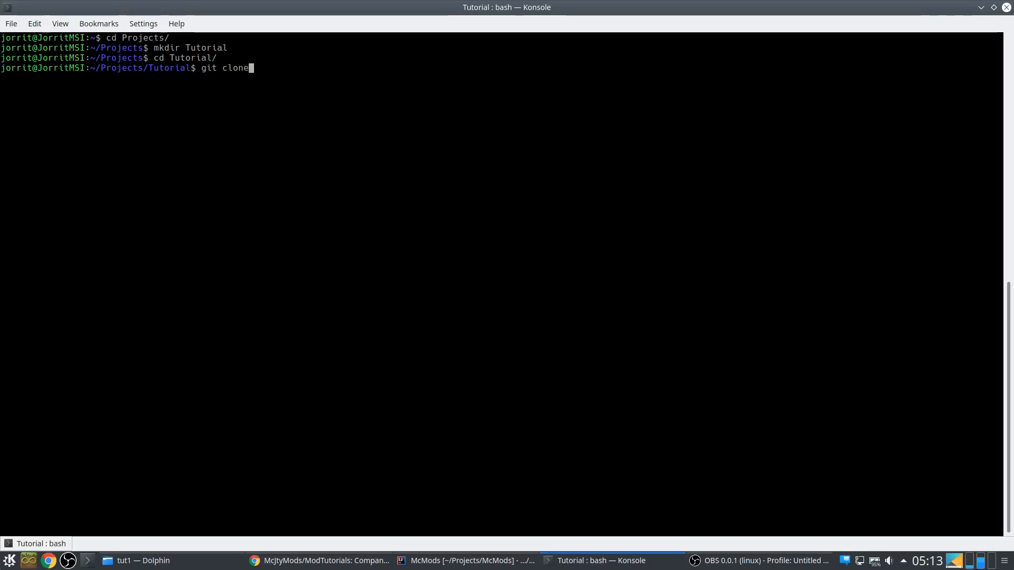
key(Return)
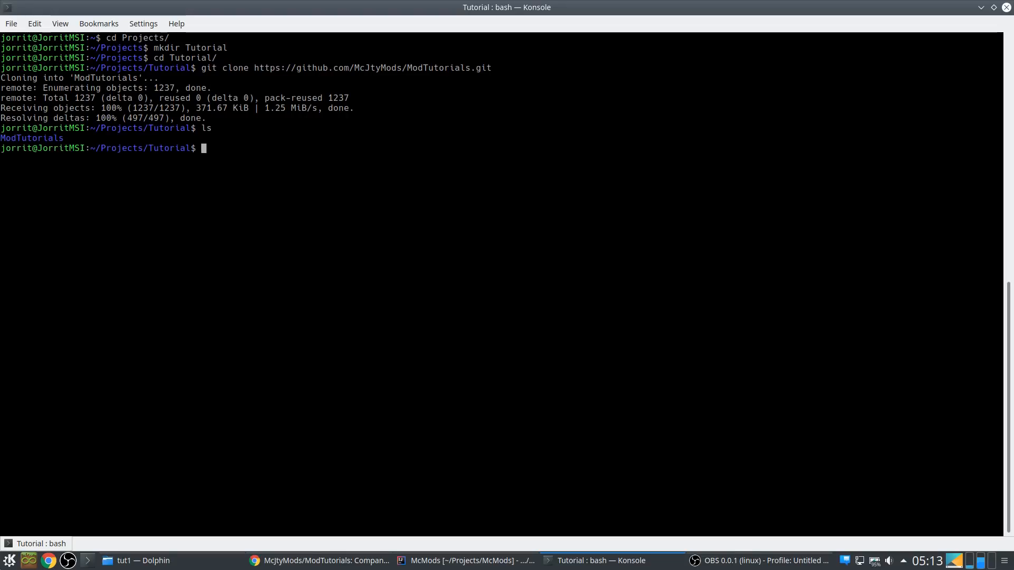
text(mkdir)
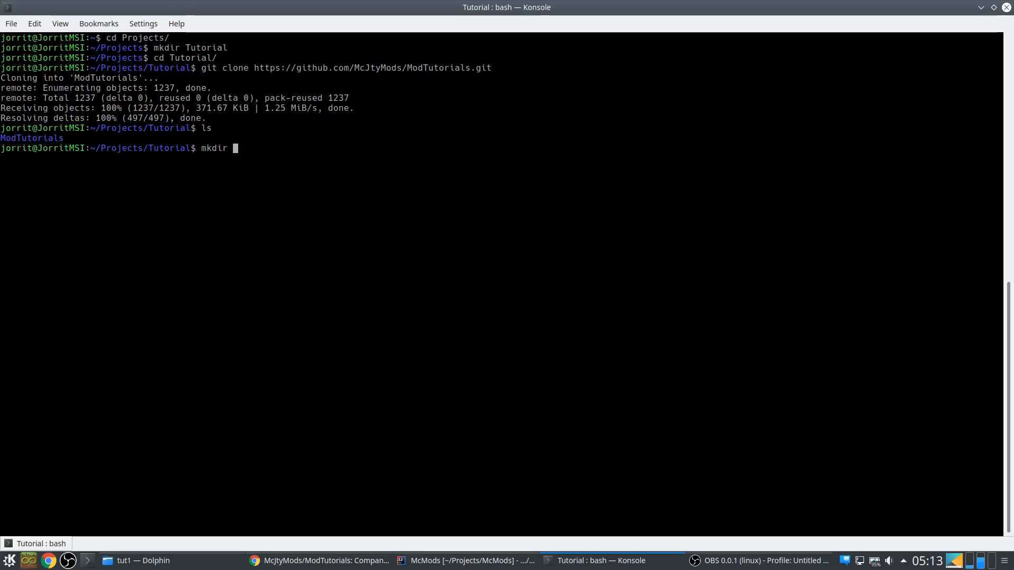
text(Firs)
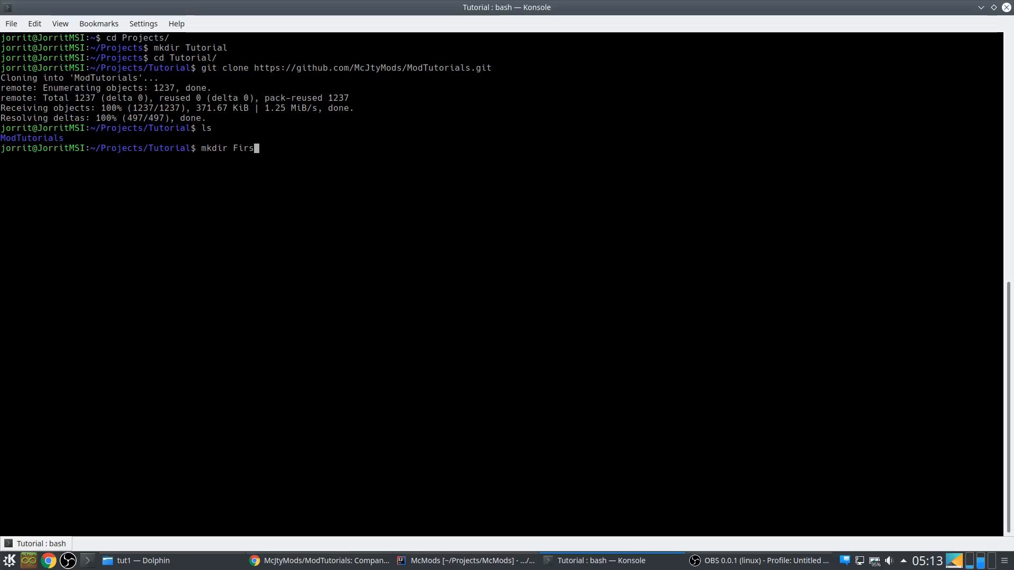
key(Backspace)
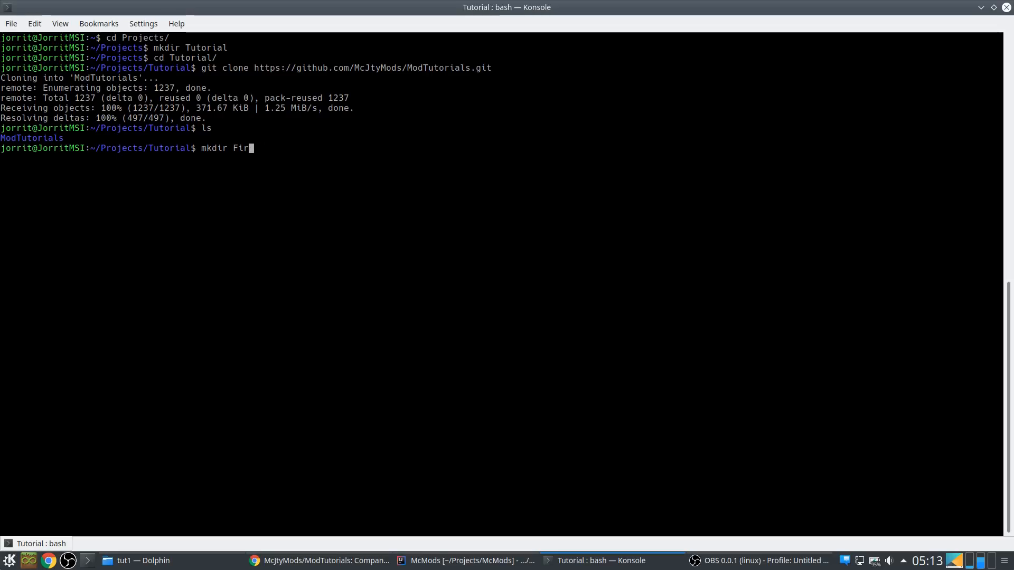
text(MyMod)
key(Return)
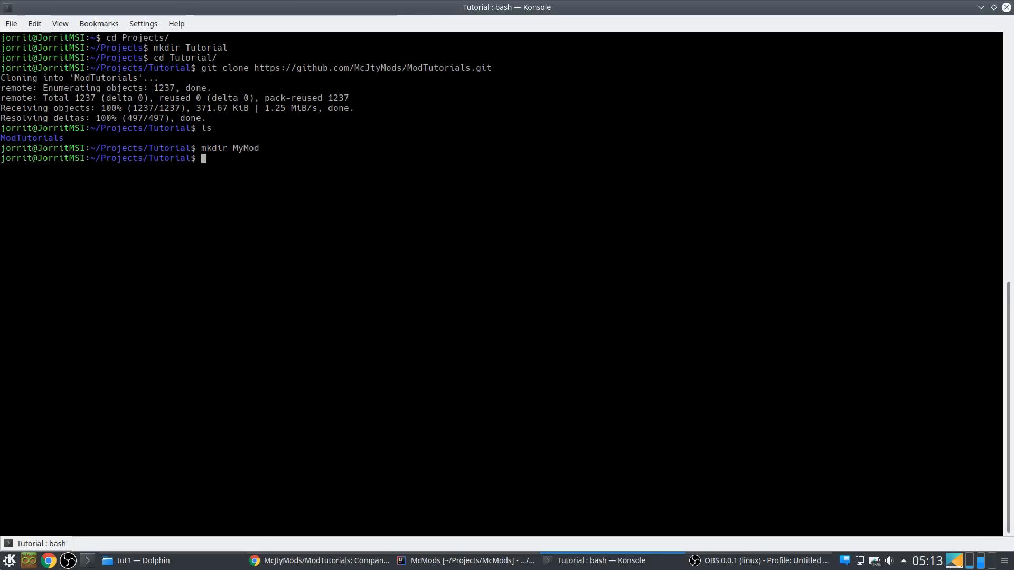
Recursively copy the ModTutorials/gradle folder into MyMod/
text(cp -)
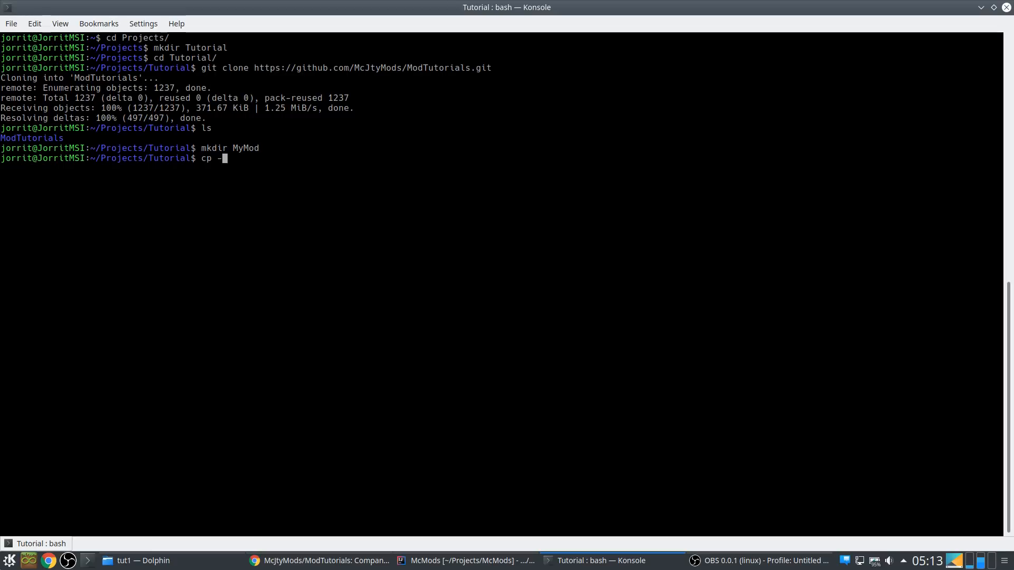
text(R M)
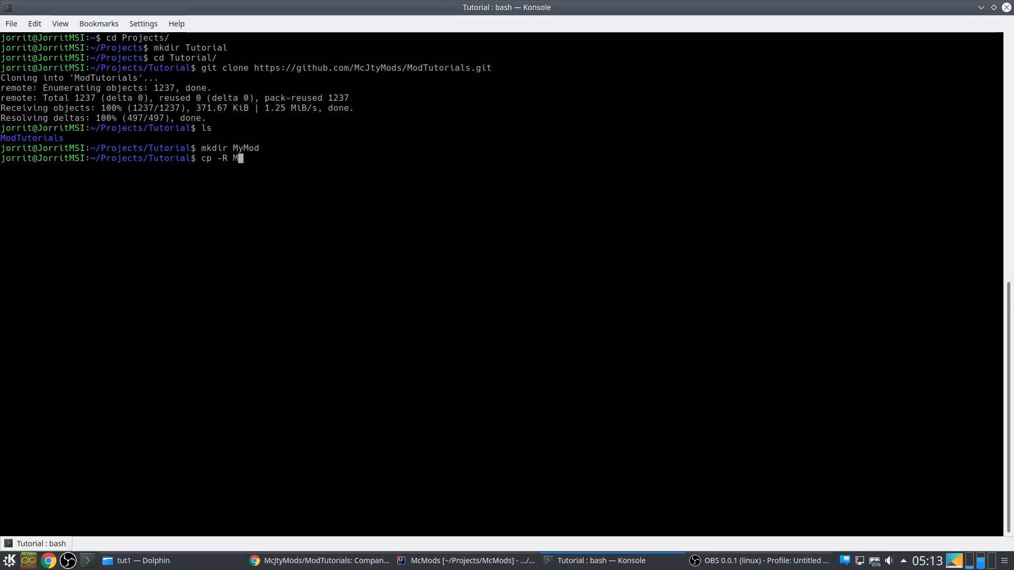
text(odTutorials/gradle)
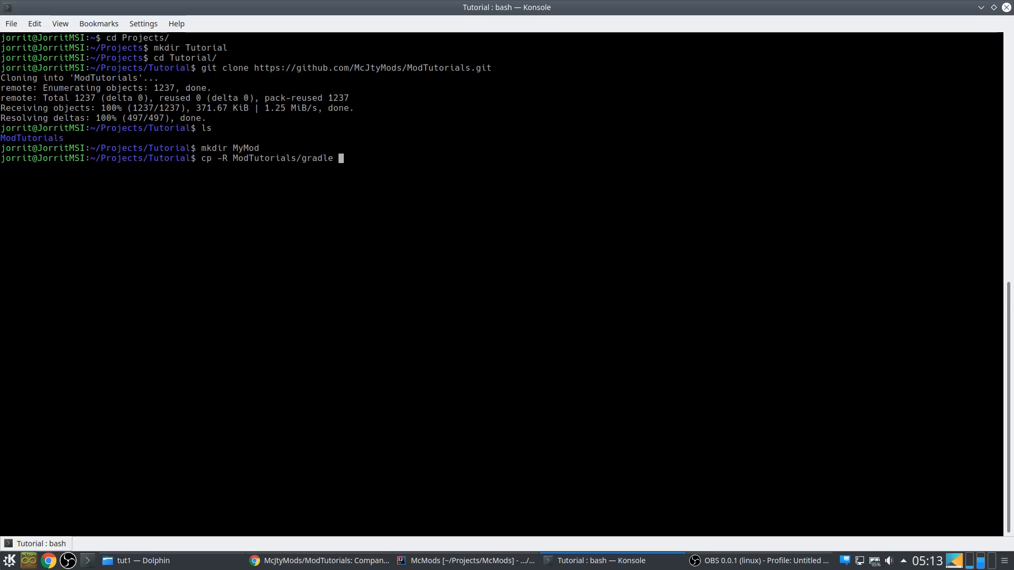
text(MyMod/)
text(cp)
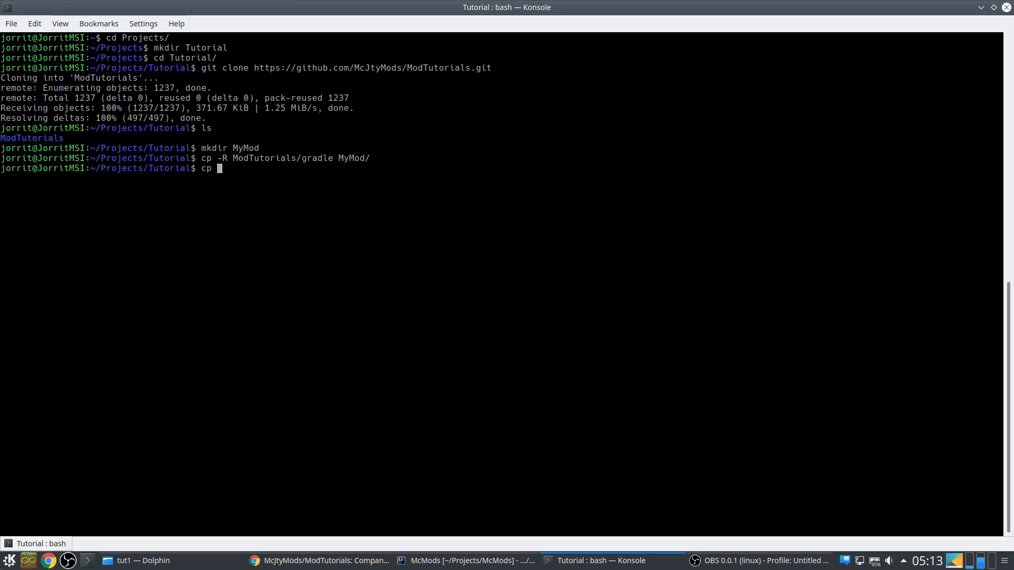
Copy the gradlew scripts from ModTutorials into MyMod and list ModTutorials' contents
text(ModTutorials/g)
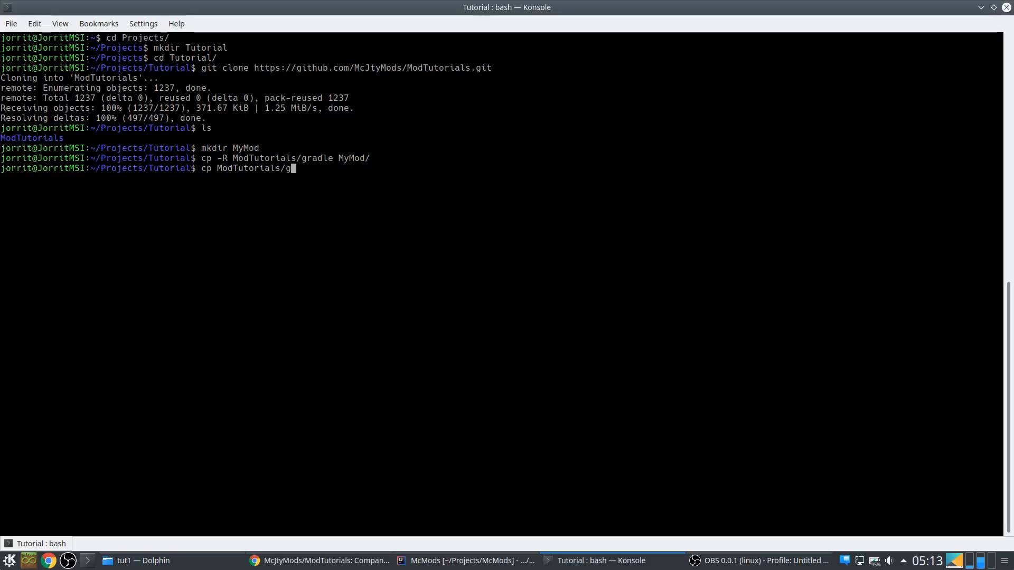
key(Tab)
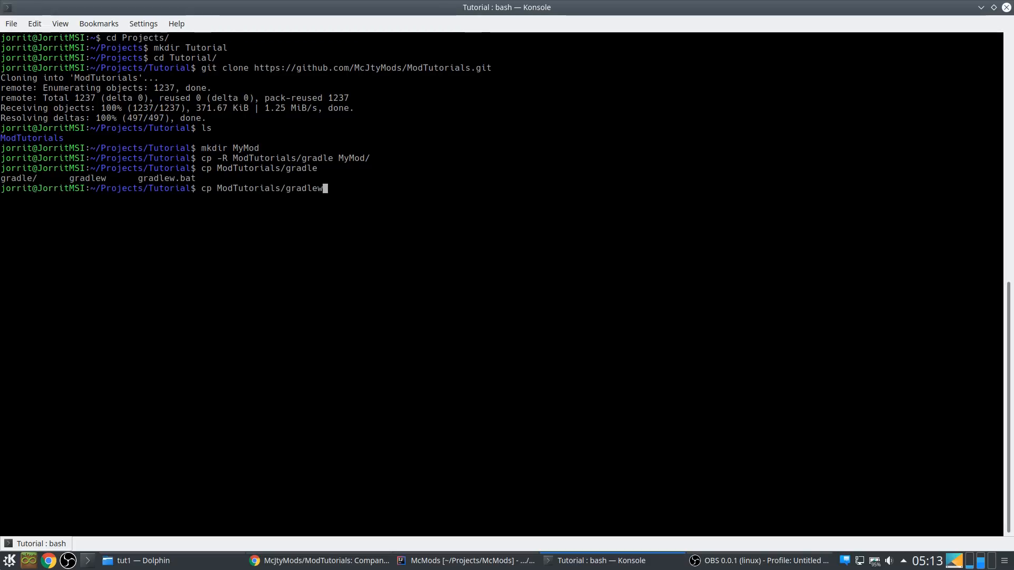
key(Tab)
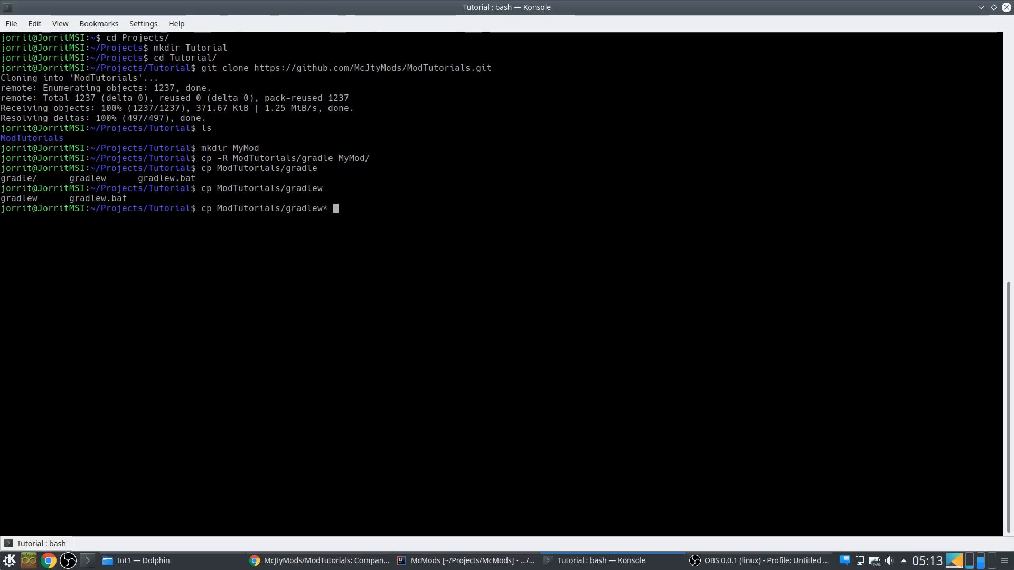
key(Return)
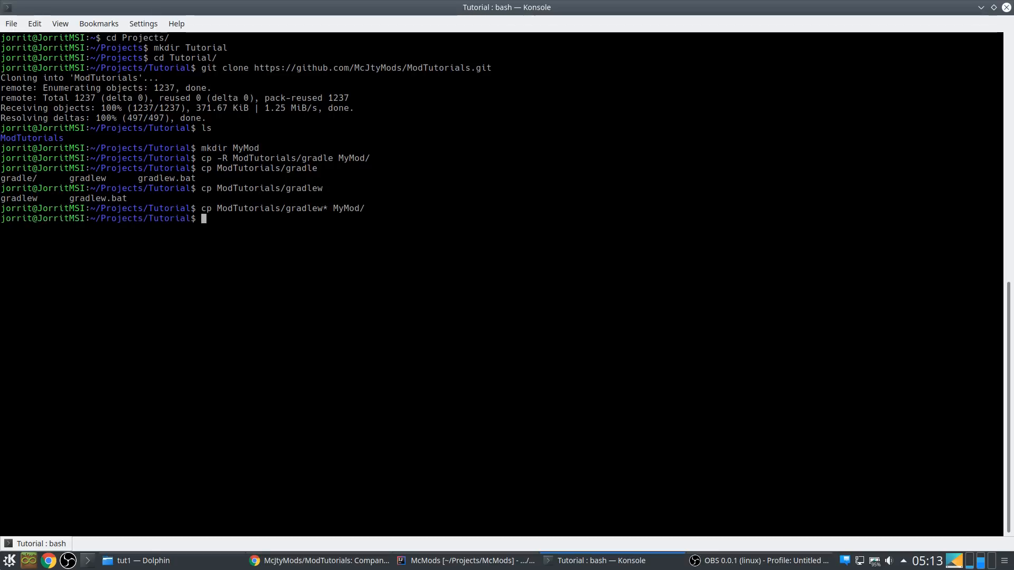
key(Return)
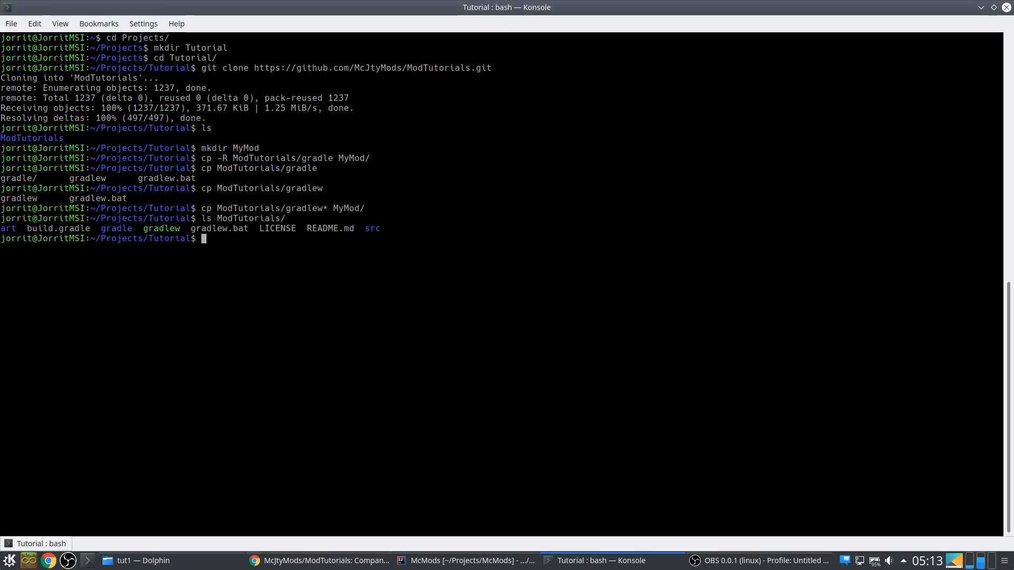
Copy ModTutorials/build.gradle into the MyMod folder
text(cp Mod)
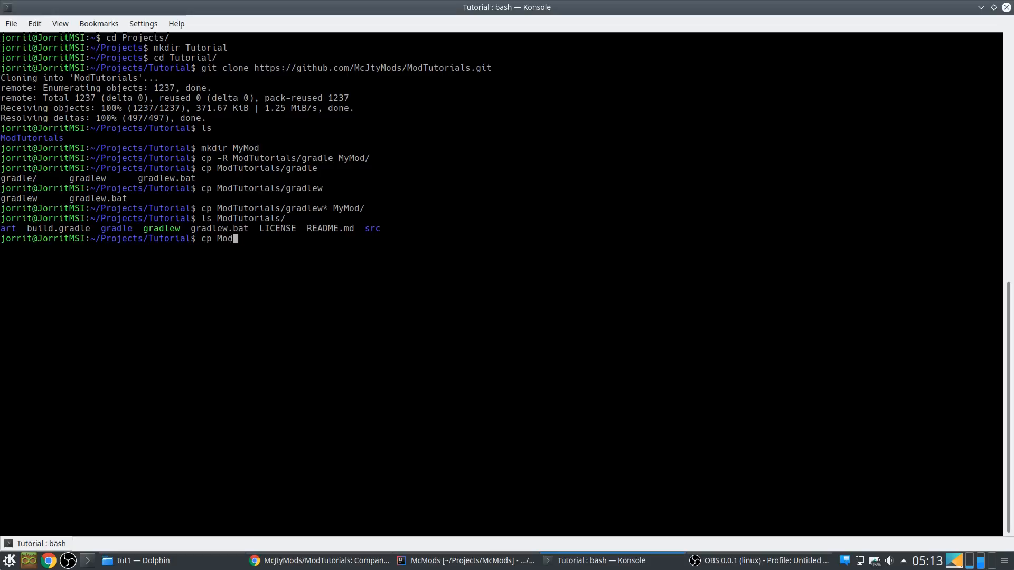
text(Tutorials/build.gradle M)
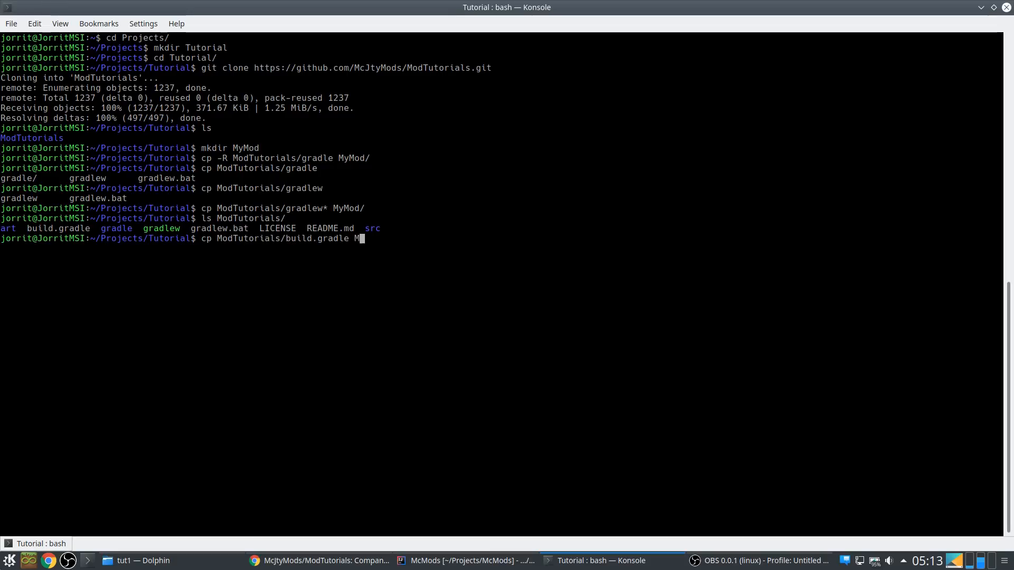
key(Return)
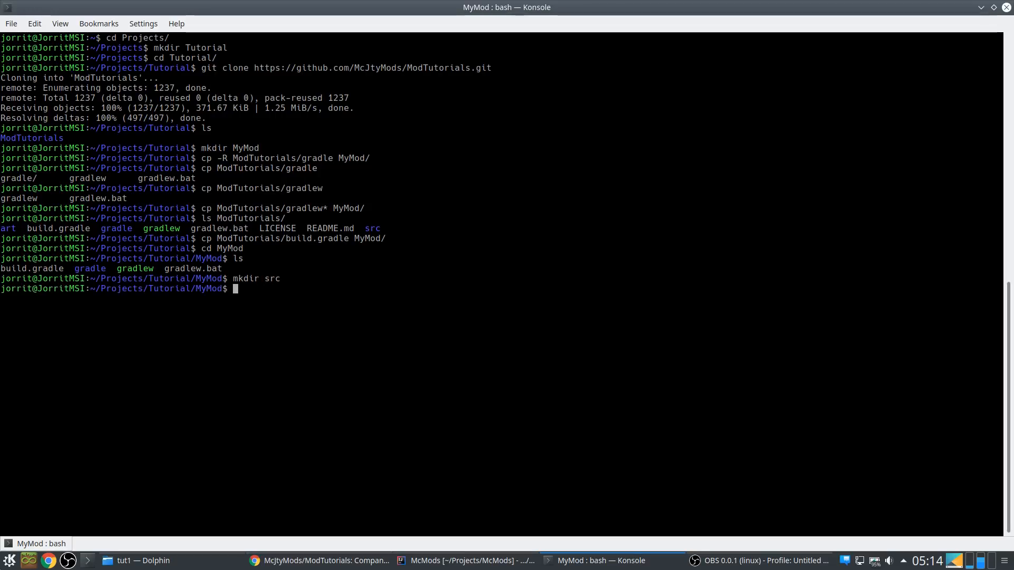
Confirm the new src folder in MyMod and initialize a Git repository there with git init
key(Return)
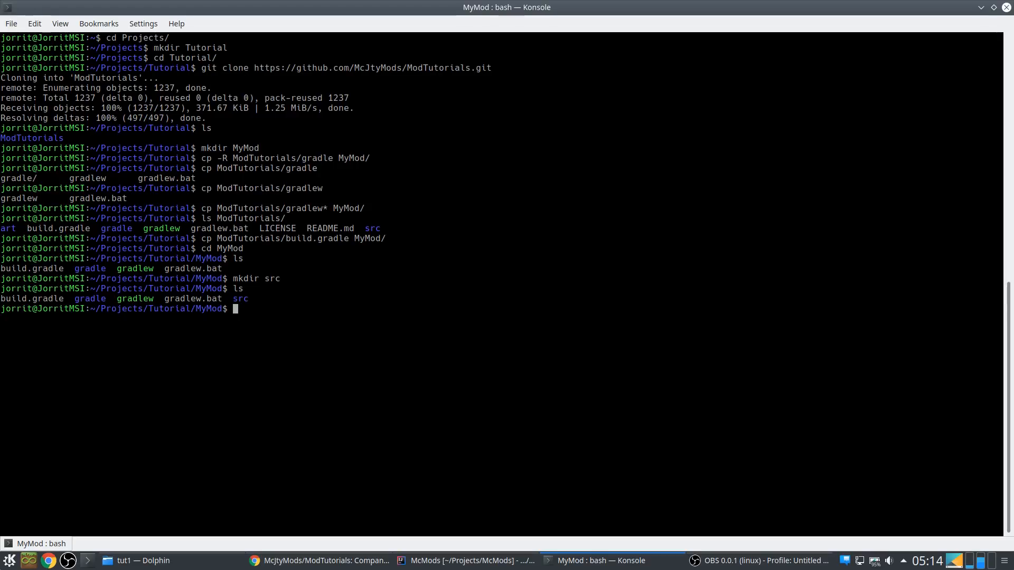
text(git init)
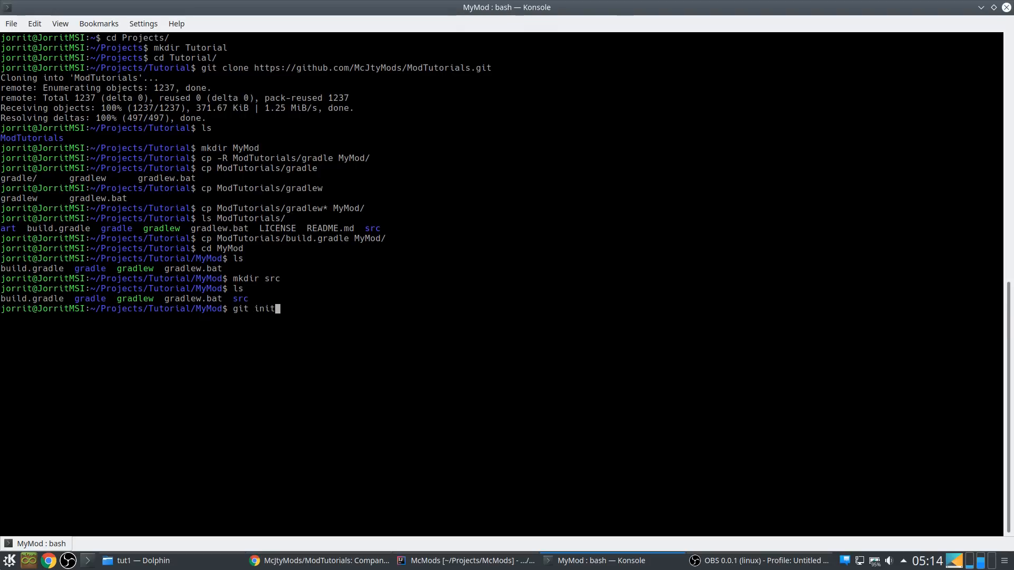
key(Return)
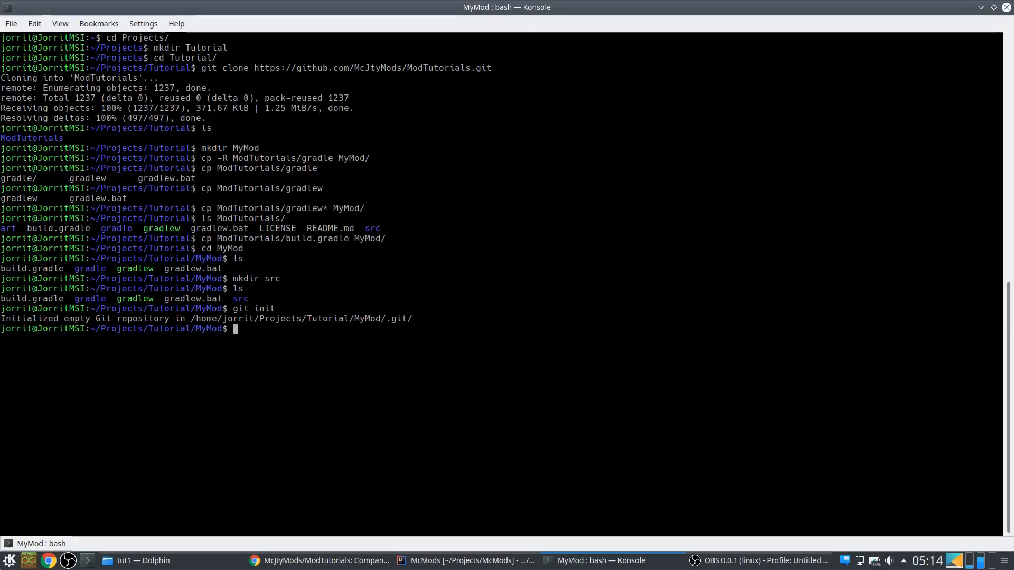
Launch gvim build.gradle from the MyMod folder
text(gvim build.g)
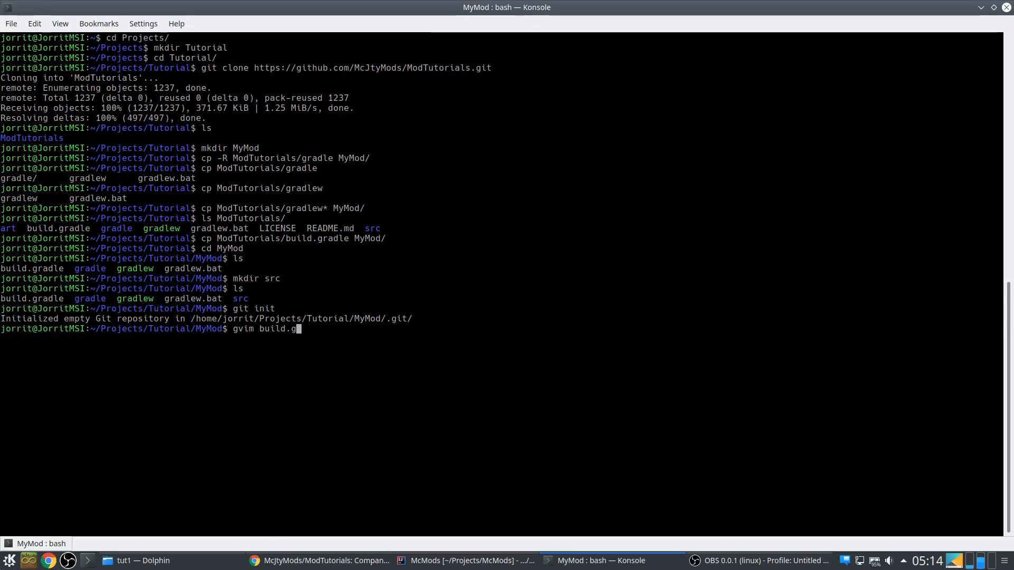
key(Return)
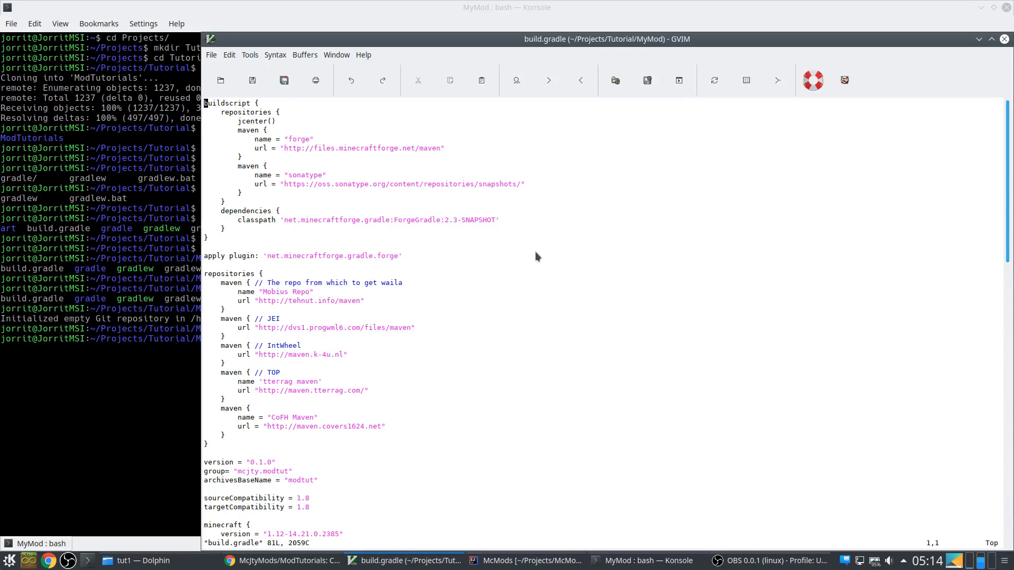
Browse GVim's Syntax, Window, Tools, File and Edit menus and choose a larger editor font via Select Font
scroll(down, 3)
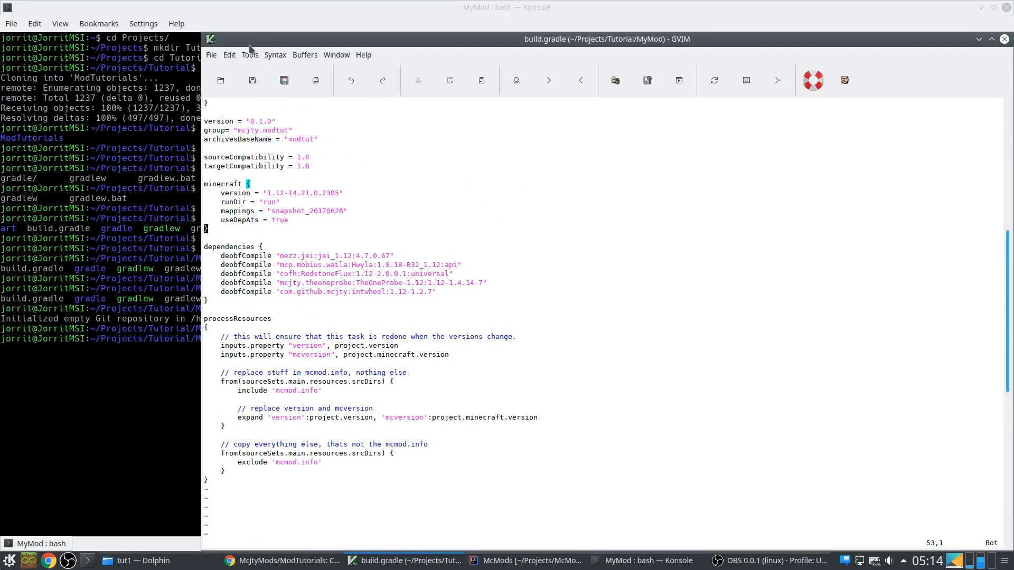
click(275, 54)
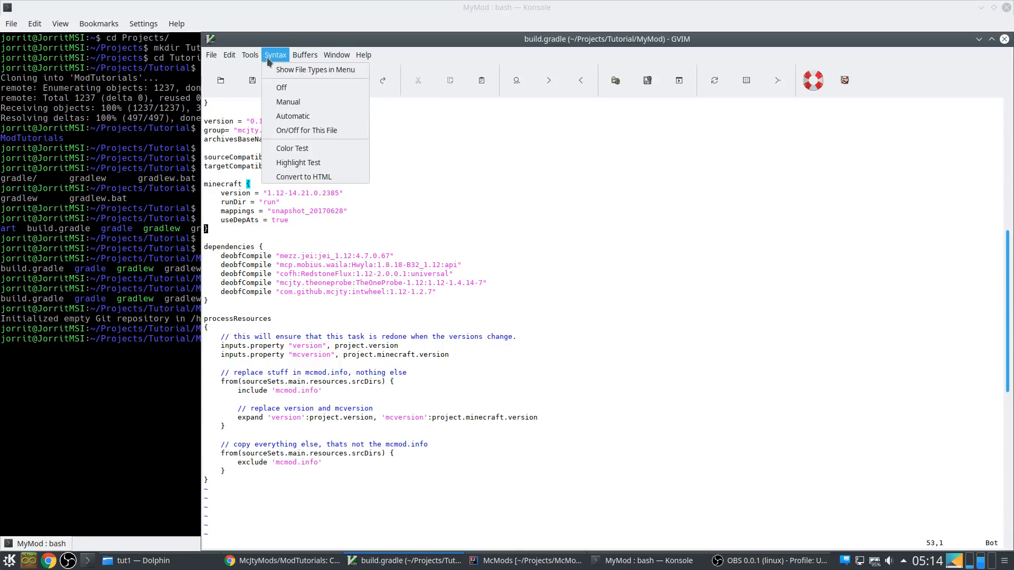
click(336, 54)
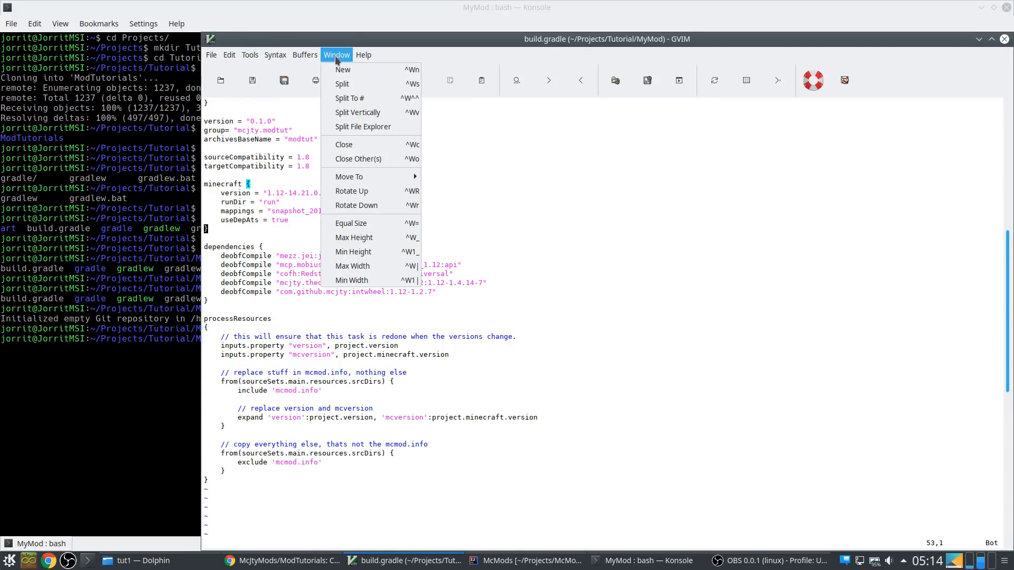
click(275, 54)
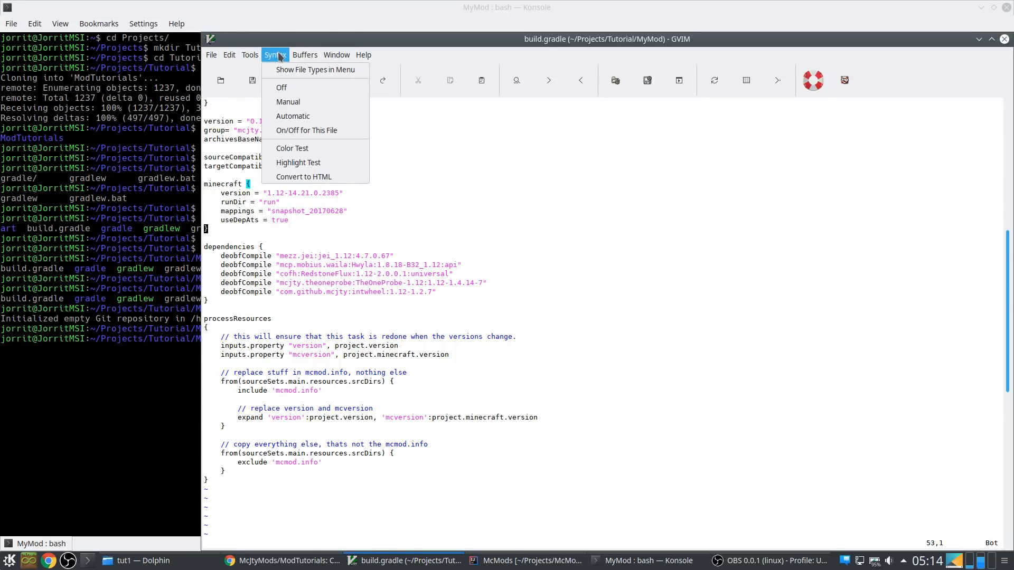
click(250, 54)
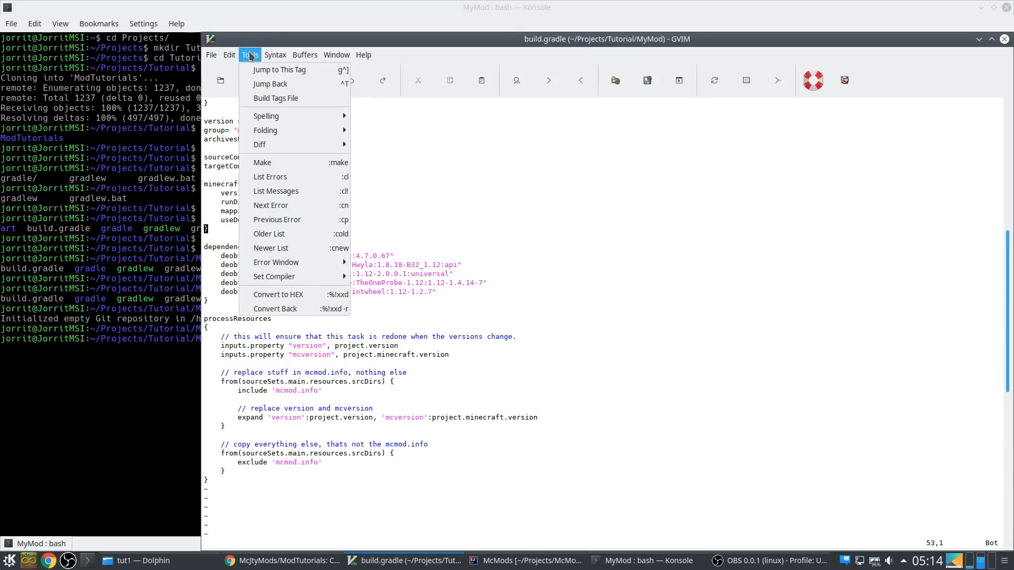
click(211, 54)
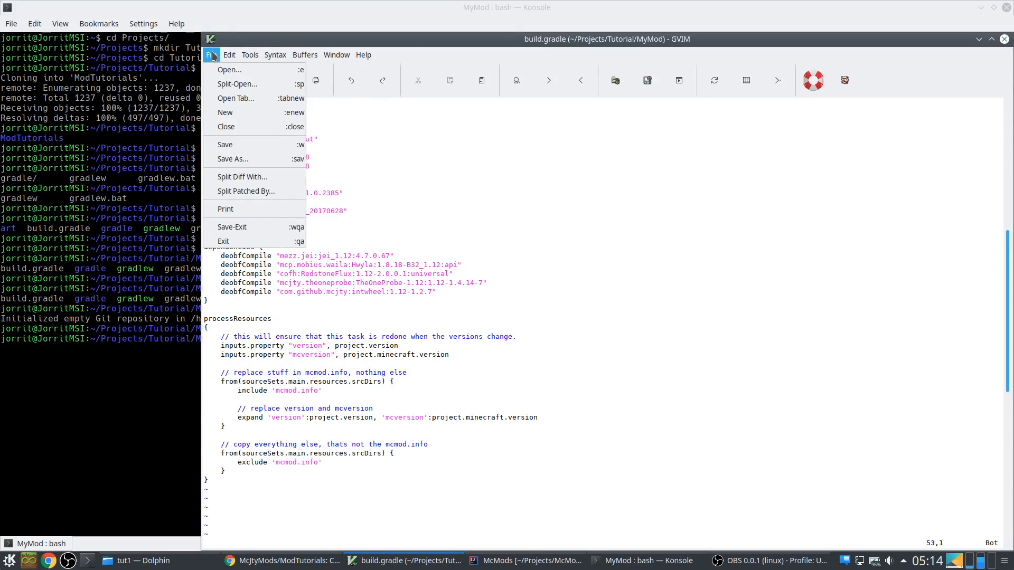
click(229, 54)
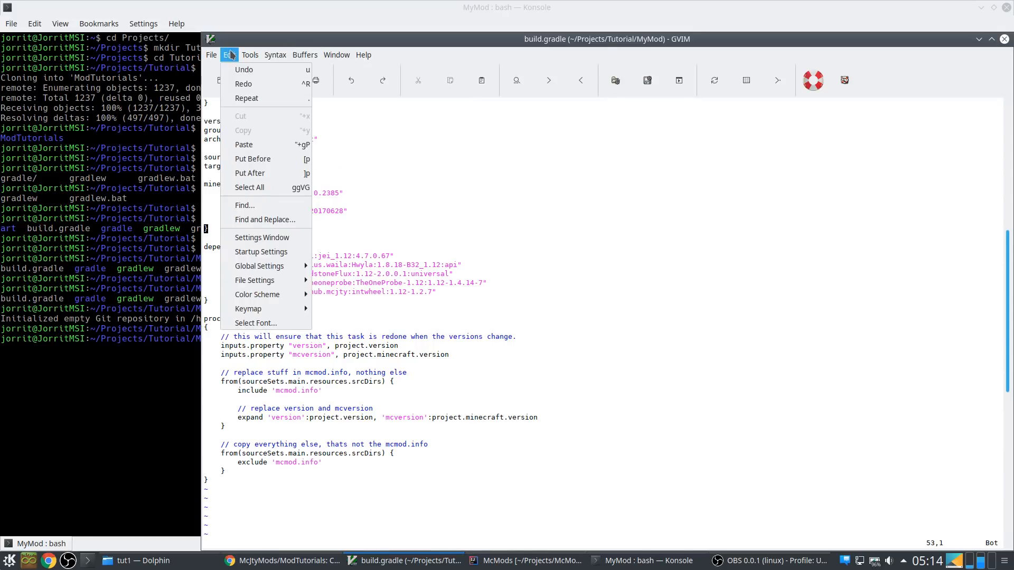
click(274, 55)
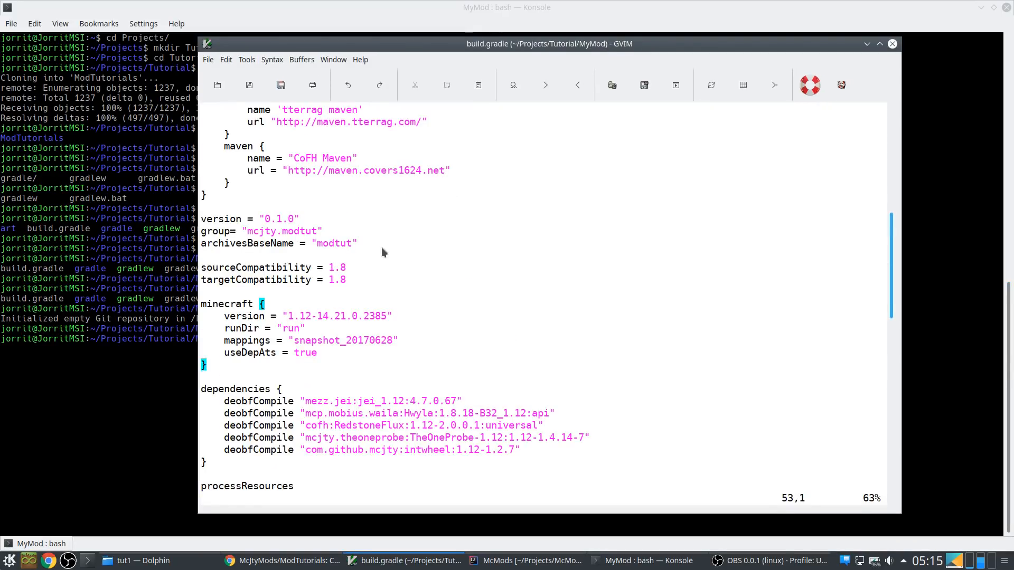
scroll(up, 3)
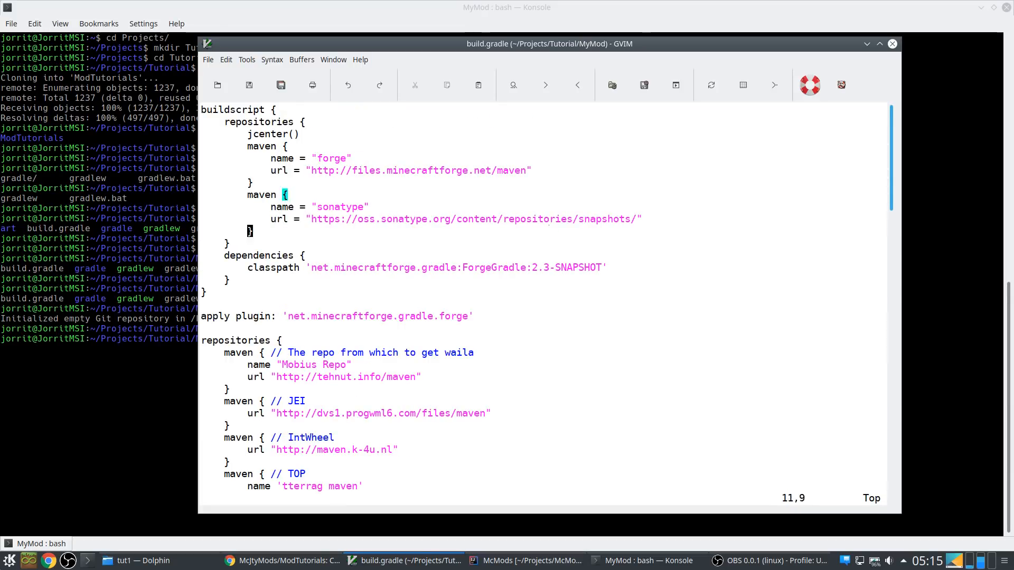
scroll(down, 3)
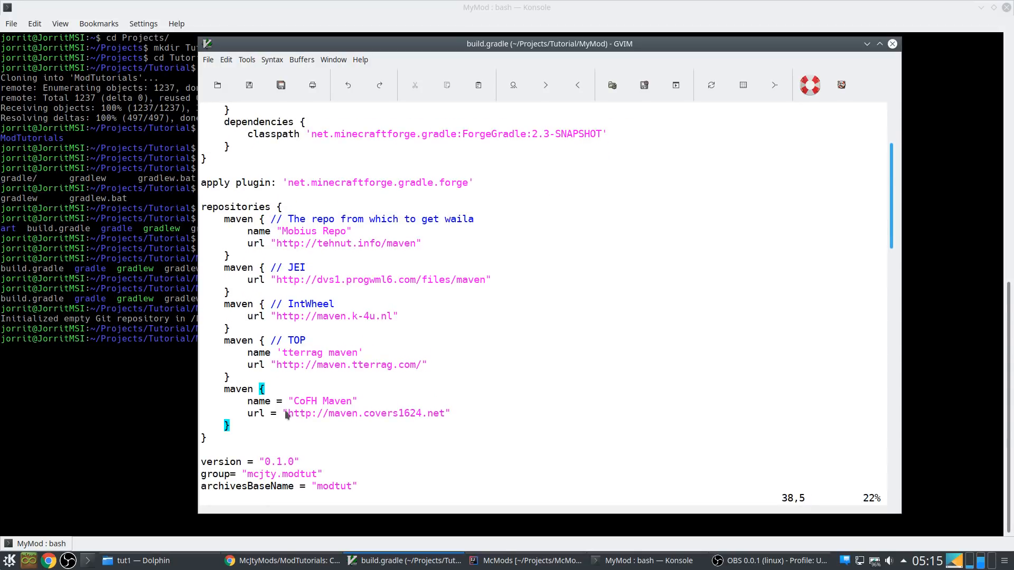
mouse_move(356, 249)
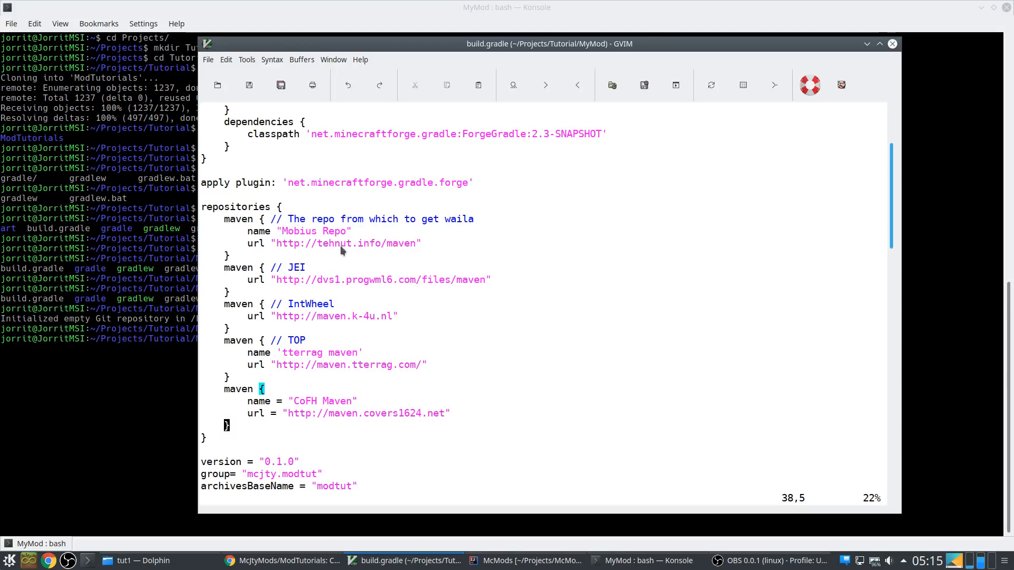
mouse_move(304, 283)
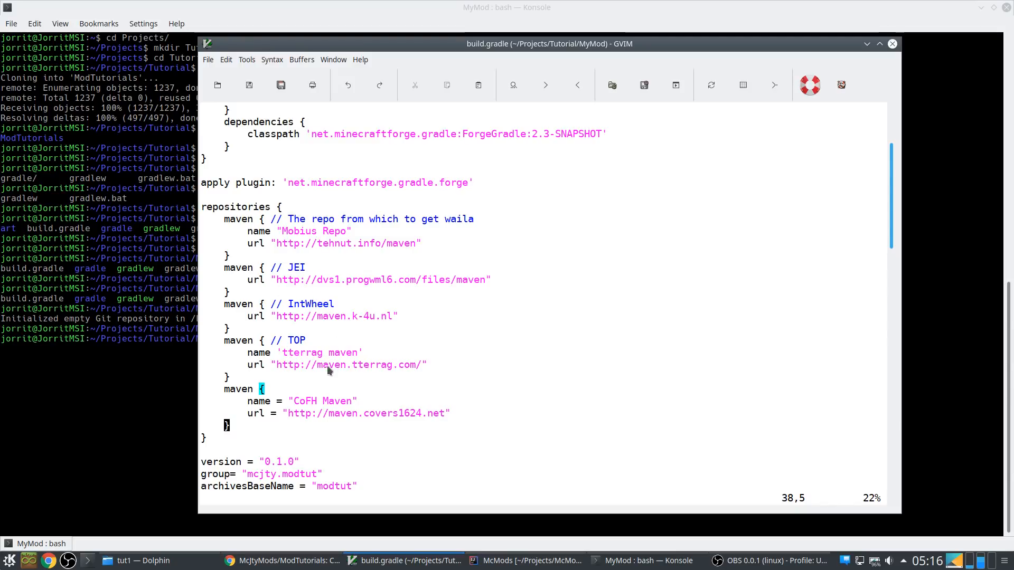
mouse_move(346, 321)
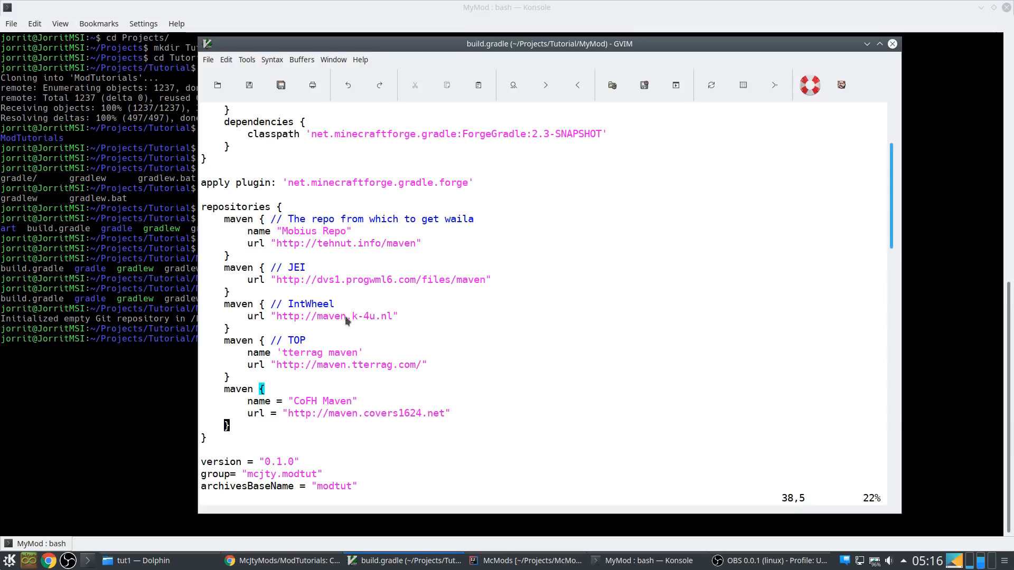
mouse_move(347, 279)
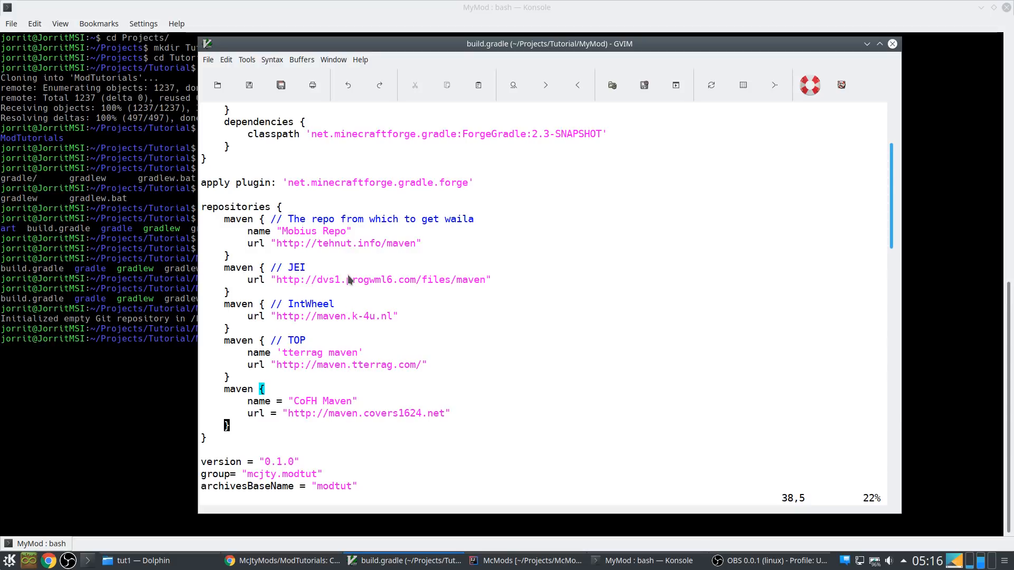
mouse_move(434, 224)
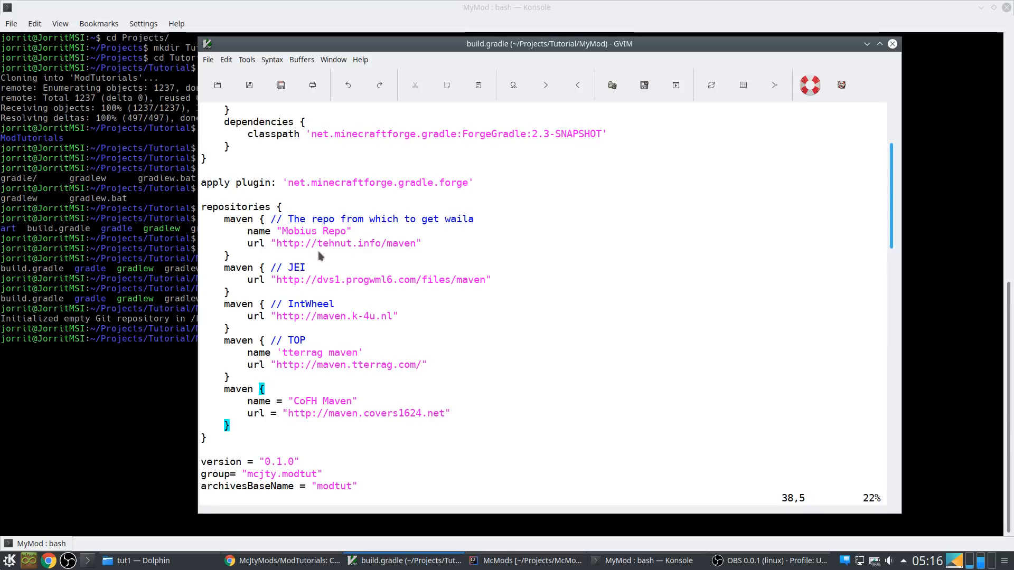
mouse_move(365, 271)
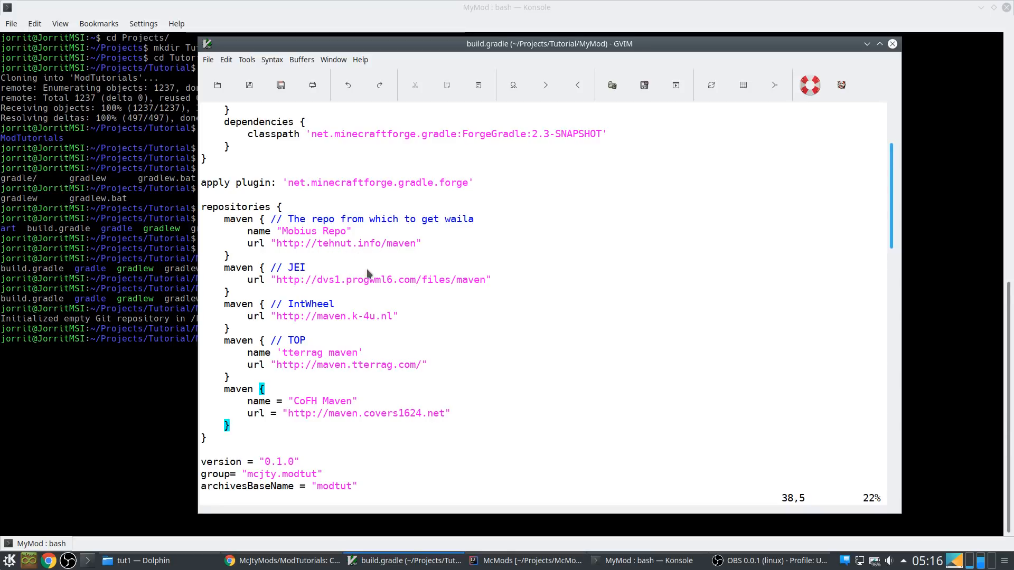
mouse_move(394, 348)
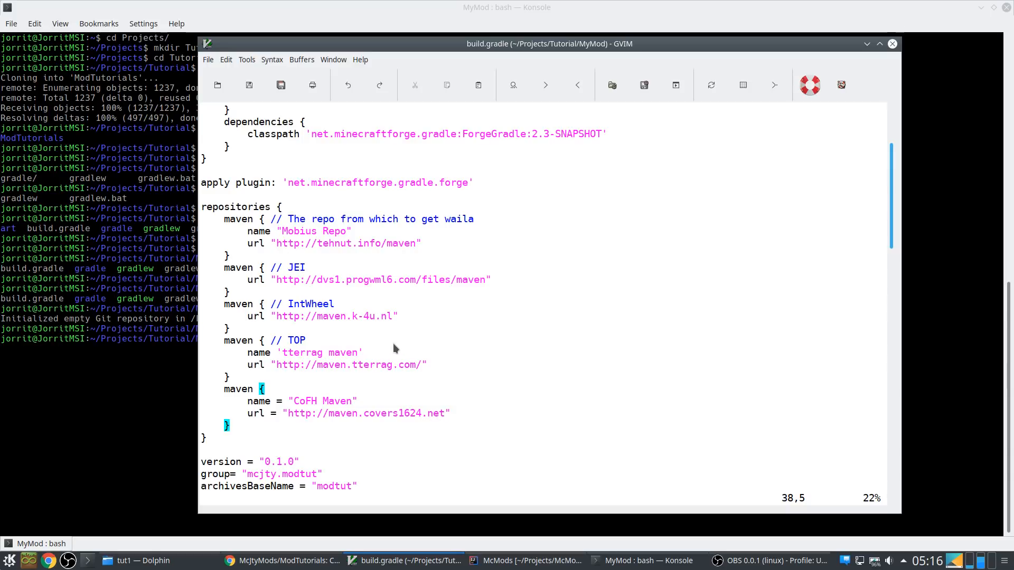
scroll(down, 3)
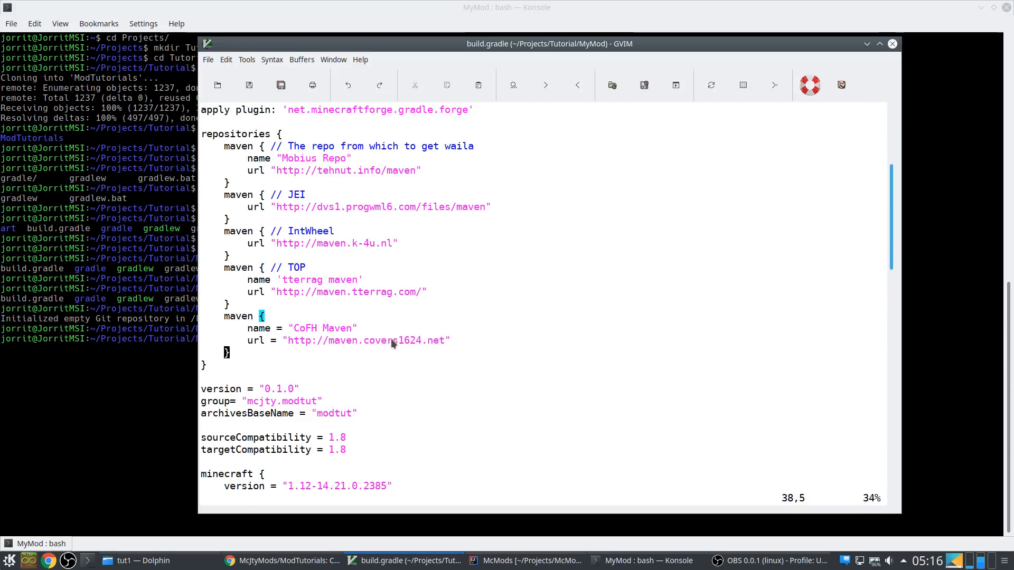
mouse_move(333, 326)
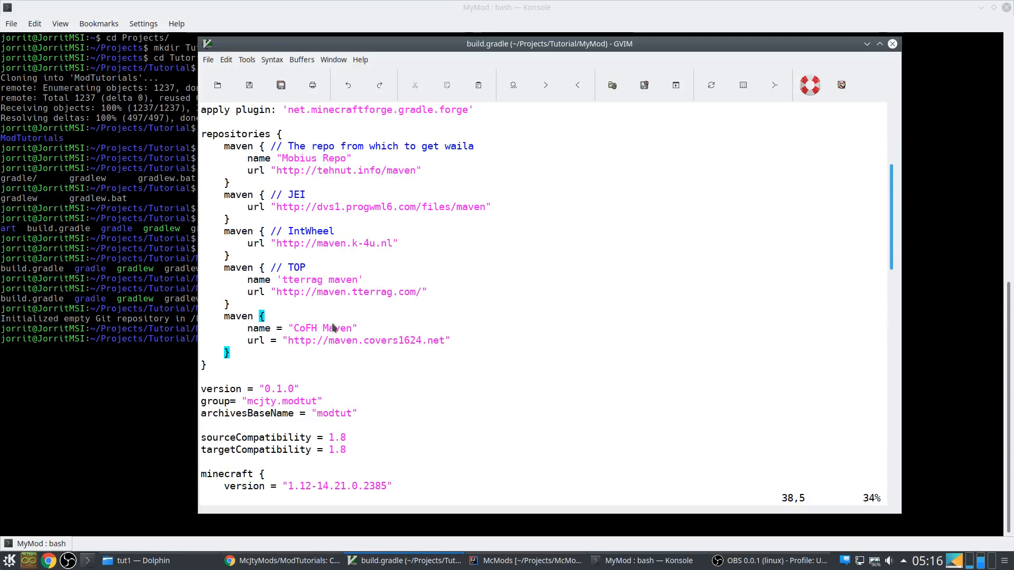
scroll(down, 3)
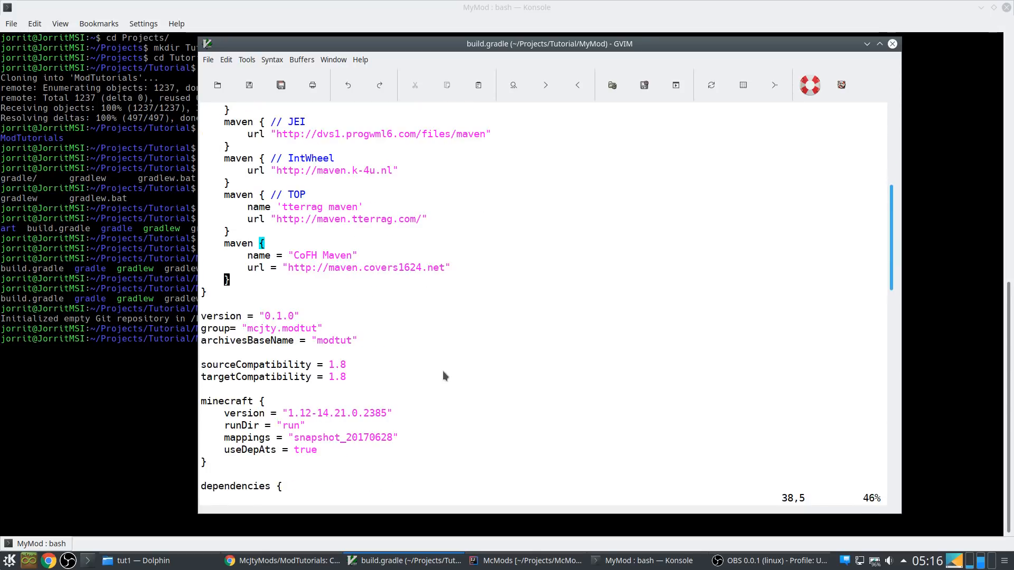
scroll(down, 3)
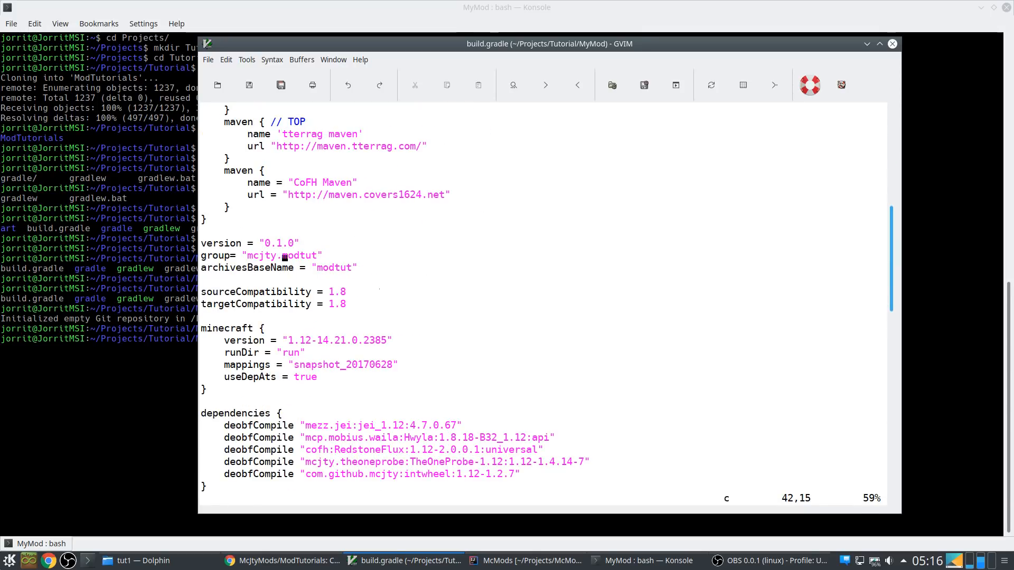
Change the group to mcjty.mymod and archivesBaseName to mymod, then switch to the browser
text(mymo)
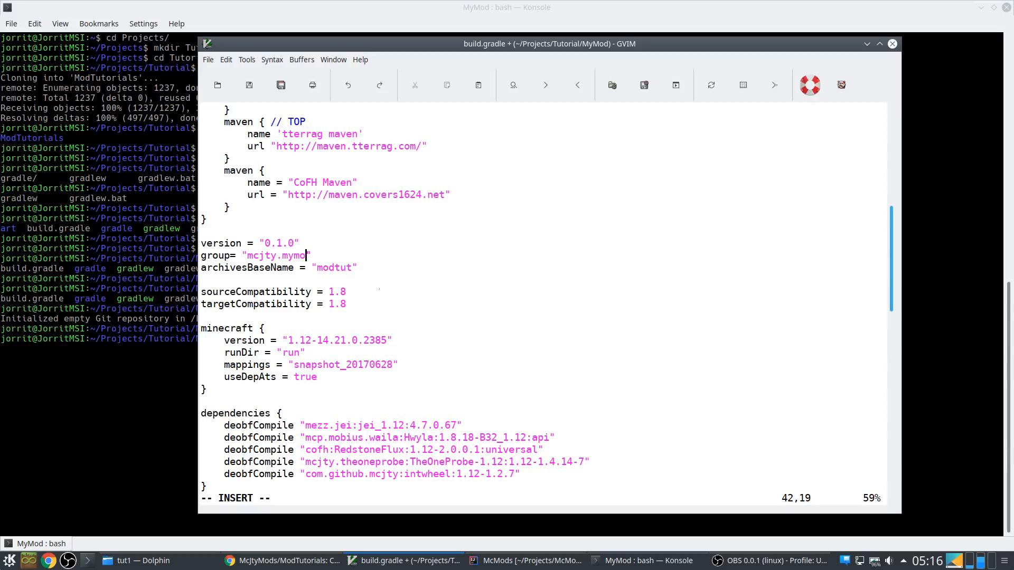
text(mymod)
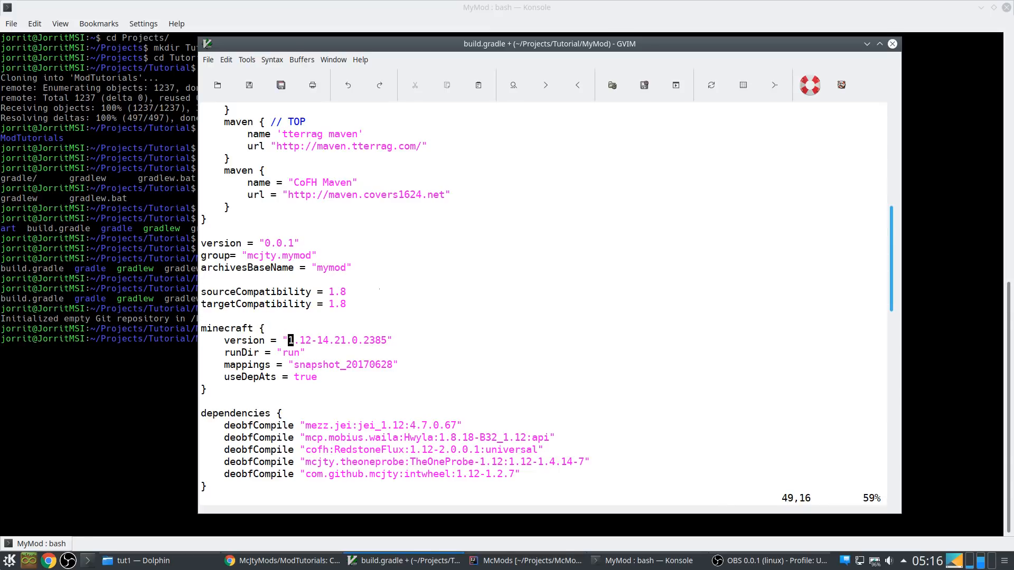
scroll(down, 3)
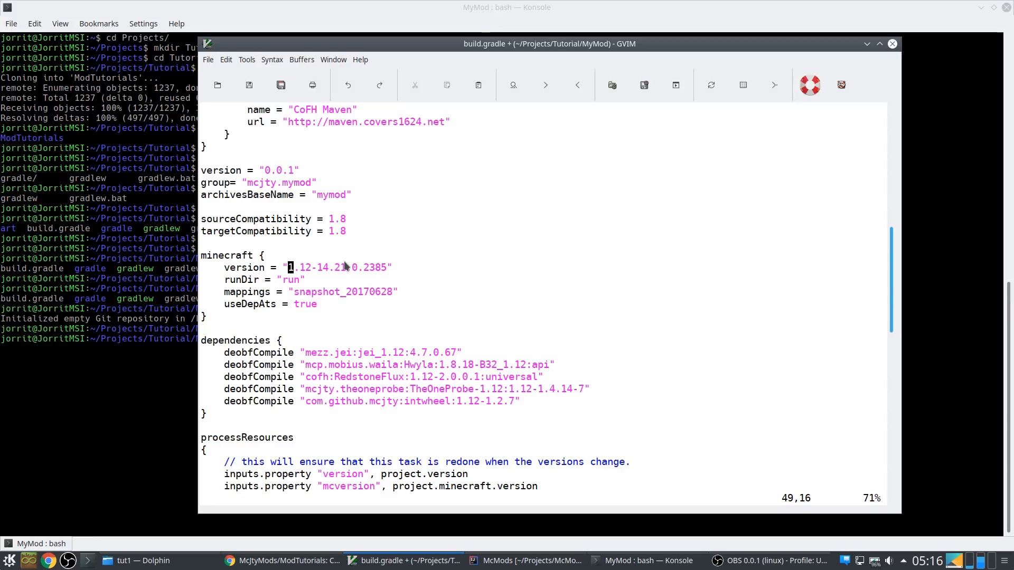
click(284, 560)
text(for)
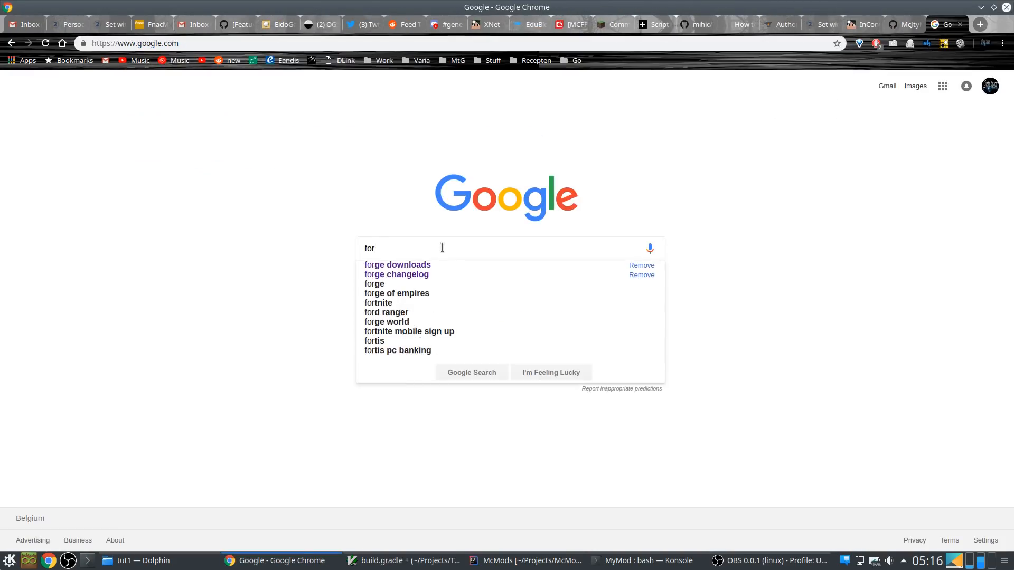
Google forge downloads, list all Forge 1.12.2 versions on files.minecraftforge.net and copy 14.23.5.2775, returning to GVim
click(397, 264)
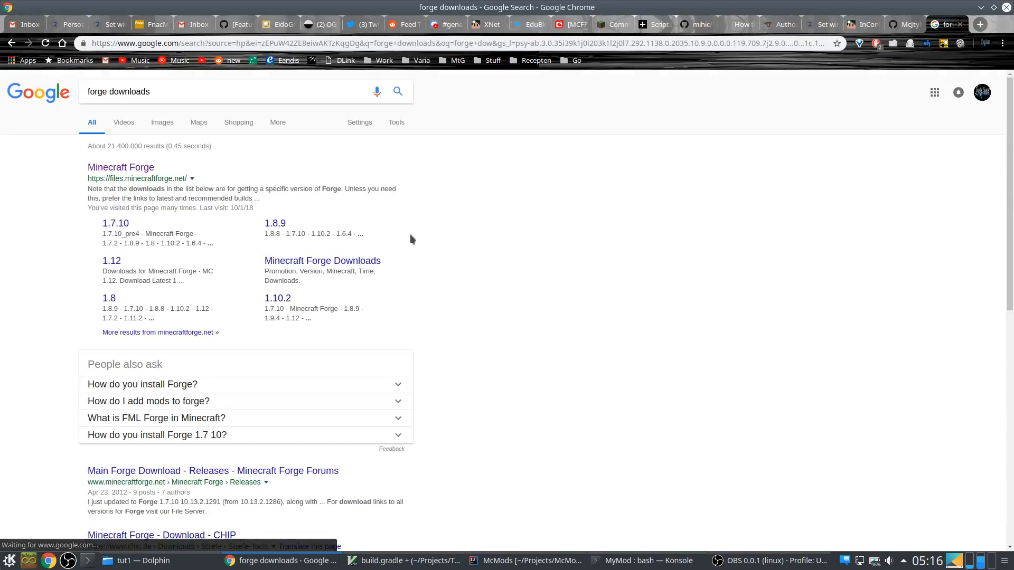
click(120, 167)
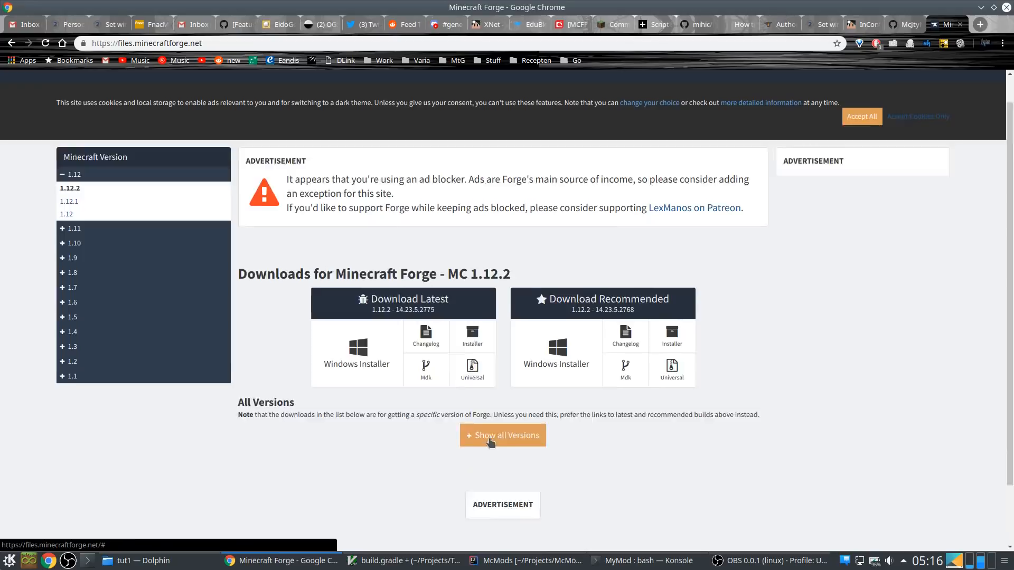
click(503, 434)
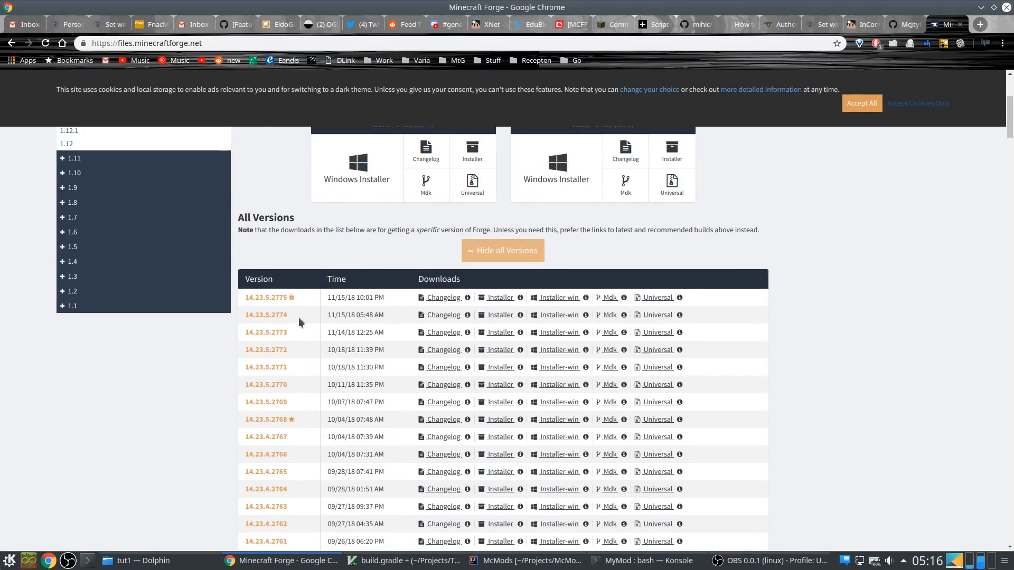
mouse_move(293, 299)
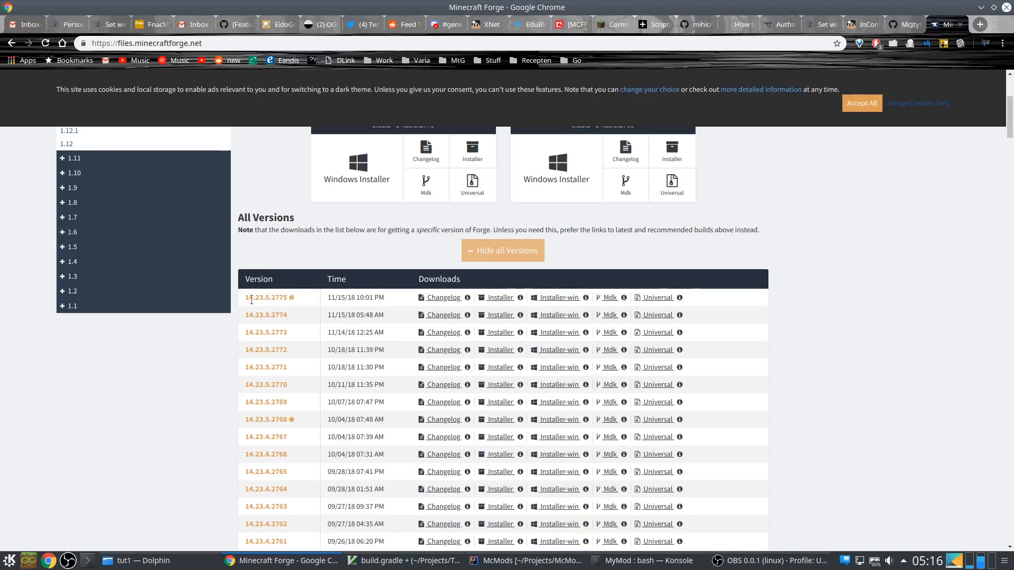
double_click(264, 296)
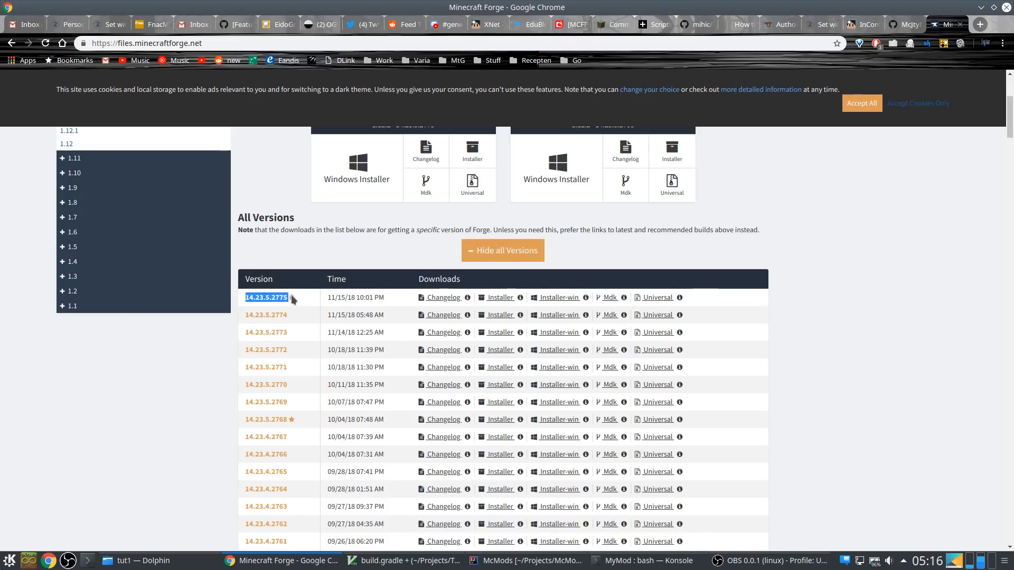
click(404, 560)
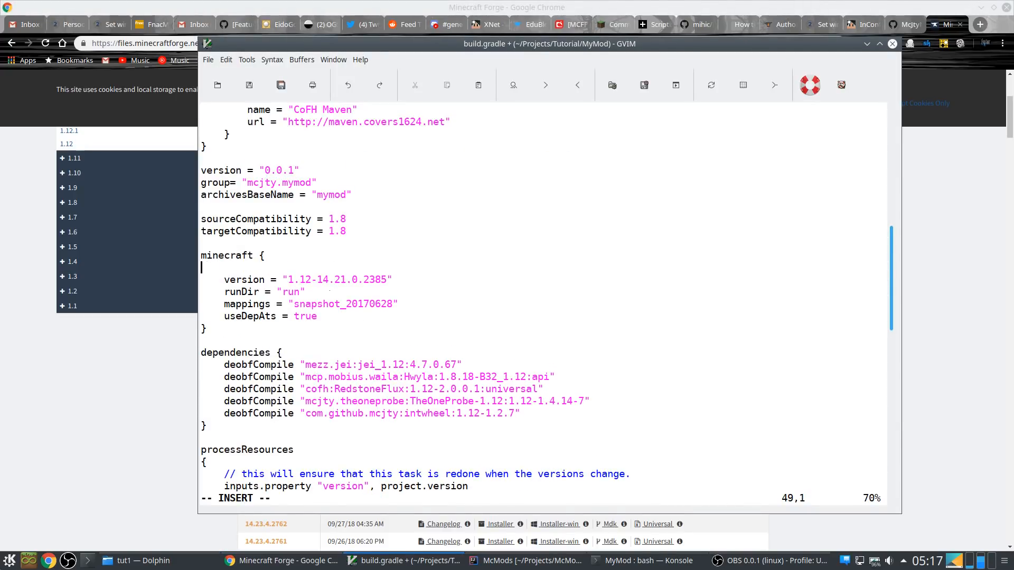
Replace the minecraft version string with "1.12-14.23.5.2775" and leave insert mode
text(version =     version = "1.12-14.21.0.2385)
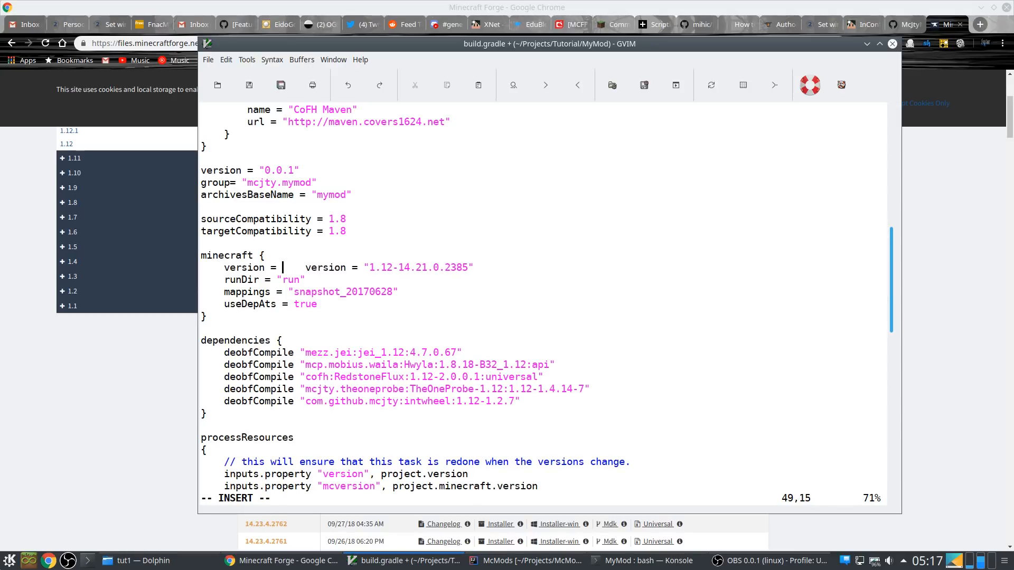
text("^[)
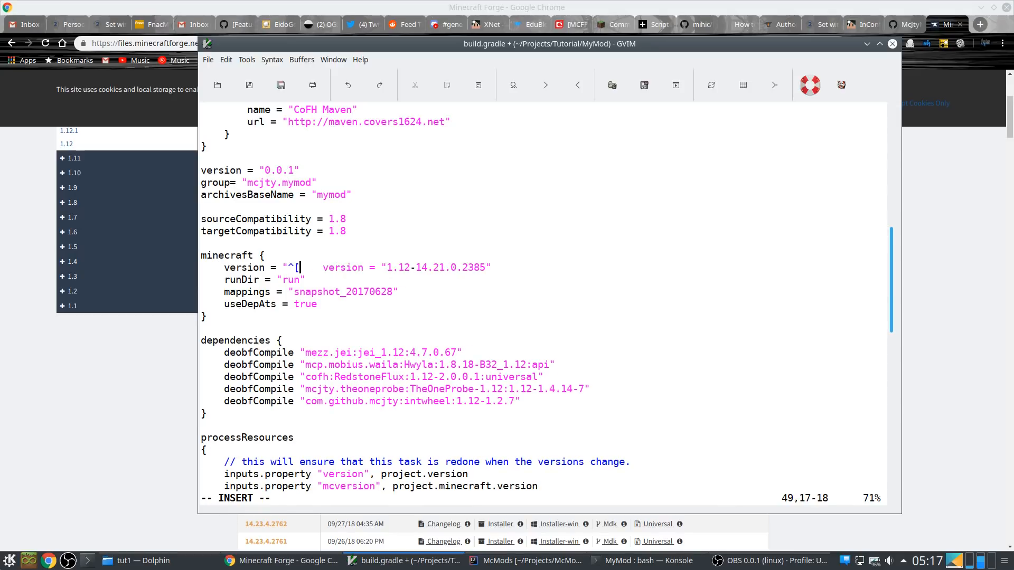
click(226, 59)
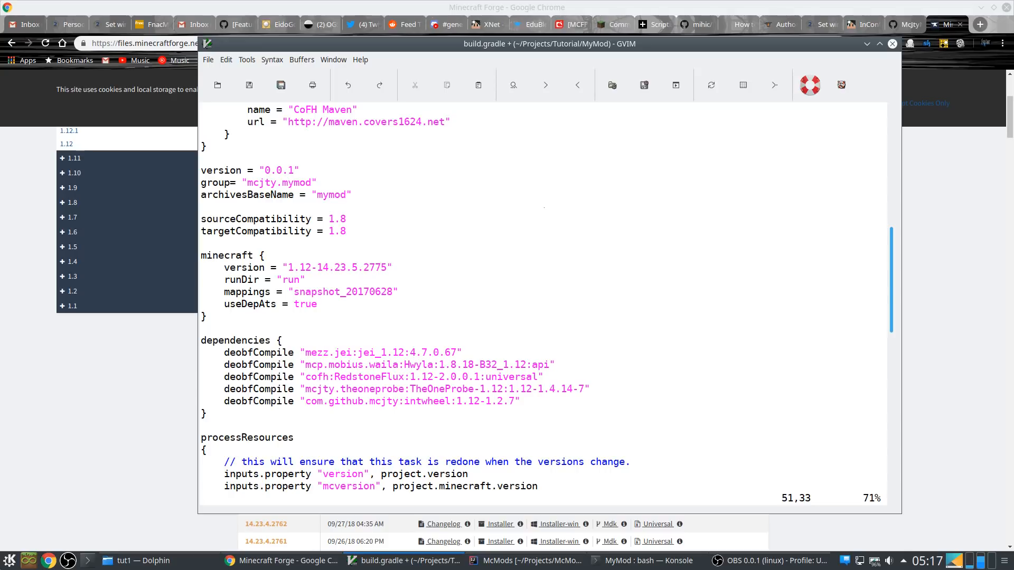
mouse_move(545, 232)
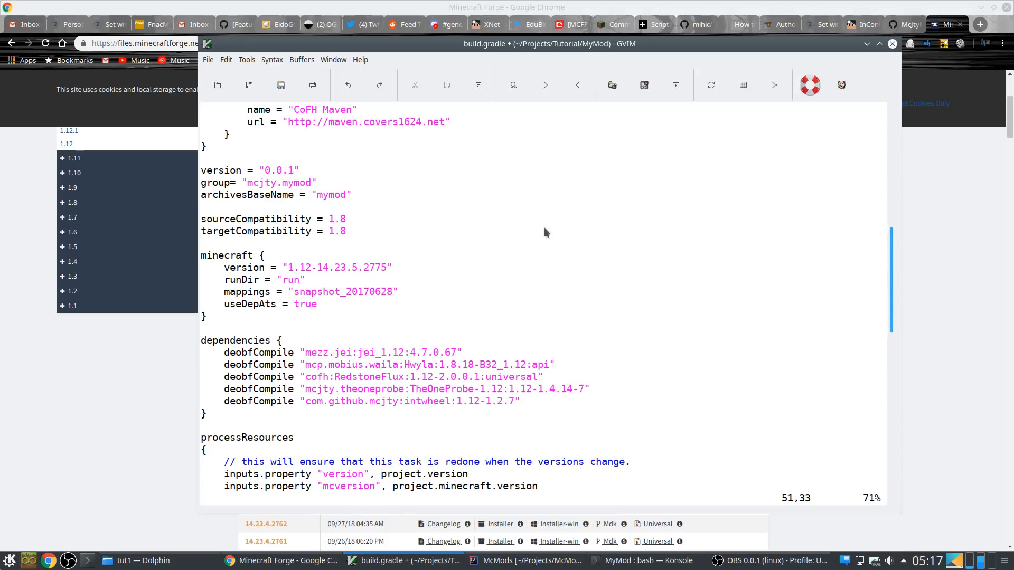
Scroll through build.gradle to review the remaining settings
scroll(down, 3)
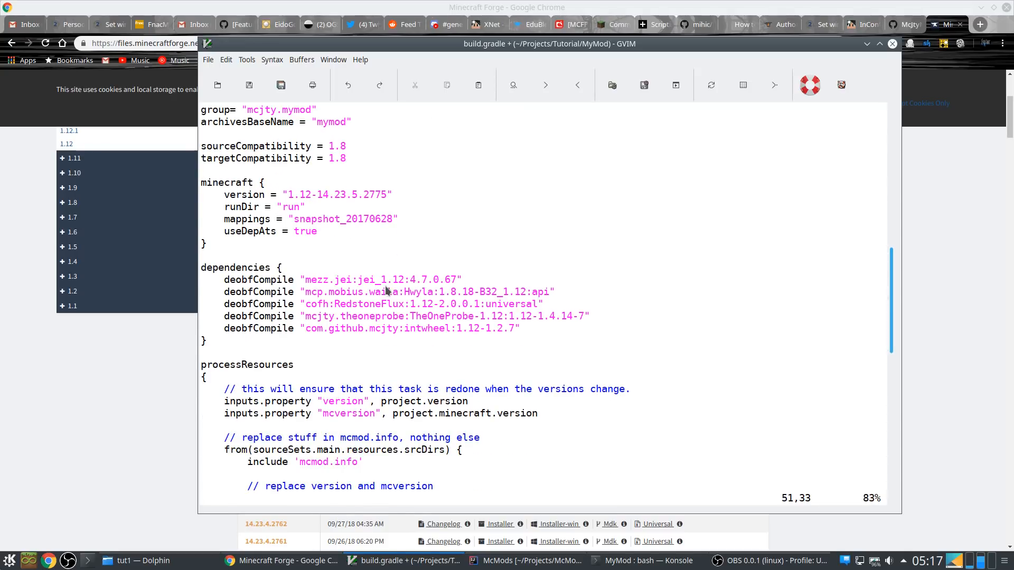
mouse_move(395, 312)
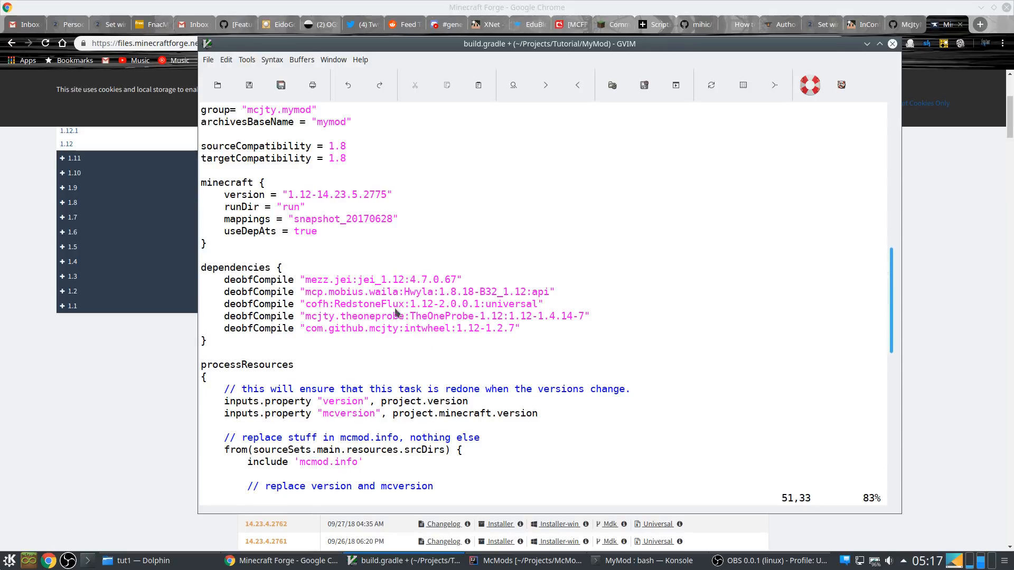
mouse_move(404, 287)
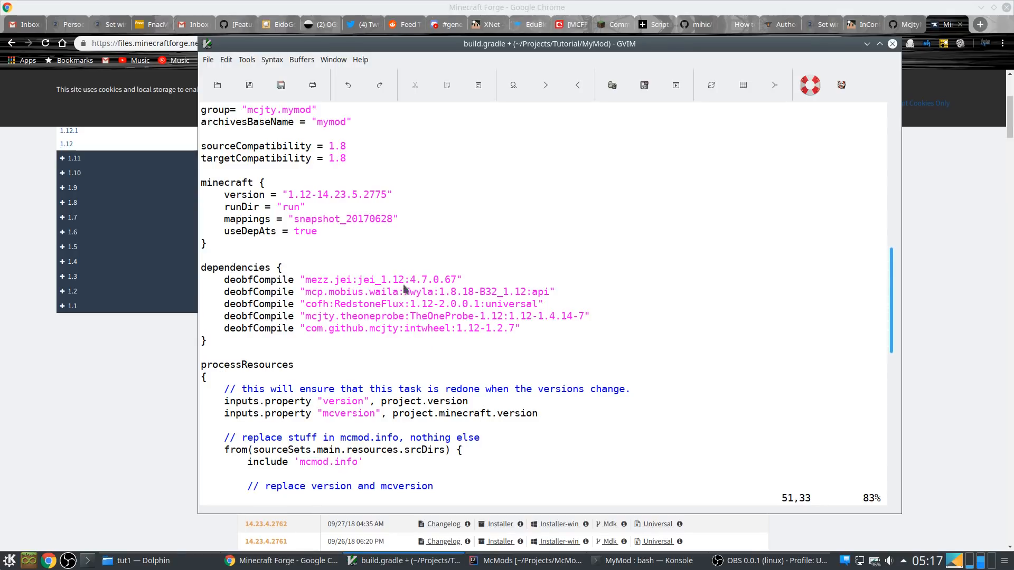
scroll(down, 3)
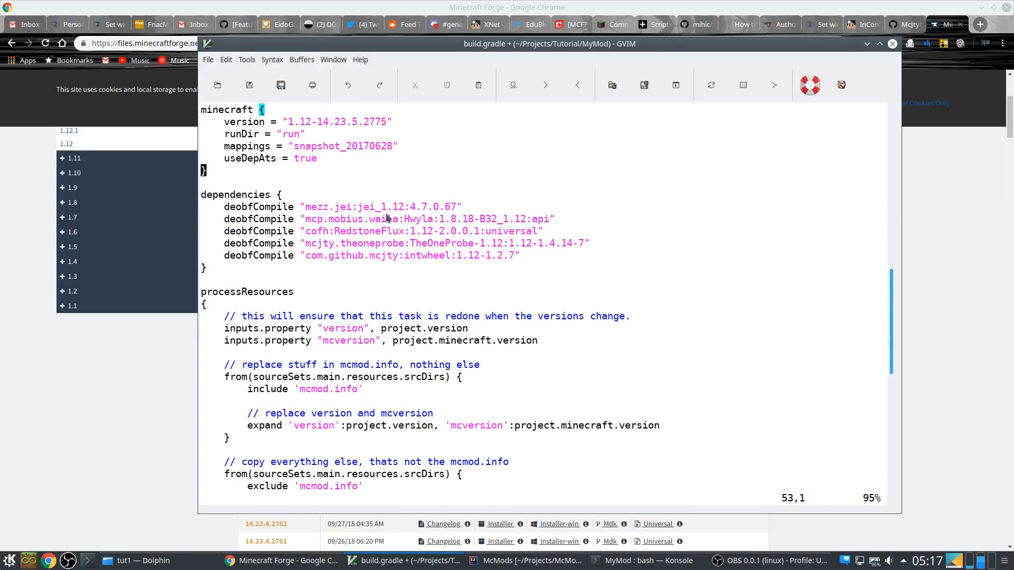
mouse_move(347, 208)
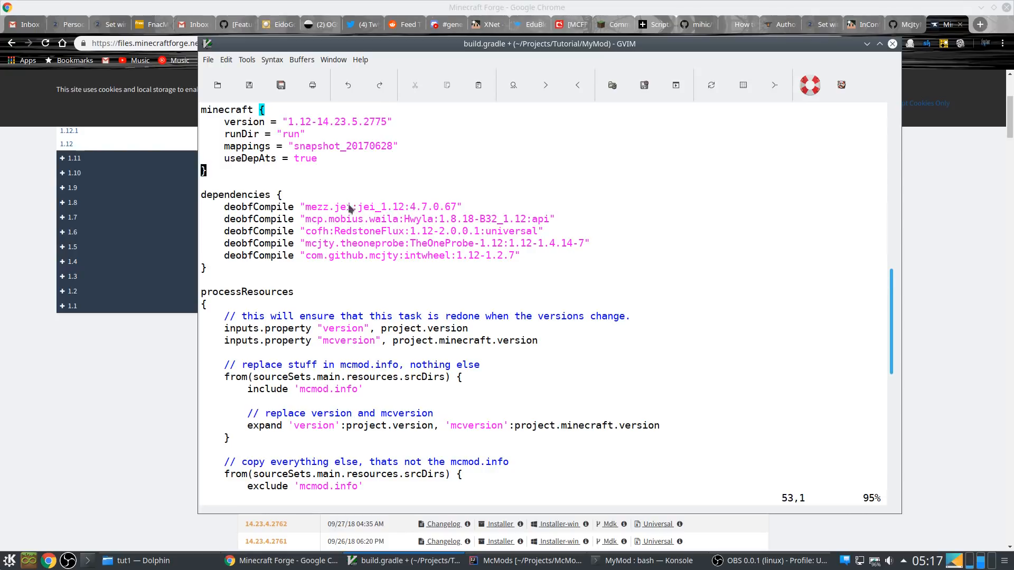
scroll(up, 3)
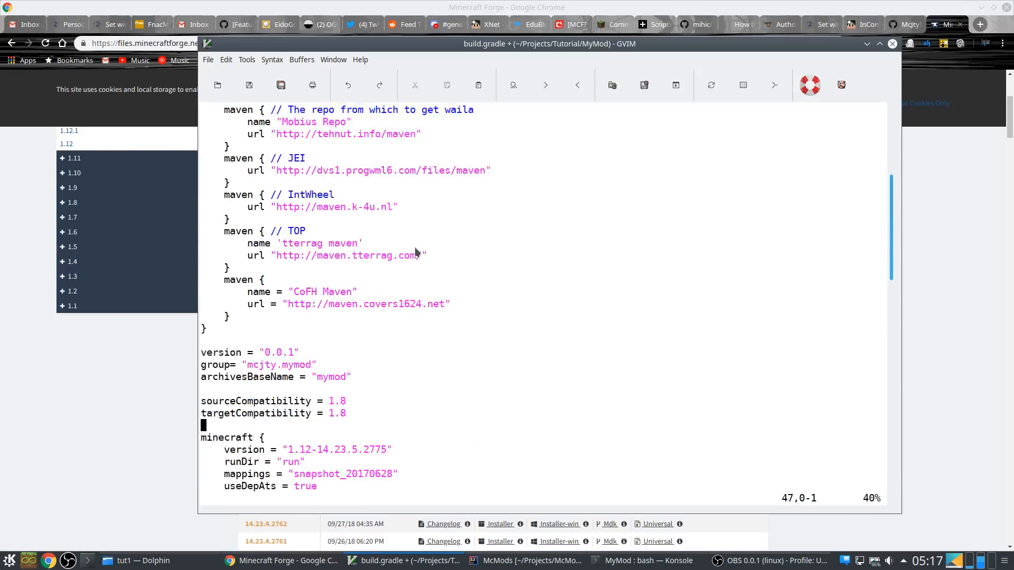
scroll(up, 3)
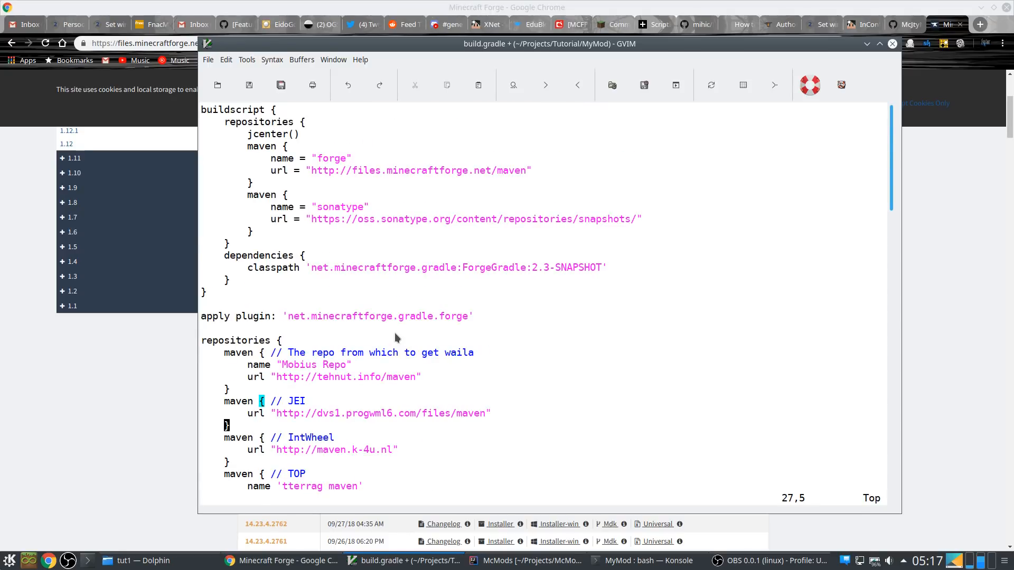
scroll(down, 3)
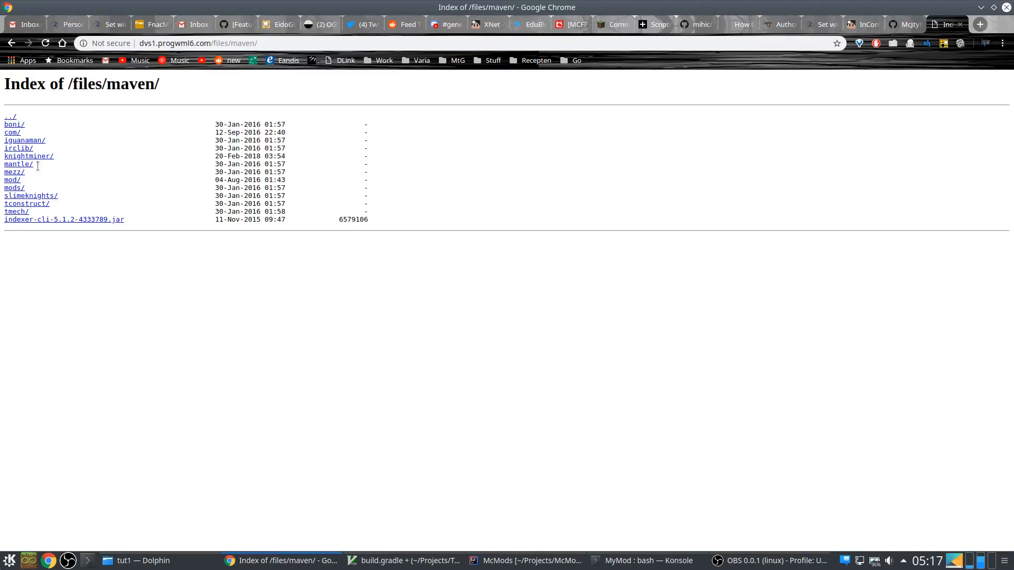
Browse the maven index into mezz/jei_1.12.2 and scan the version list for 4.13.1.222
click(11, 180)
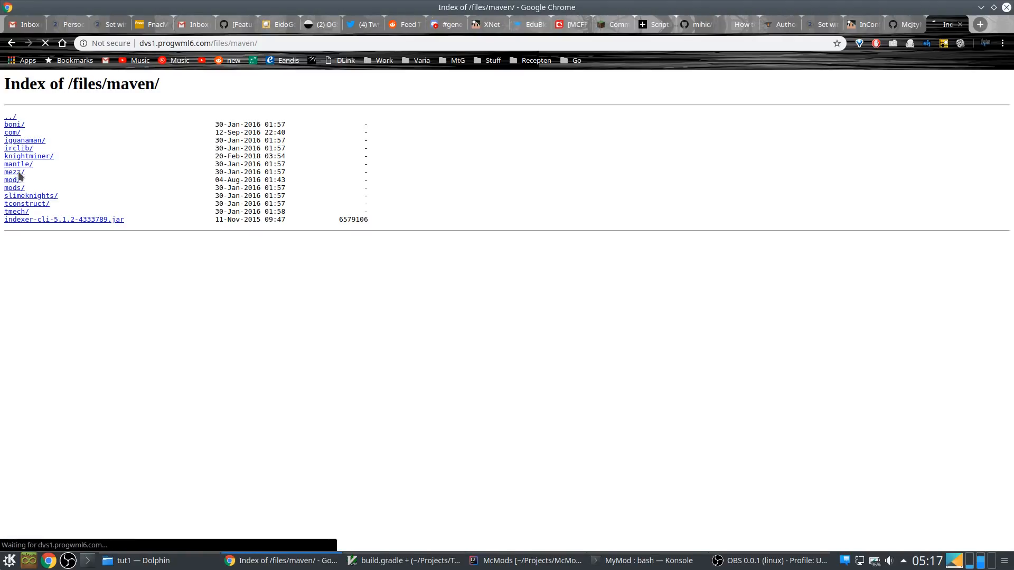
click(10, 172)
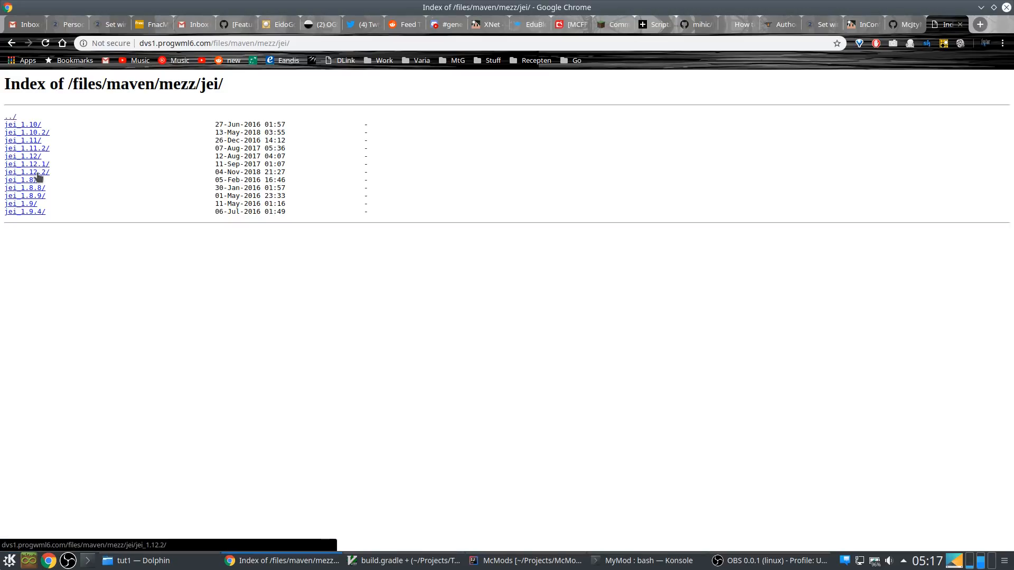
click(25, 171)
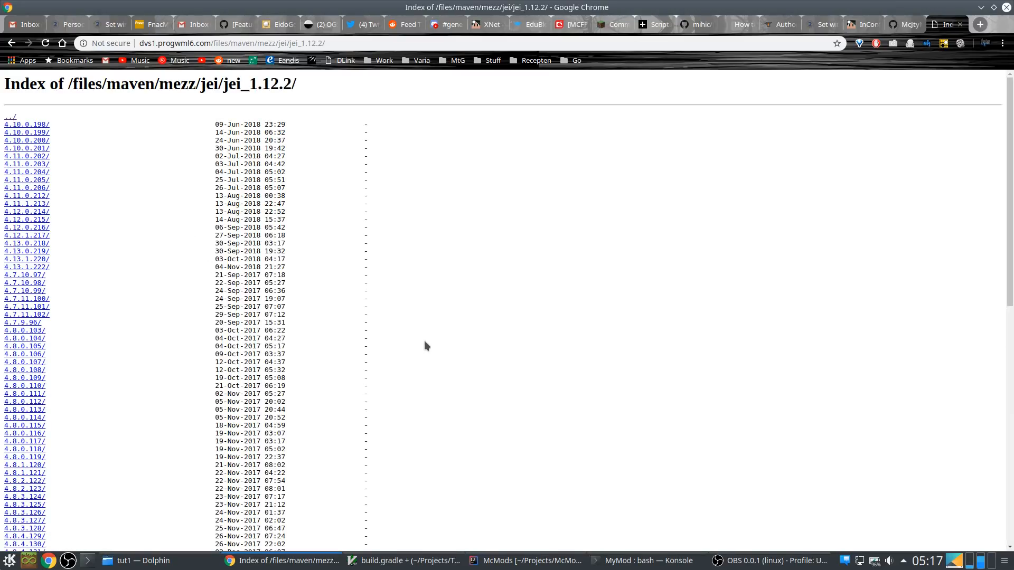
click(407, 560)
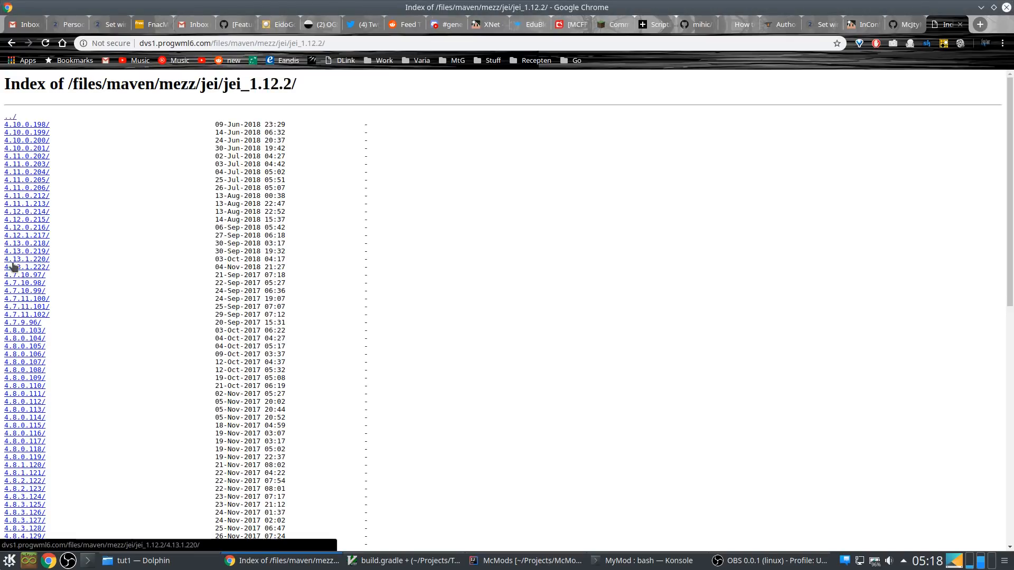
scroll(down, 3)
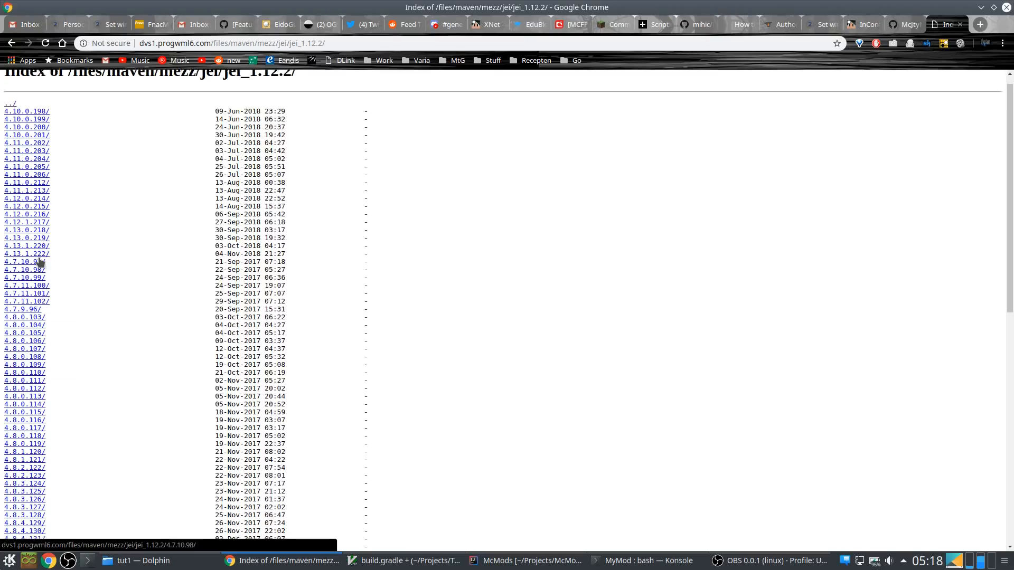
click(405, 559)
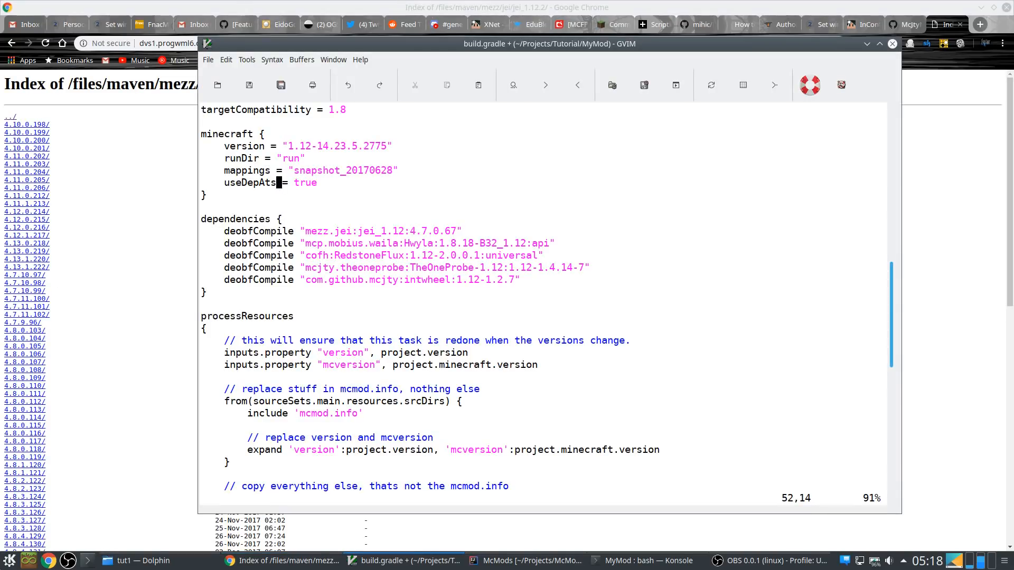
Change the mezz.jei dependency in build.gradle to 4.13.1.222 and save it
scroll(down, 3)
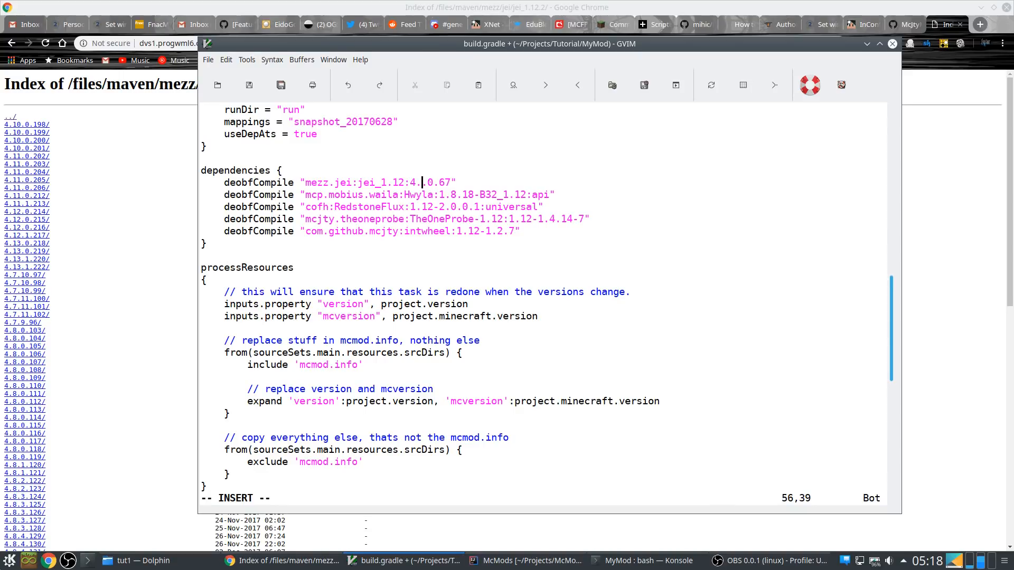
text(13)
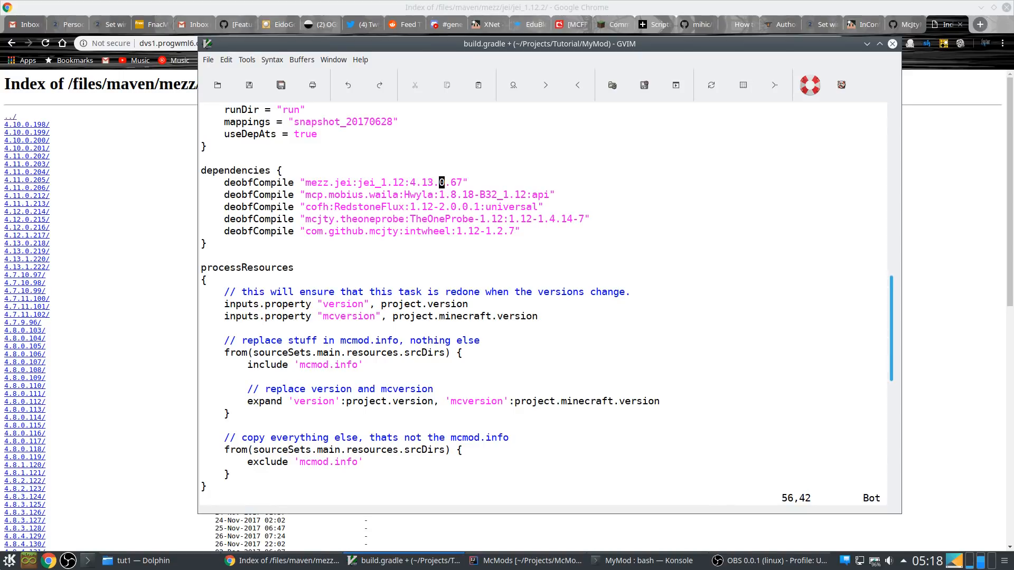
text(1.222)
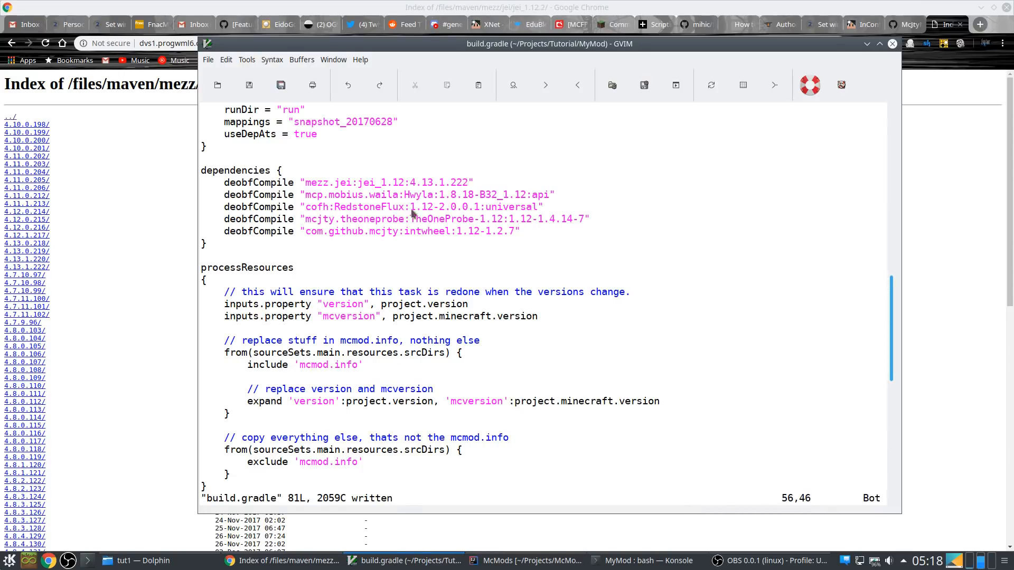
scroll(down, 3)
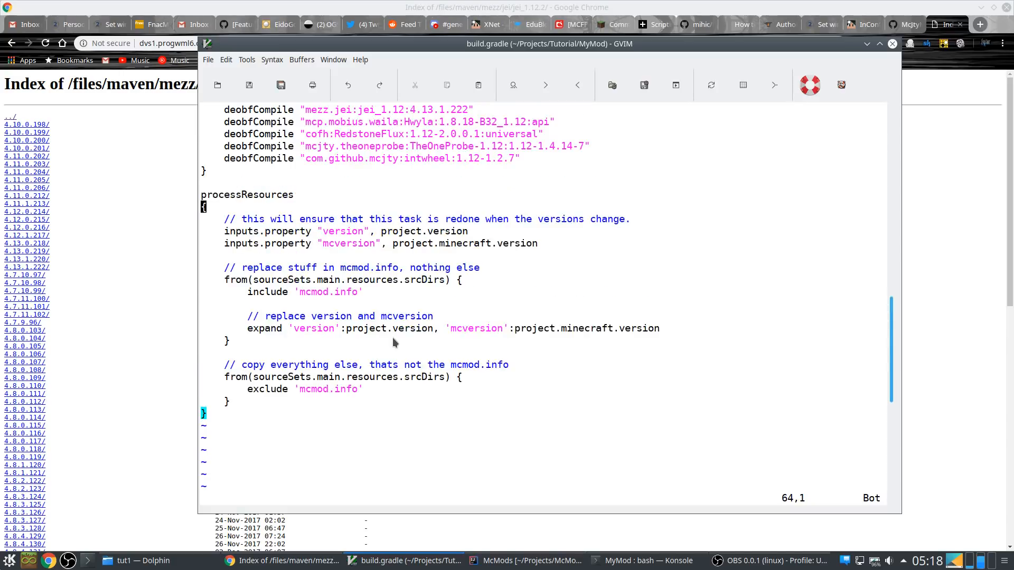
scroll(up, 3)
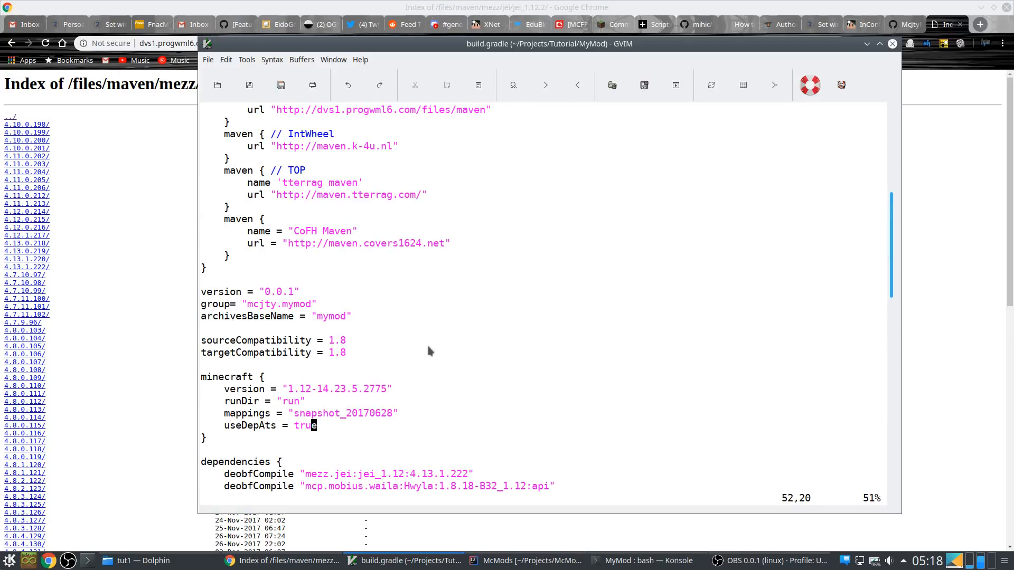
Run tree -d ../ModTutorials/src/ in Konsole to list its source folder structure
click(646, 559)
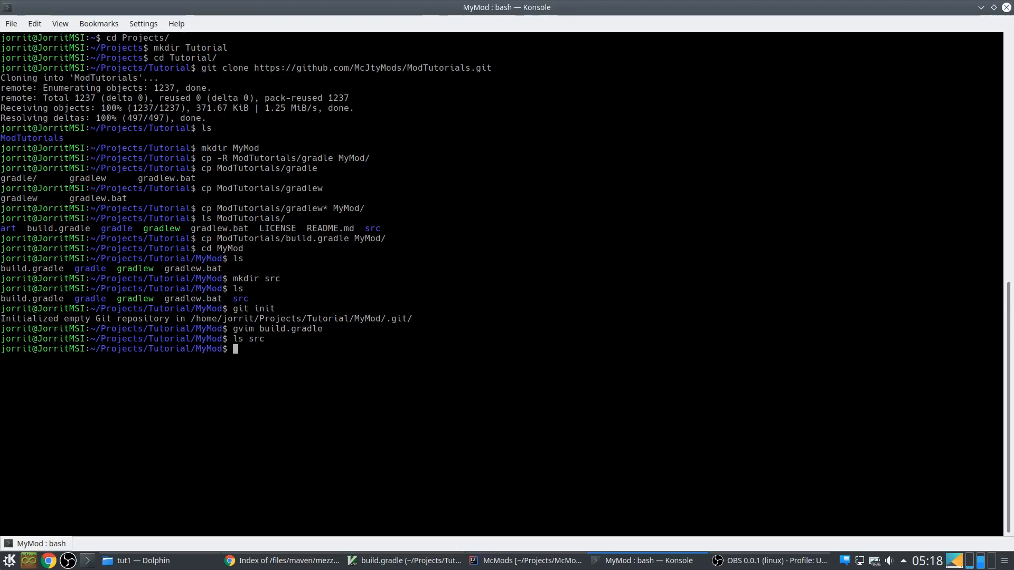
text(t)
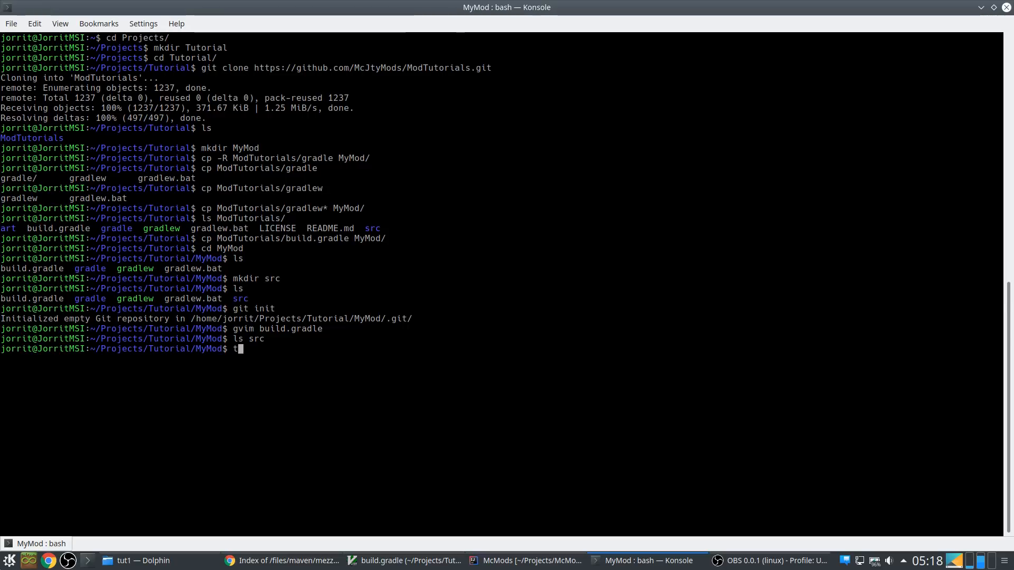
text(ree -d ../Mod)
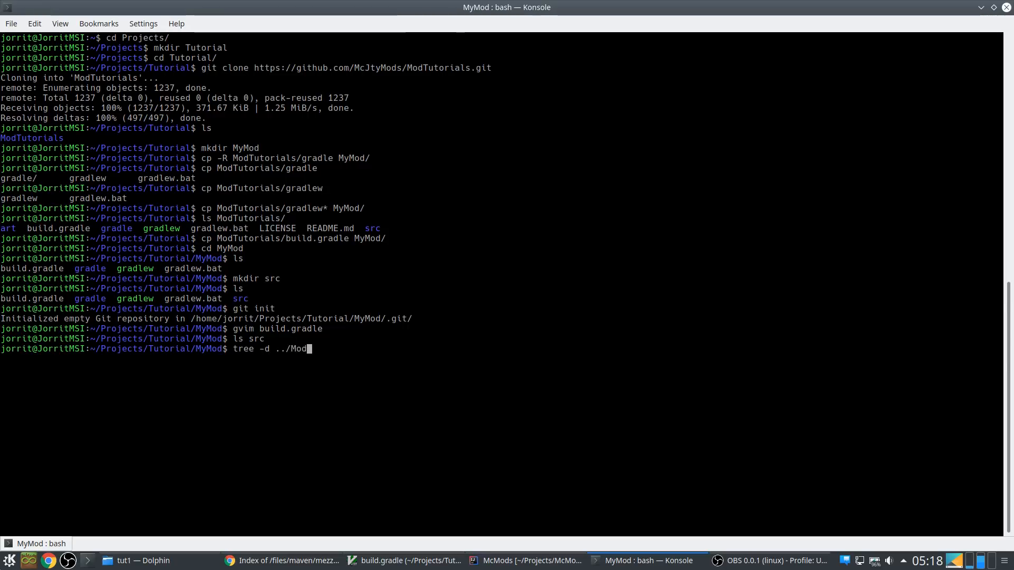
key(Return)
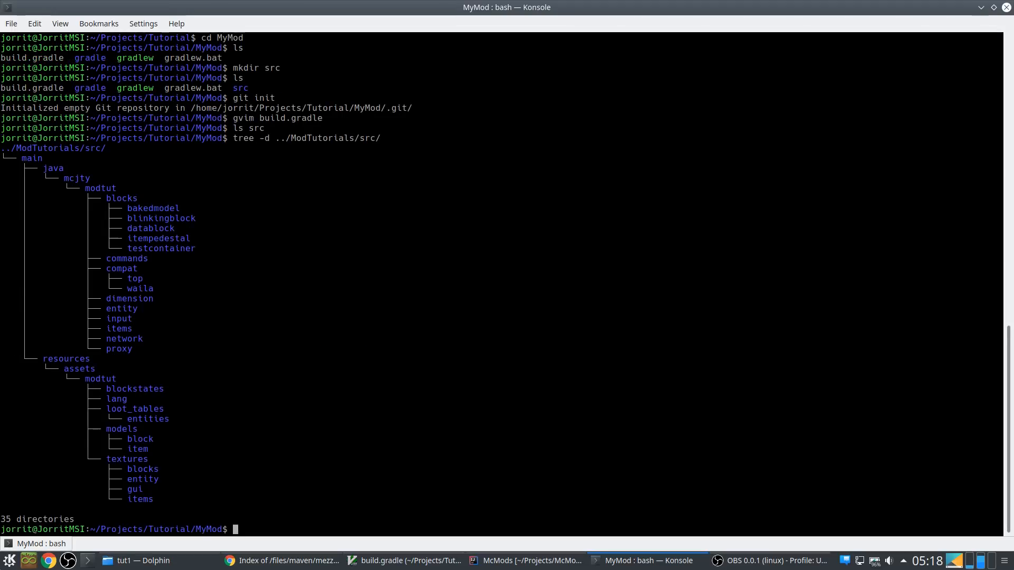
mouse_move(32, 177)
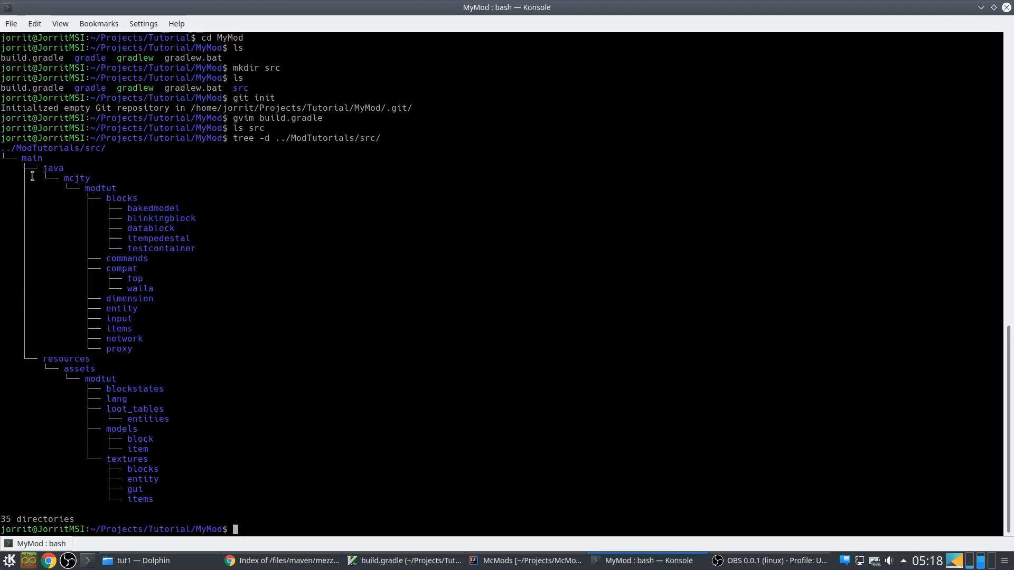
mouse_move(309, 216)
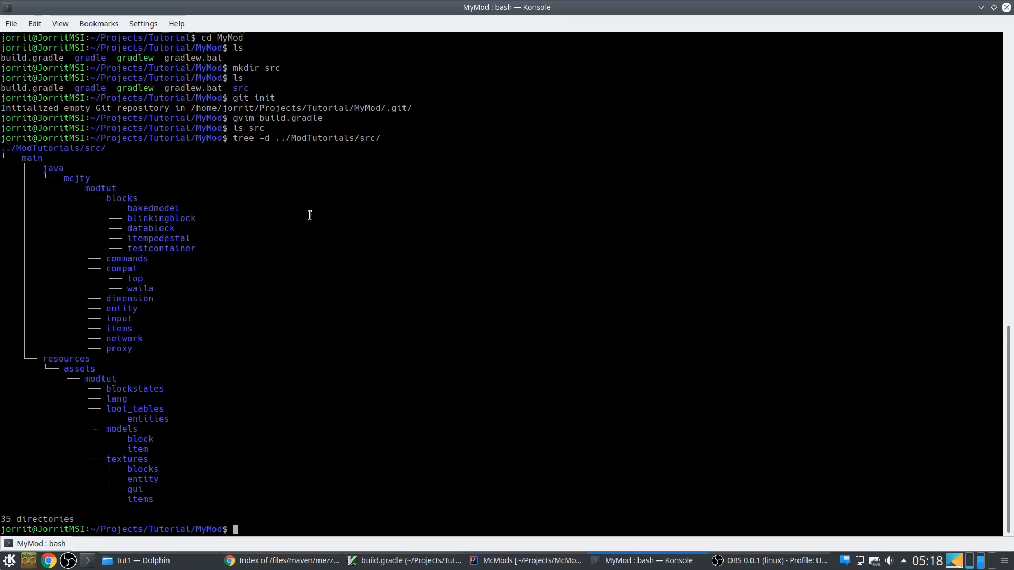
Create src/main, then src/main/java and src/main/resources with mkdir
text(mkdir src/main)
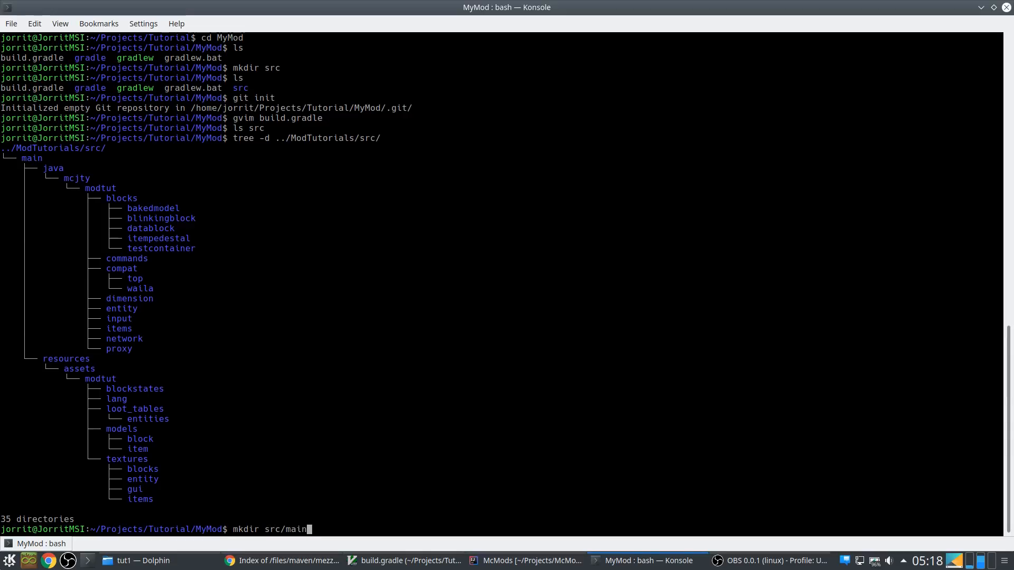
text(src/res)
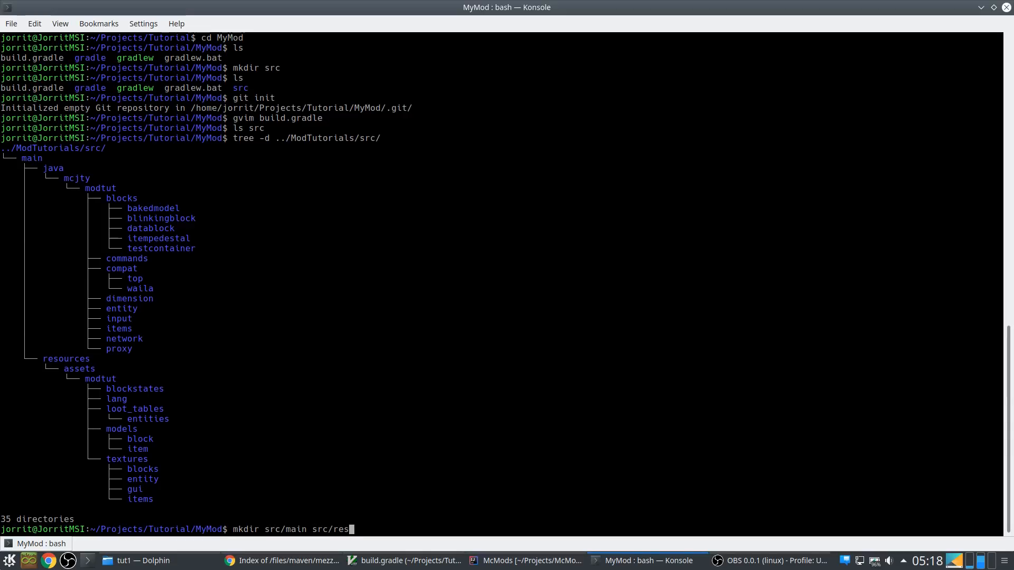
key(BackSpace)
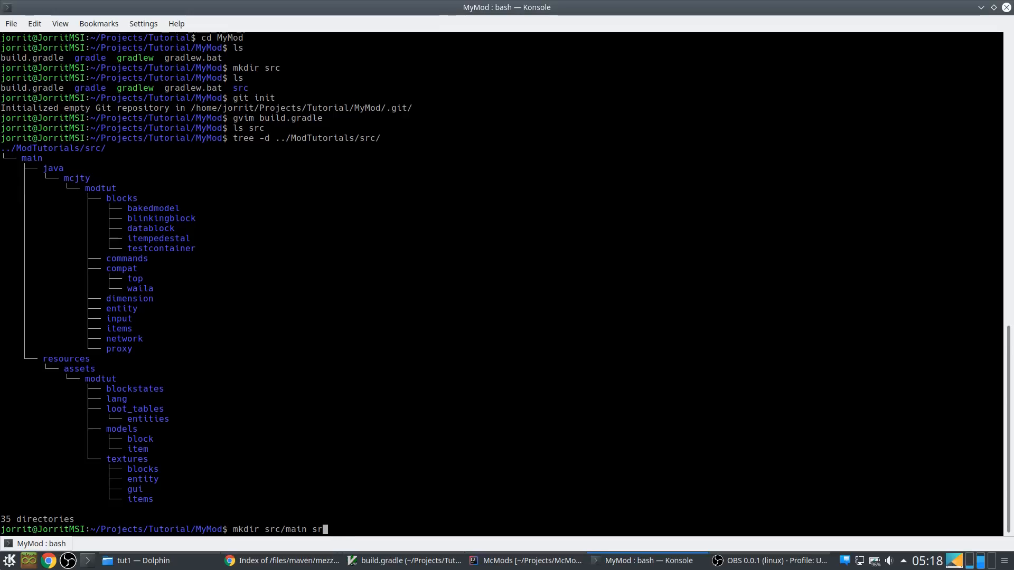
key(Return)
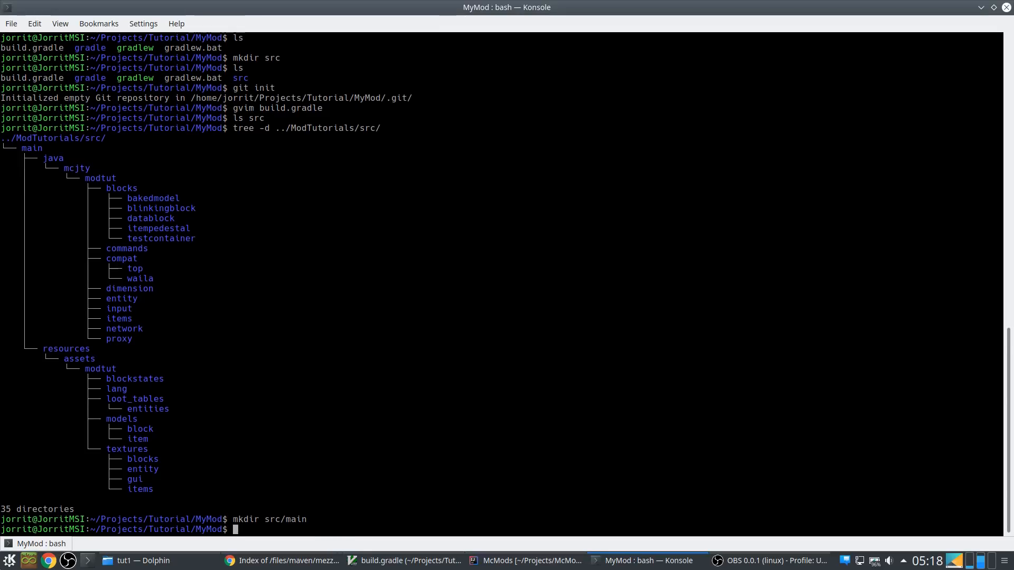
text(mkdir src/main/)
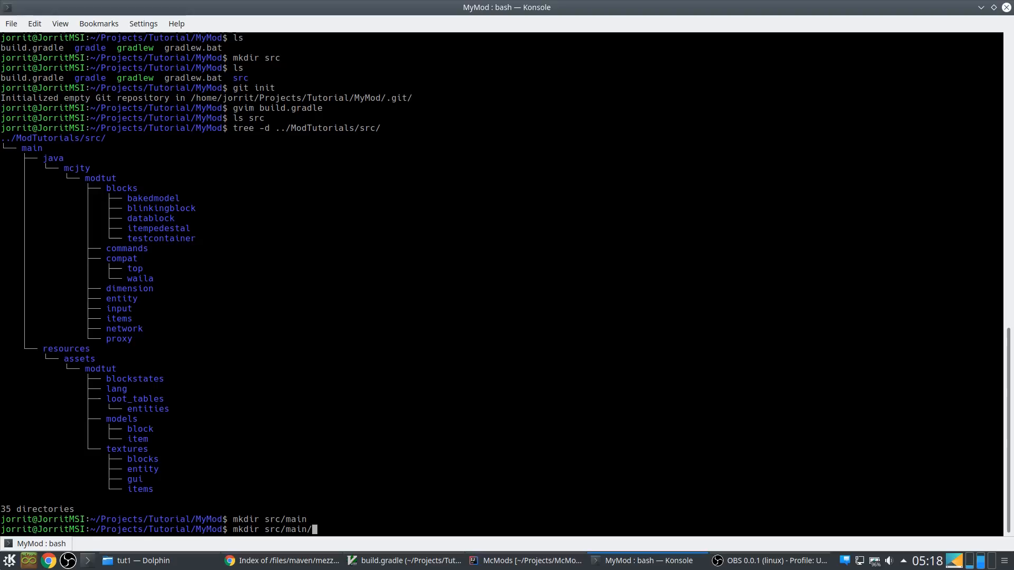
text(mcj)
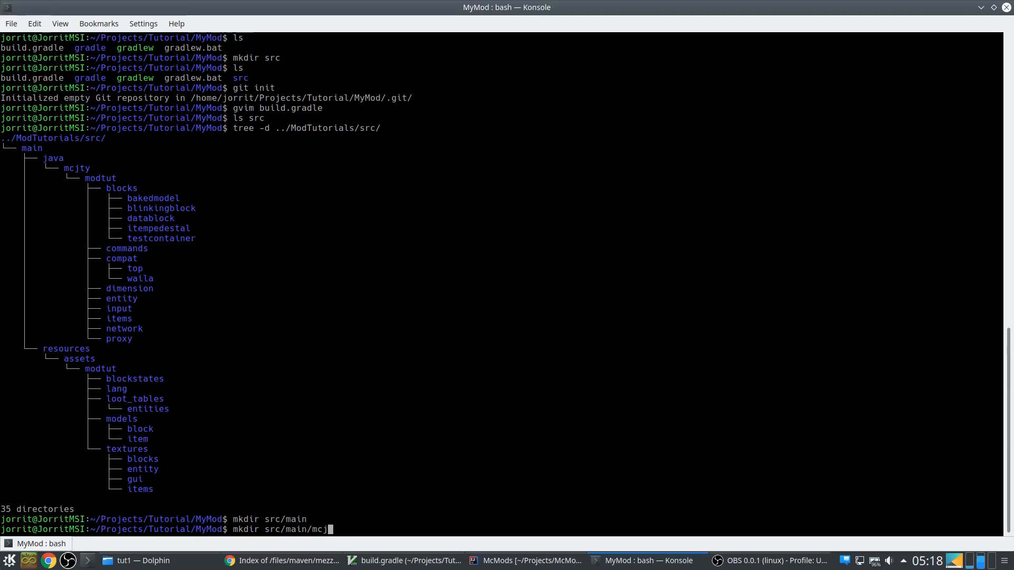
text(ja)
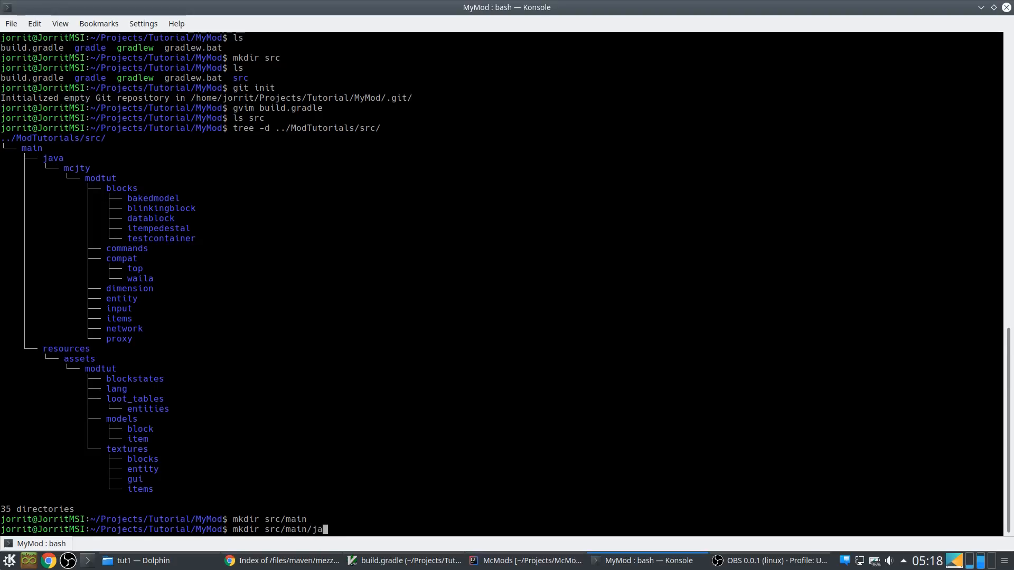
text(va src/main/res)
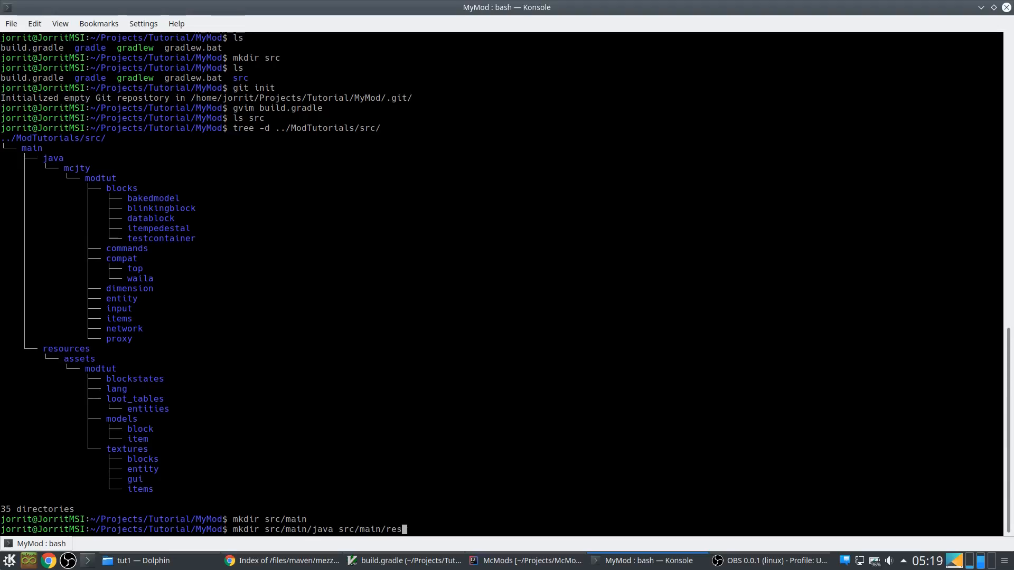
key(Return)
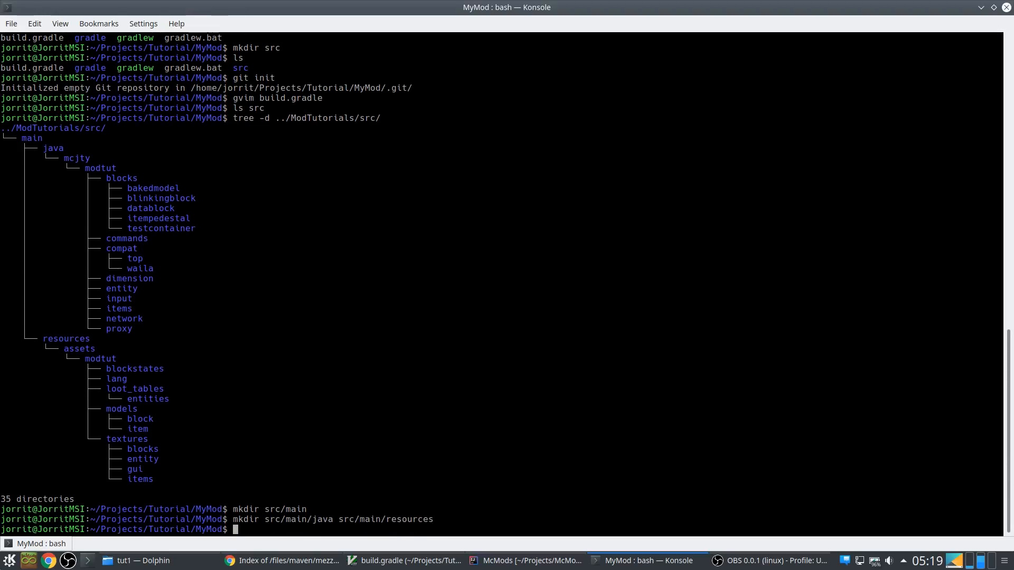
Create src/main/java/mcjty/mymod and src/main/resources/assets/mymod with mkdir
text(mkdir src/main/java src/main/resources)
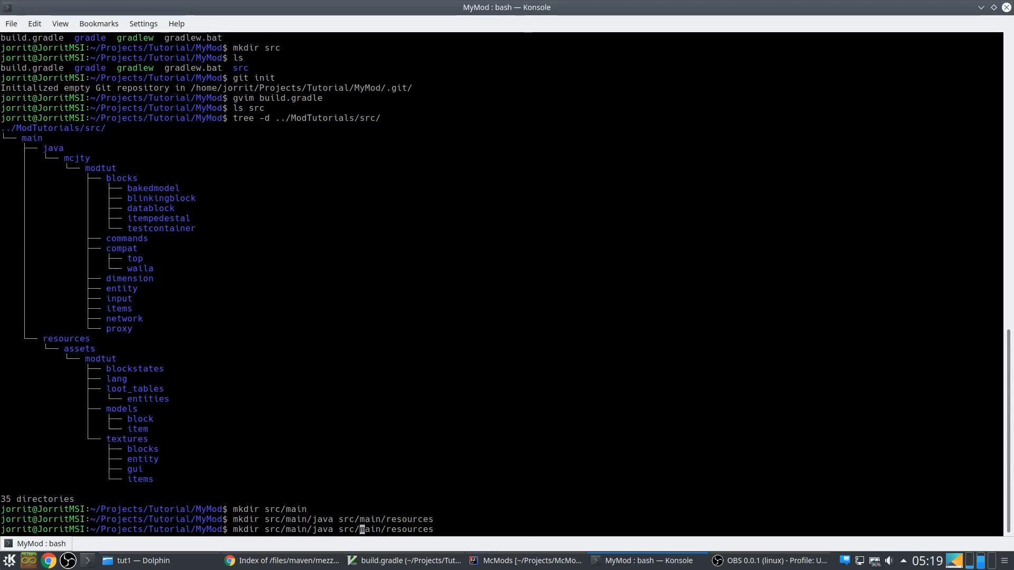
text(/mcjty)
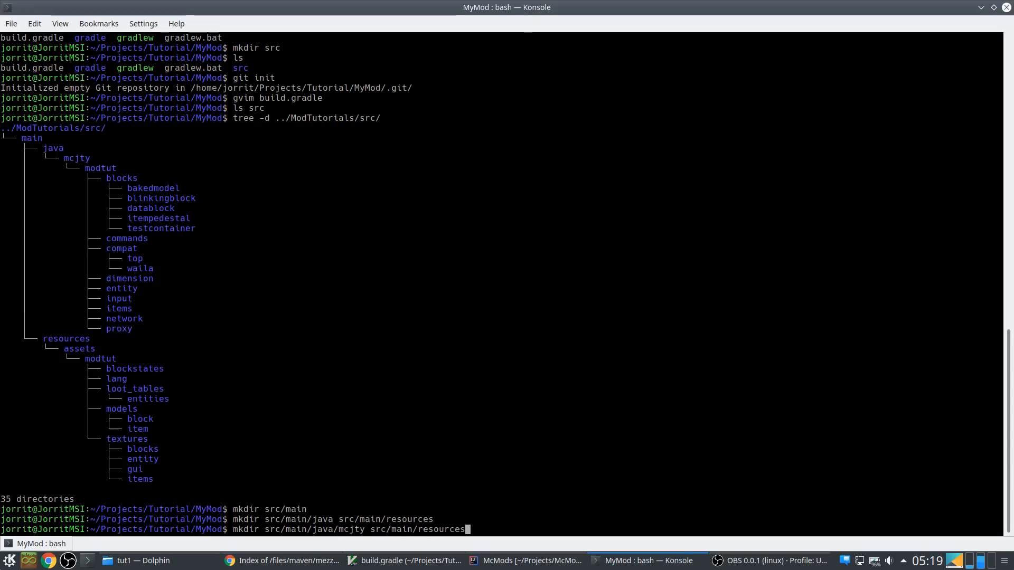
text(/assets)
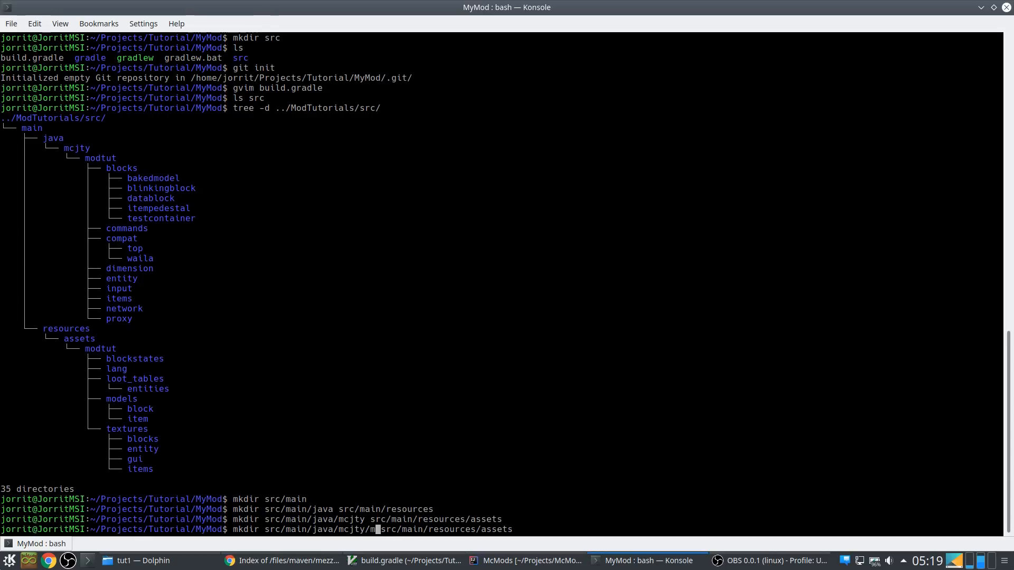
text(ymod)
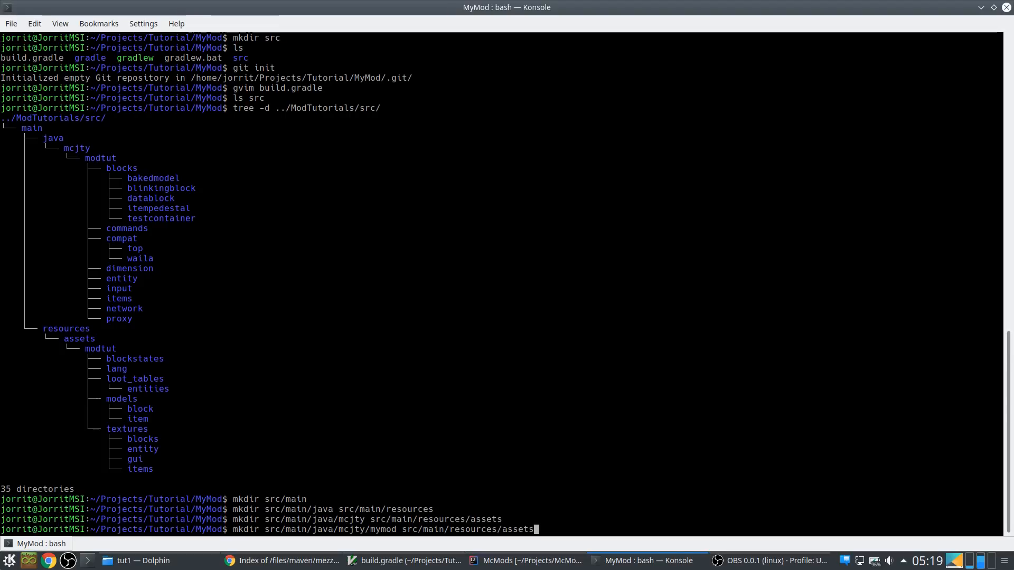
key(Return)
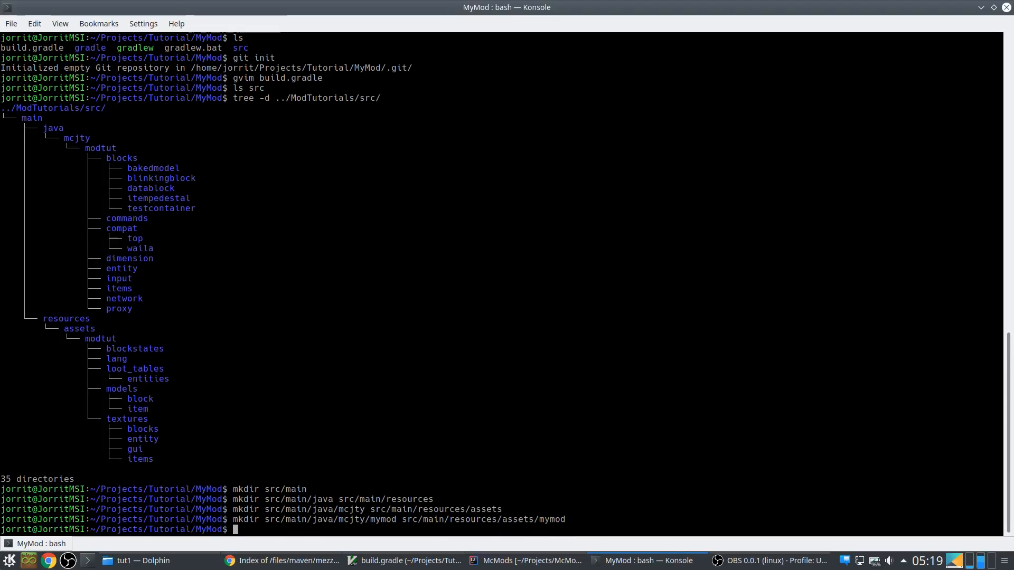
text(tree -d src)
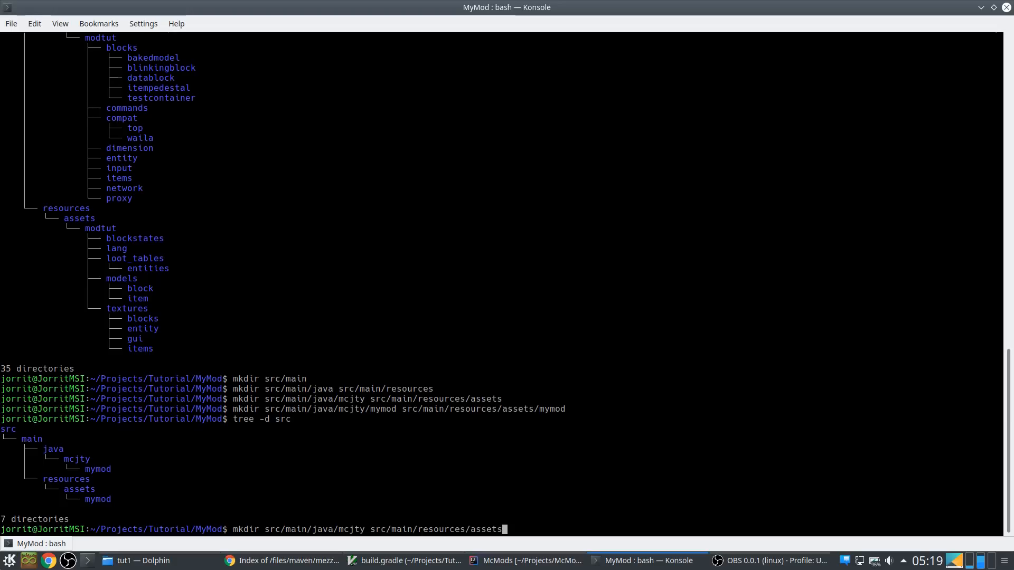
Rerun tree -d ../ModTutorials/src/ to compare against MyMod's 7-directory tree
key(Return)
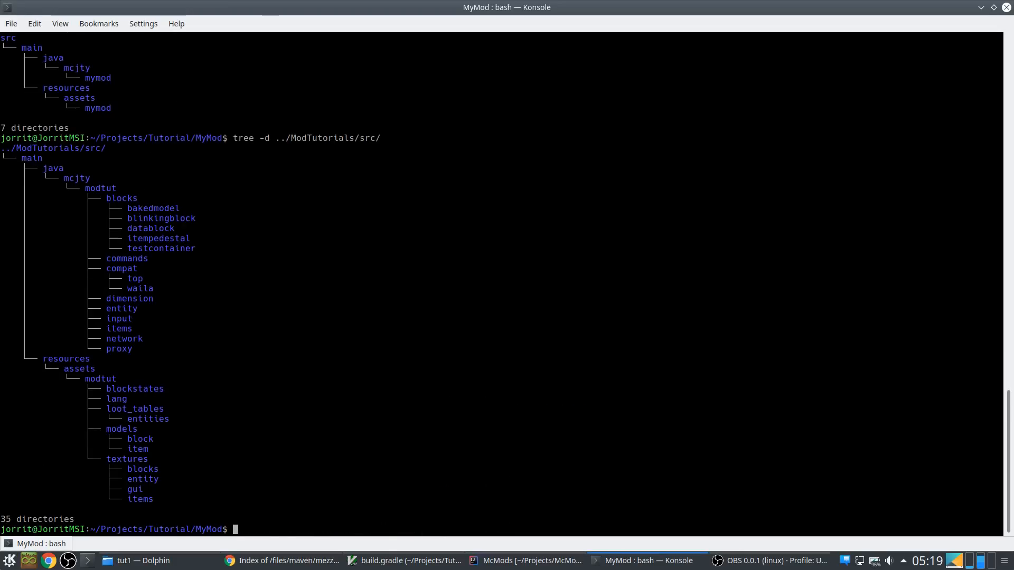
mouse_move(47, 174)
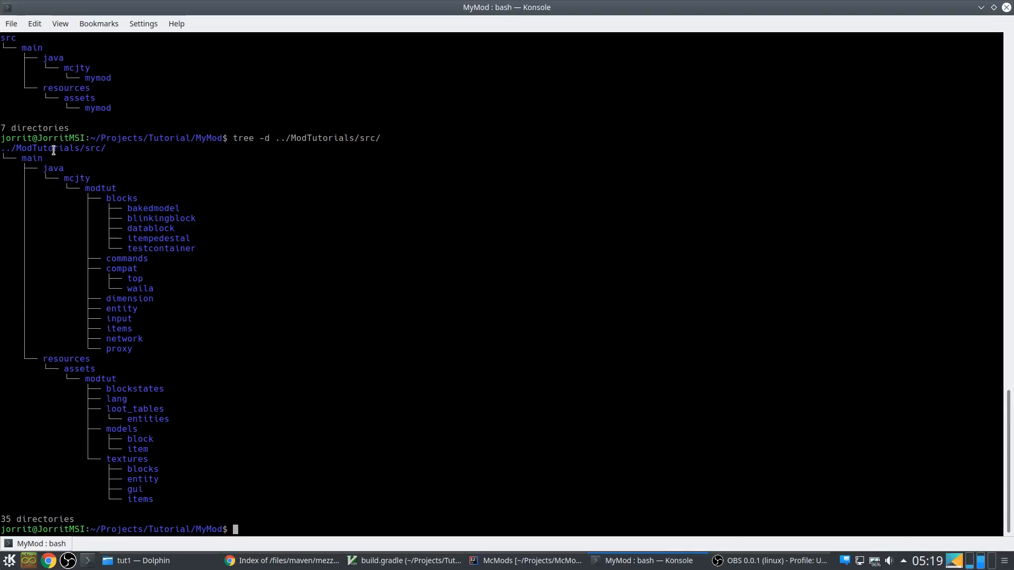
mouse_move(103, 262)
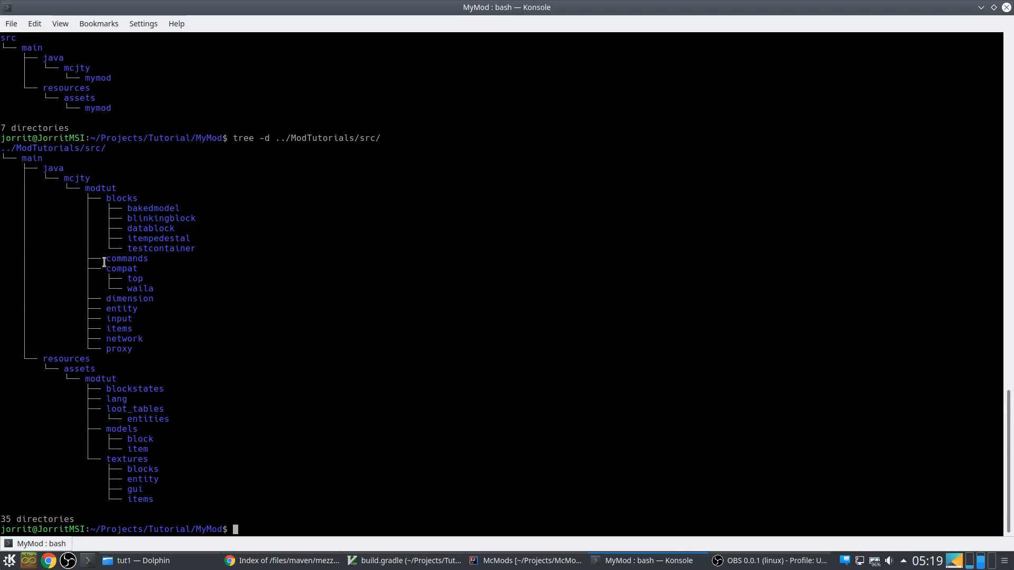
mouse_move(319, 317)
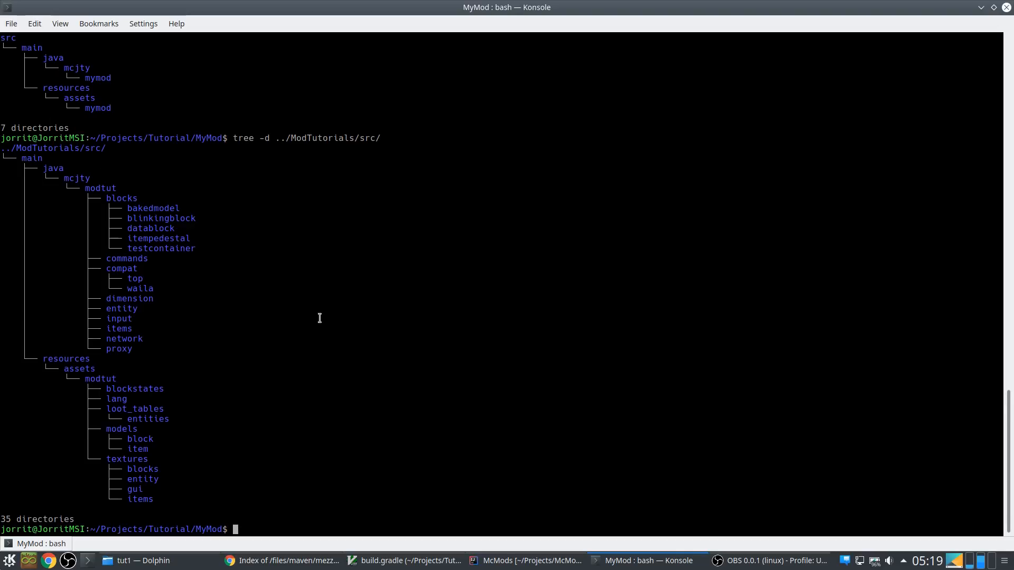
List ../ModTutorials/src/main/resources/ to find mcmod.info
text(ls ../Mod)
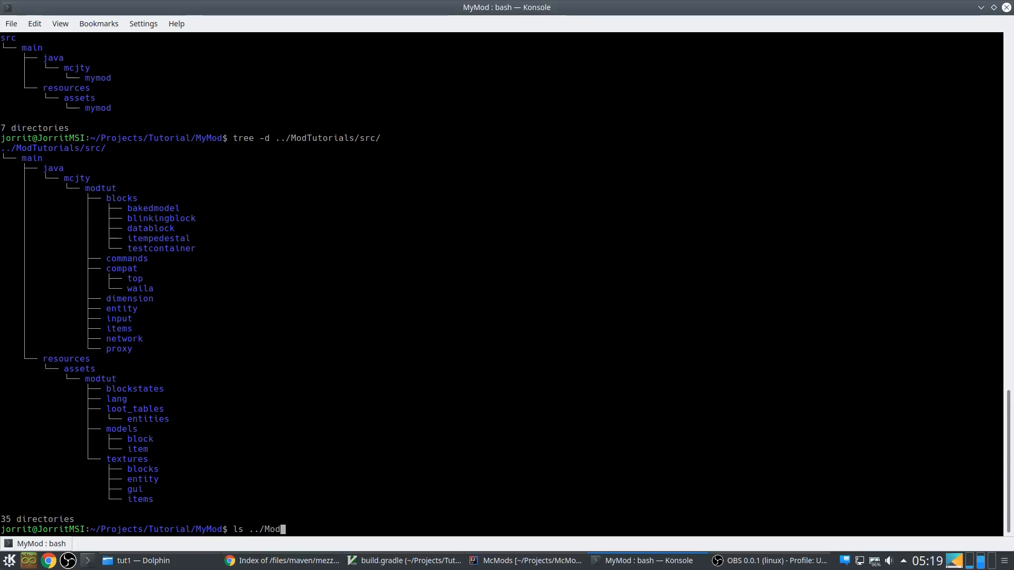
text(Tutorials/src/re)
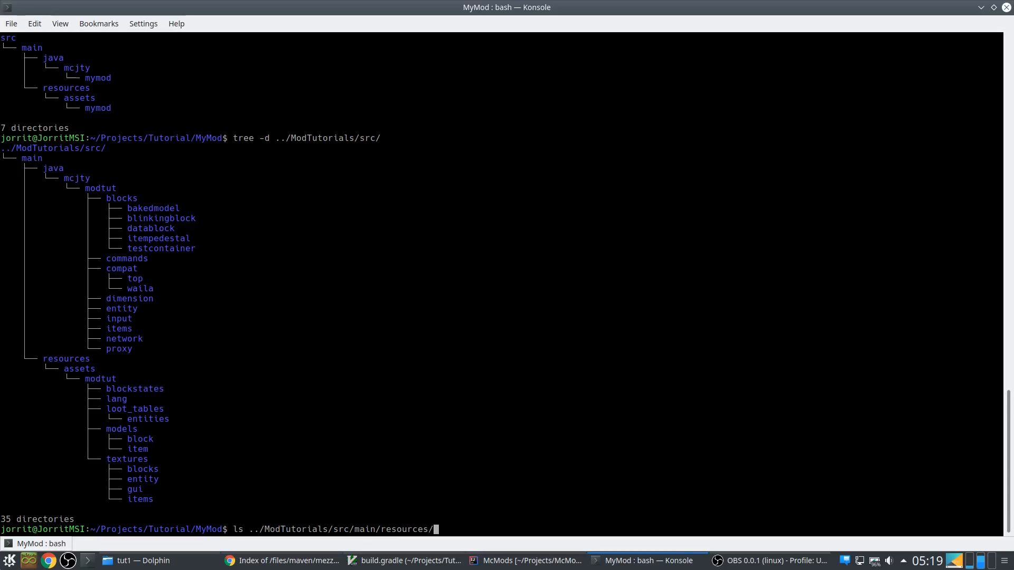
key(Return)
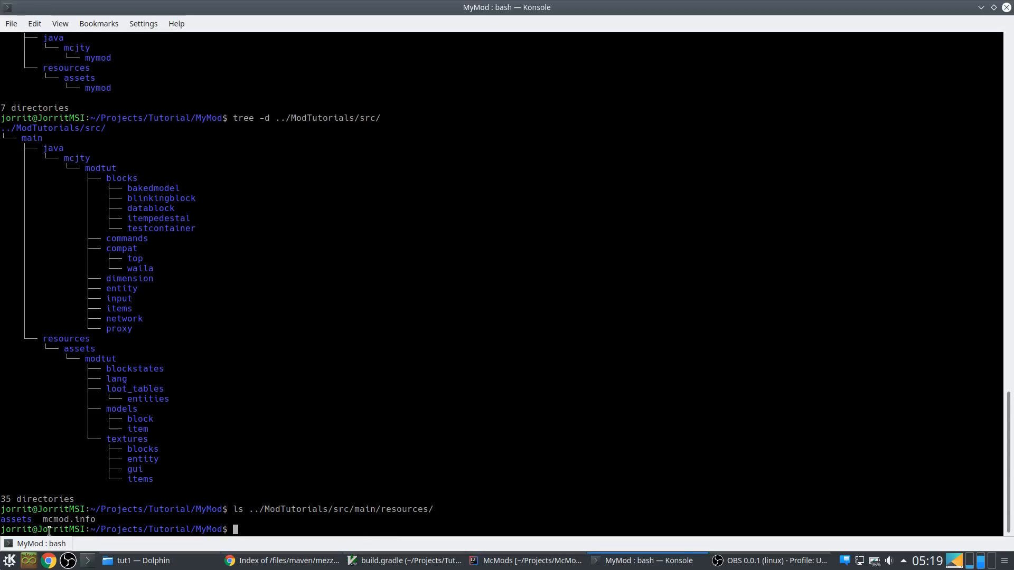
Copy ModTutorials' mcmod.info into MyMod's src/main/resources/
text(cp ../ModTutorials/src/main/r)
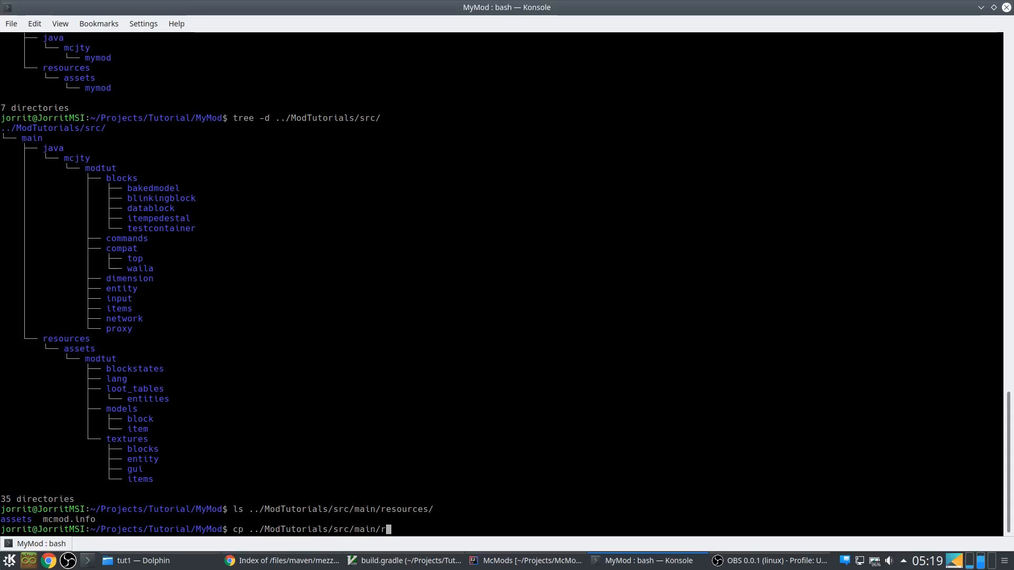
text(esources/mcmod.info src/main/resources/)
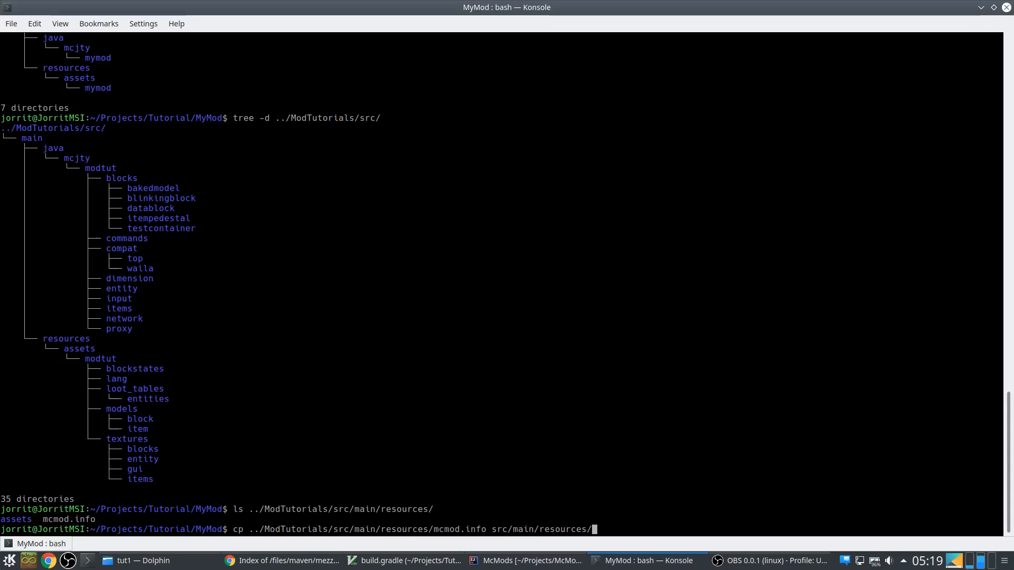
key(Return)
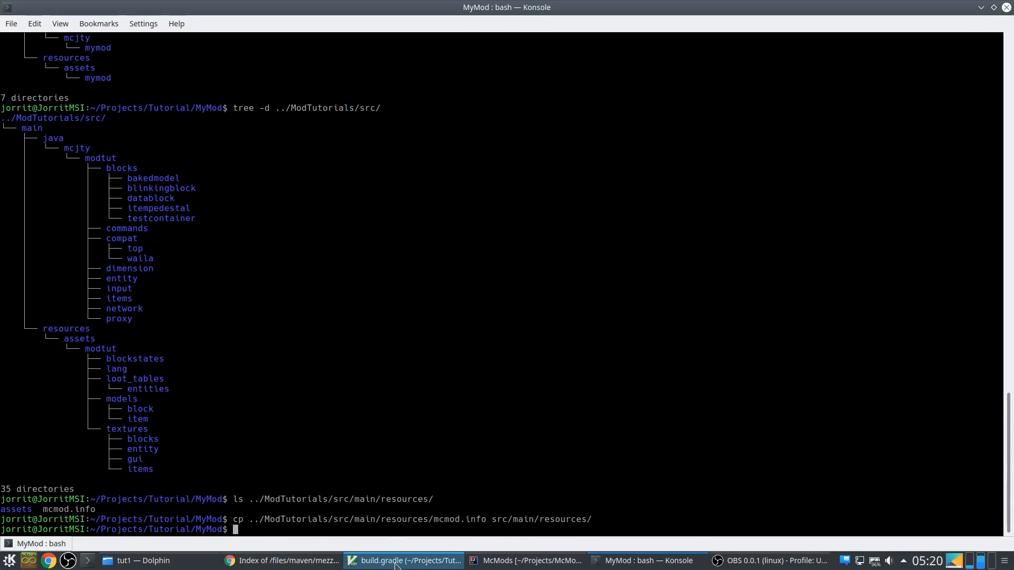
Edit mcmod.info in a GVim split: modid mymod, name My Mod, description My Fancy Mod, then save and close it
click(406, 561)
text(:sp src/main/resources/)
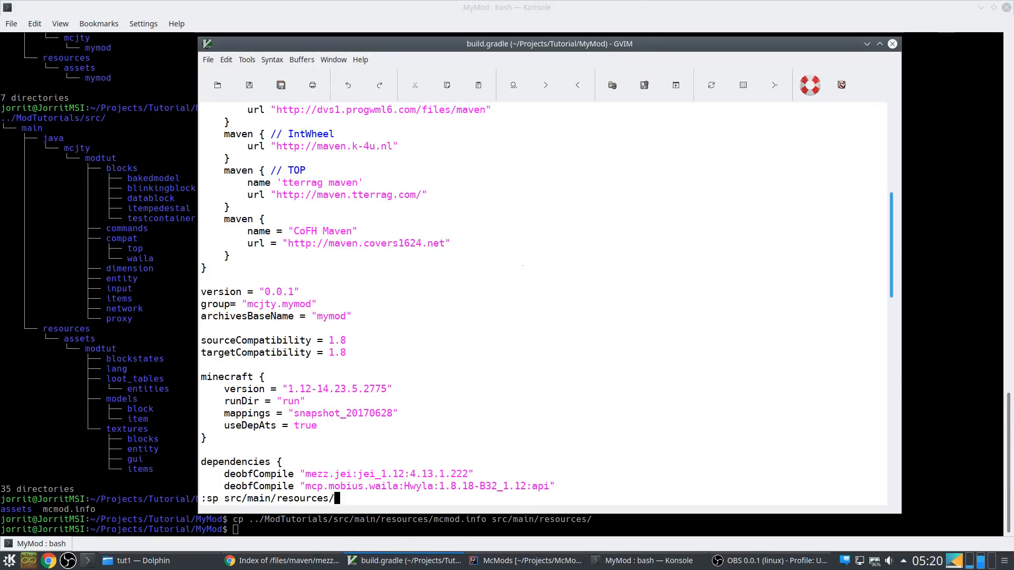
key(Return)
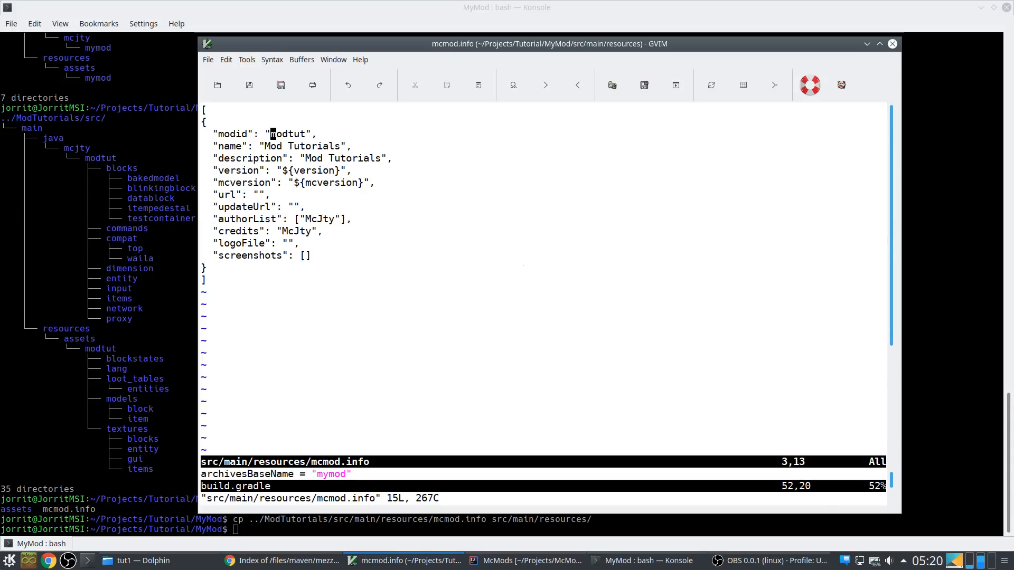
text(mymod)
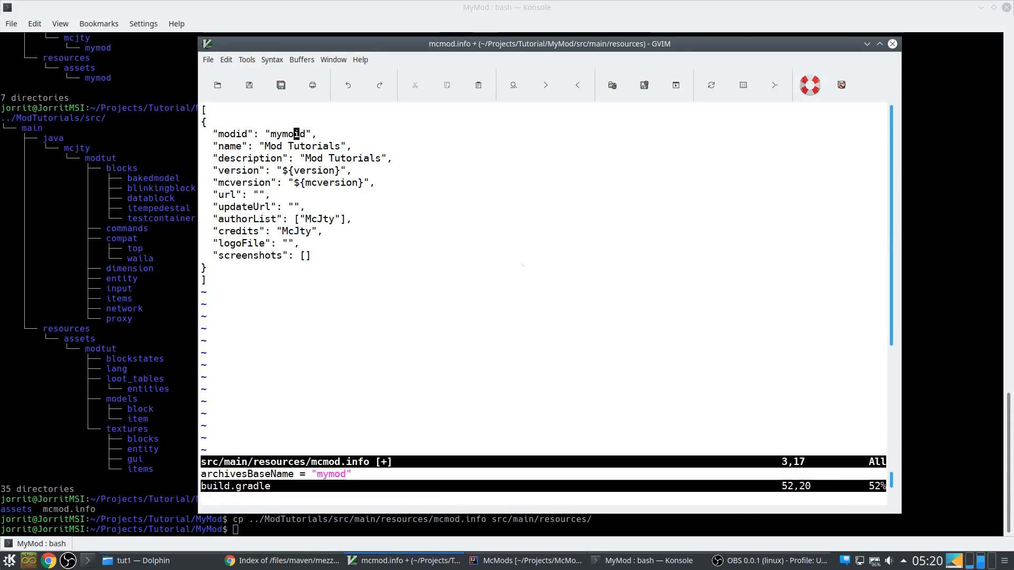
text(My)
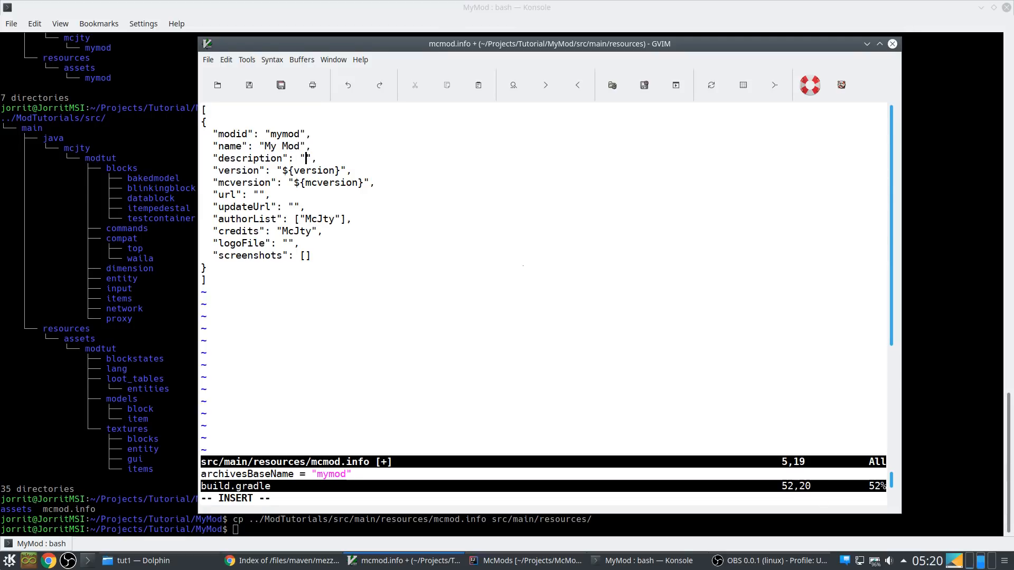
text(My Fancy Mod)
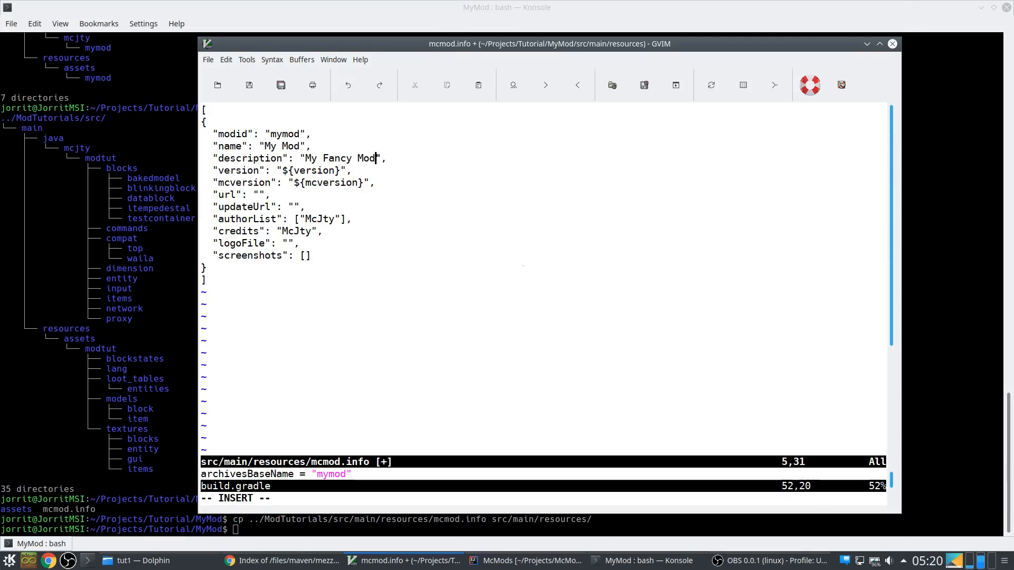
key(Escape)
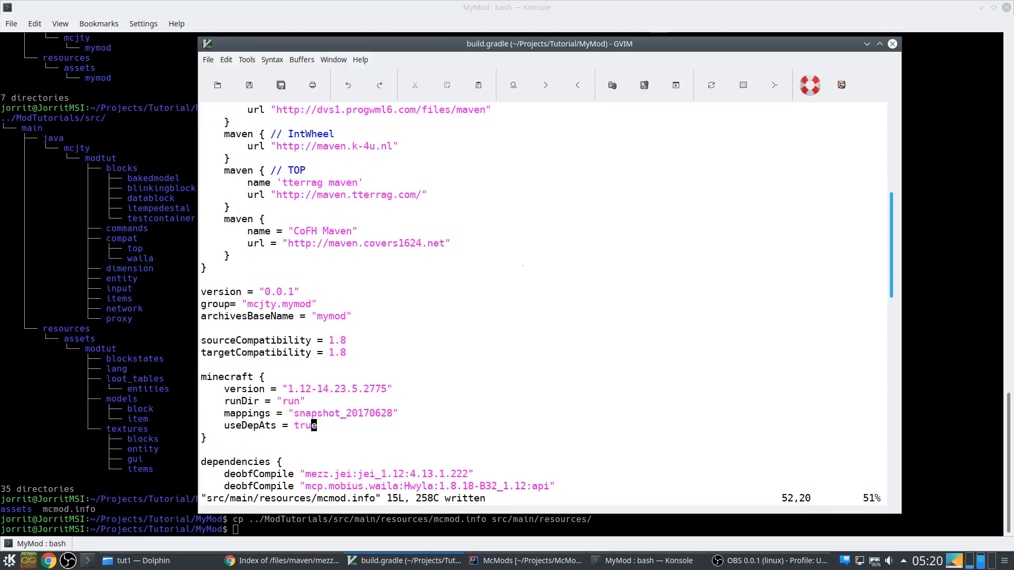
mouse_move(503, 301)
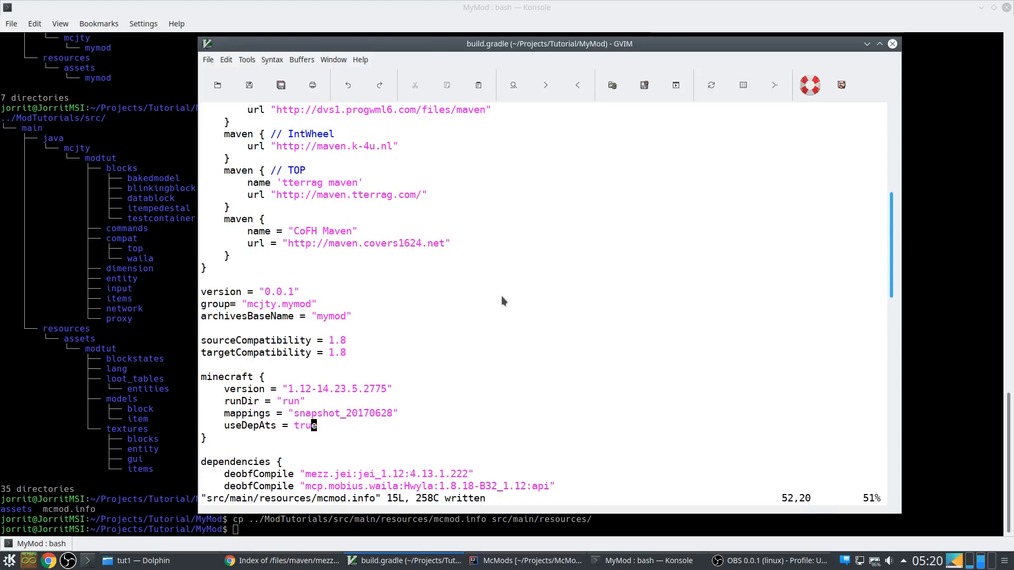
Close the McMods project and choose MyMod's build.gradle in the Open dialog
click(531, 560)
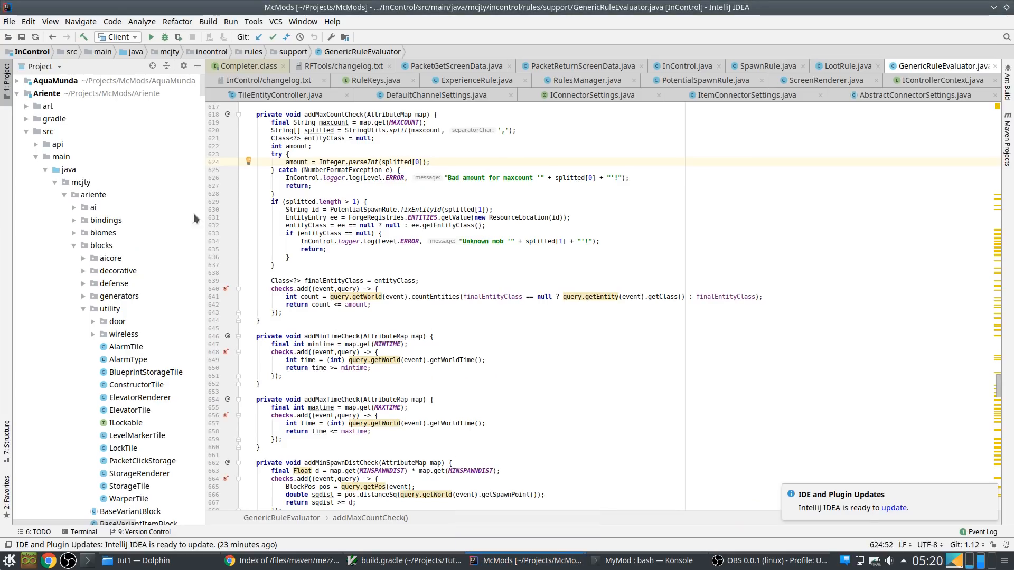
click(9, 21)
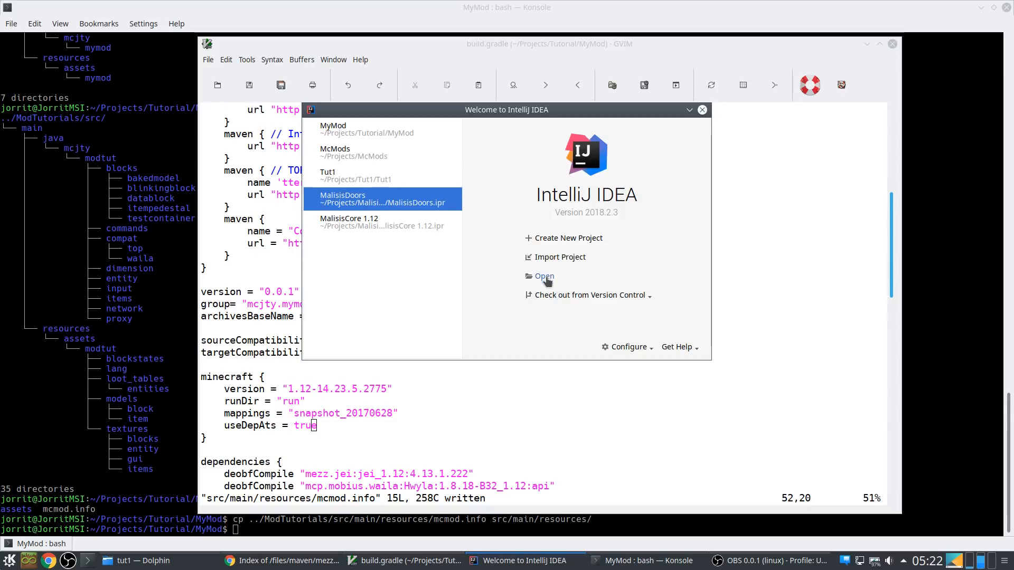
click(544, 275)
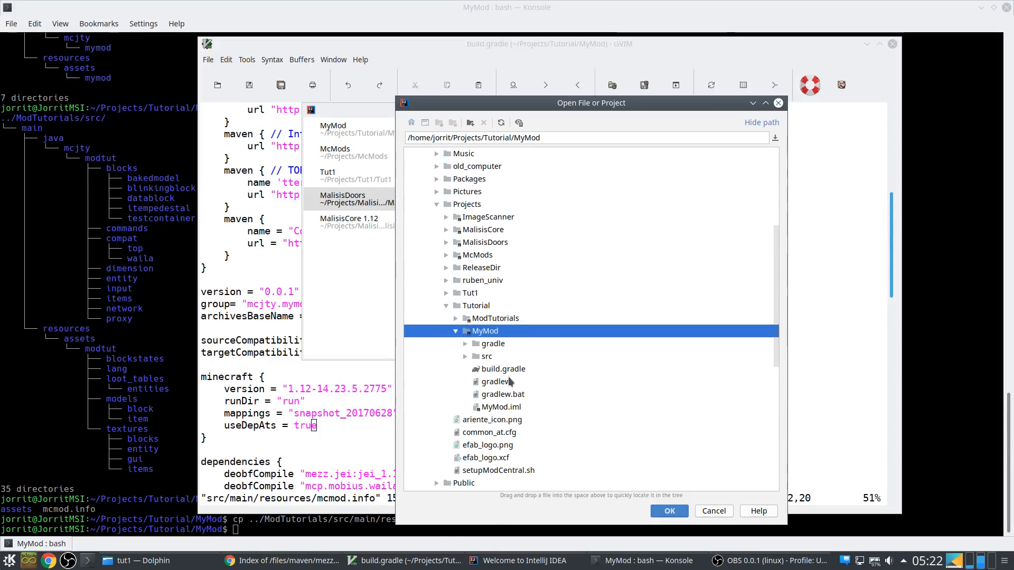
click(503, 369)
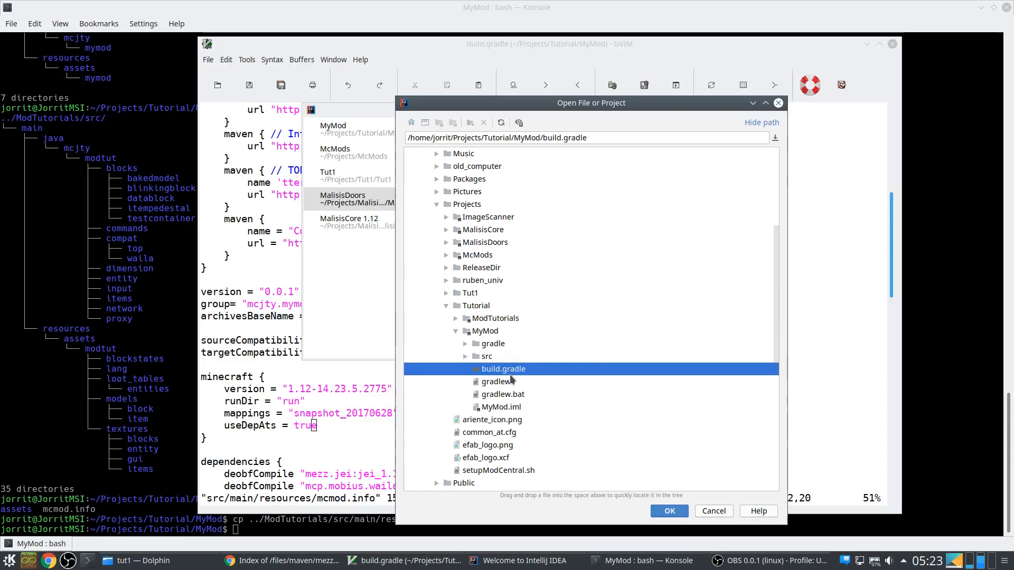
click(670, 511)
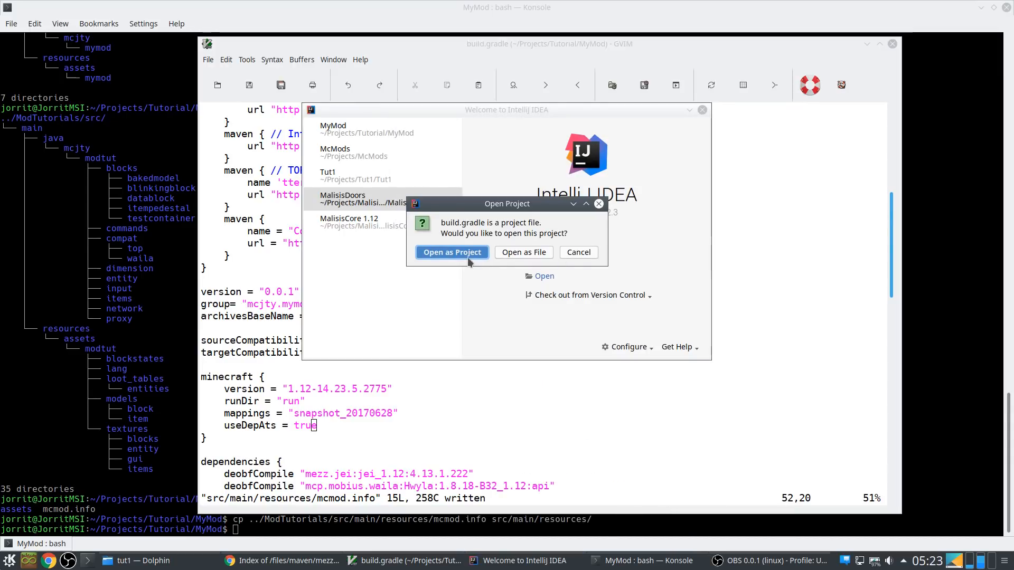
Open it as a Gradle project, overwriting .idea and deleting the existing project to import
click(452, 252)
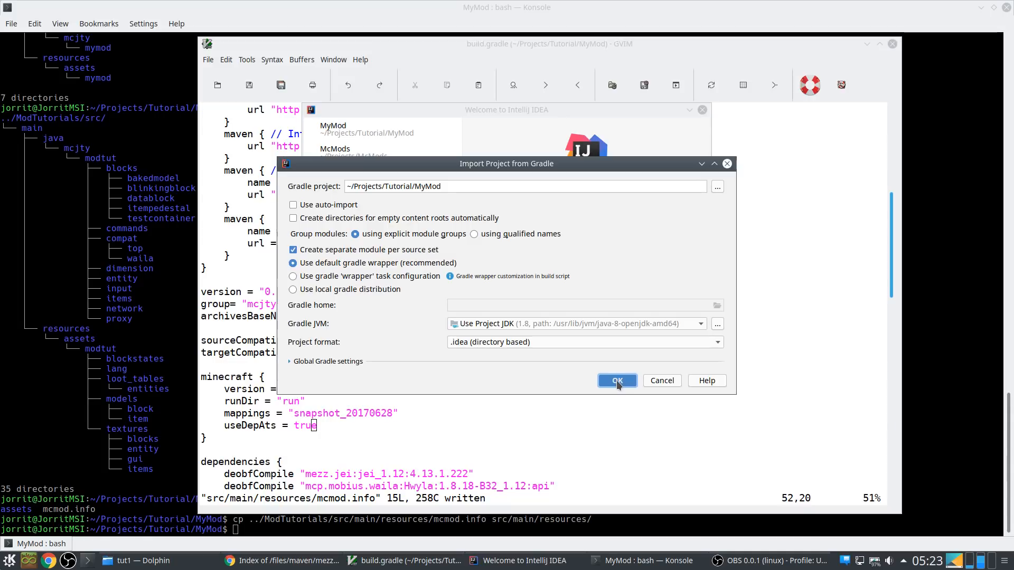
click(615, 380)
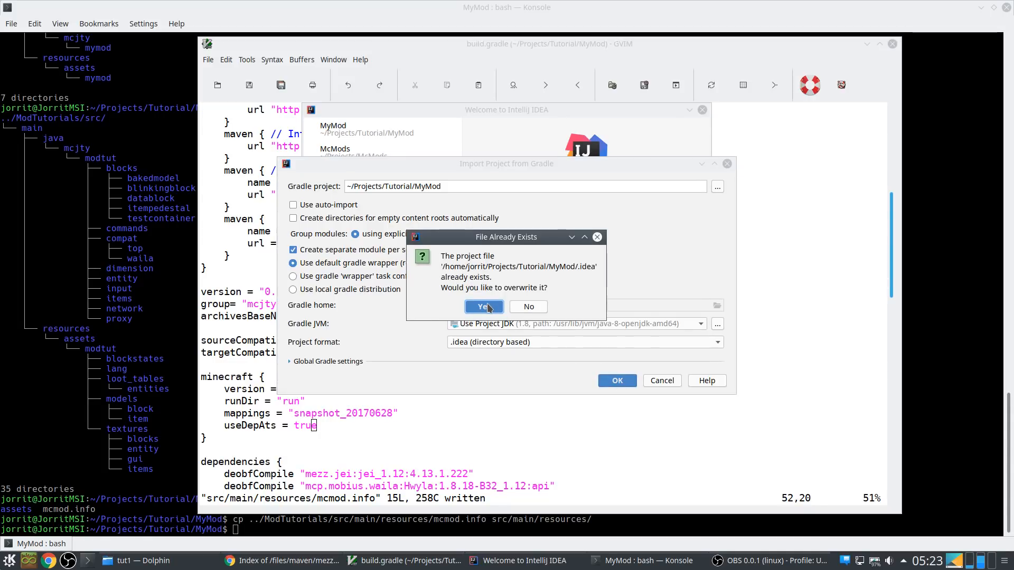
click(484, 307)
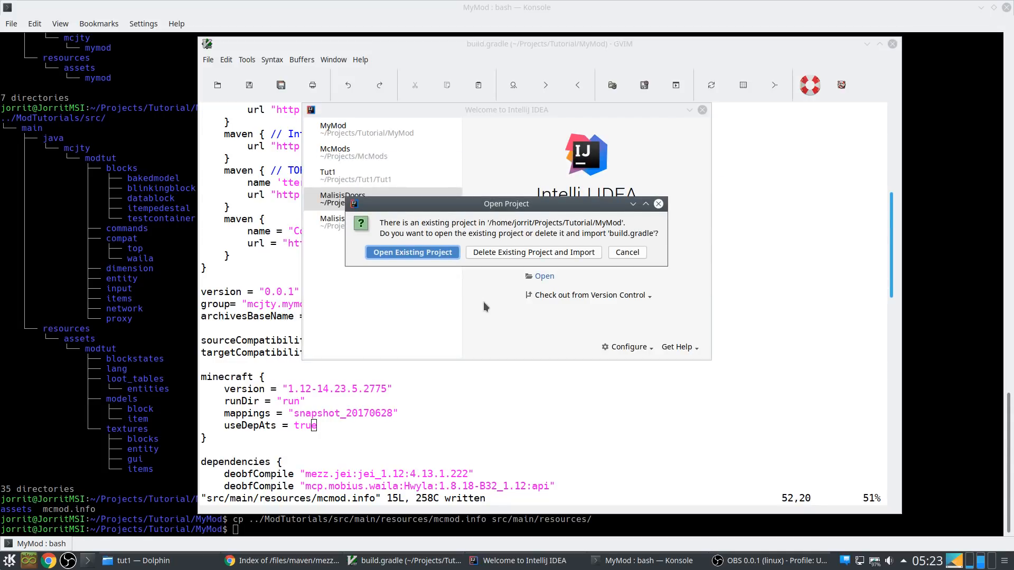
mouse_move(524, 259)
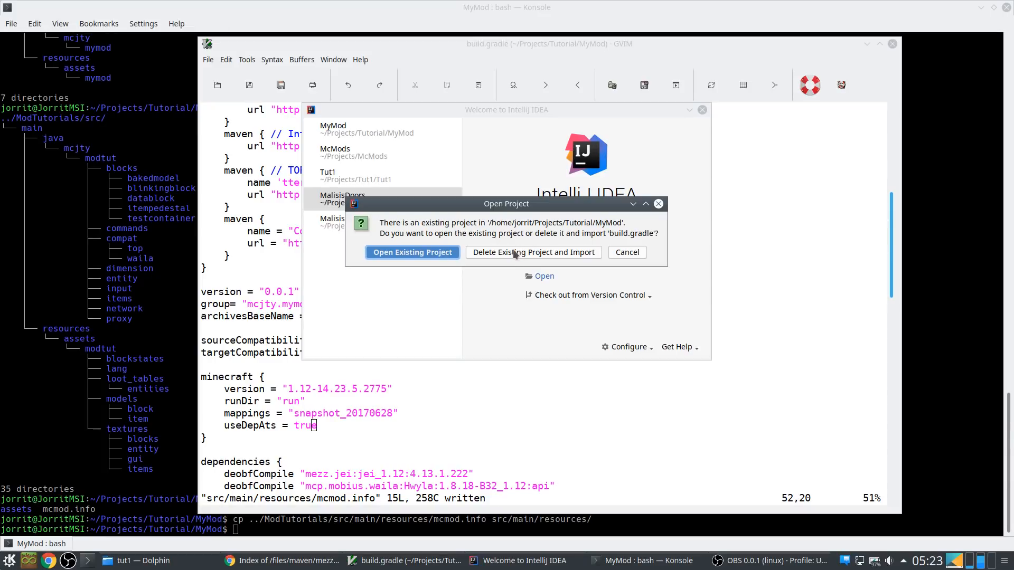
click(412, 253)
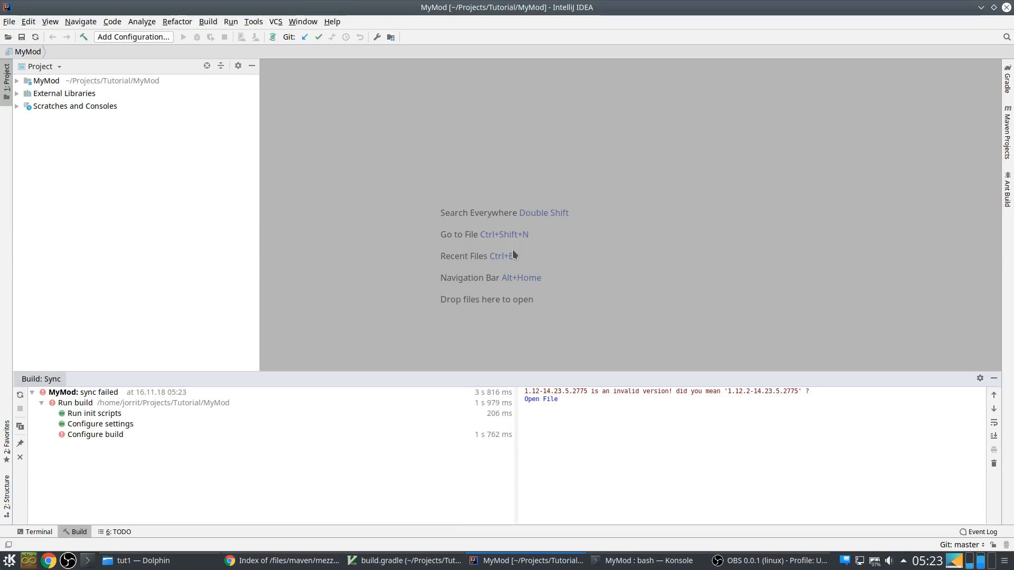
mouse_move(573, 404)
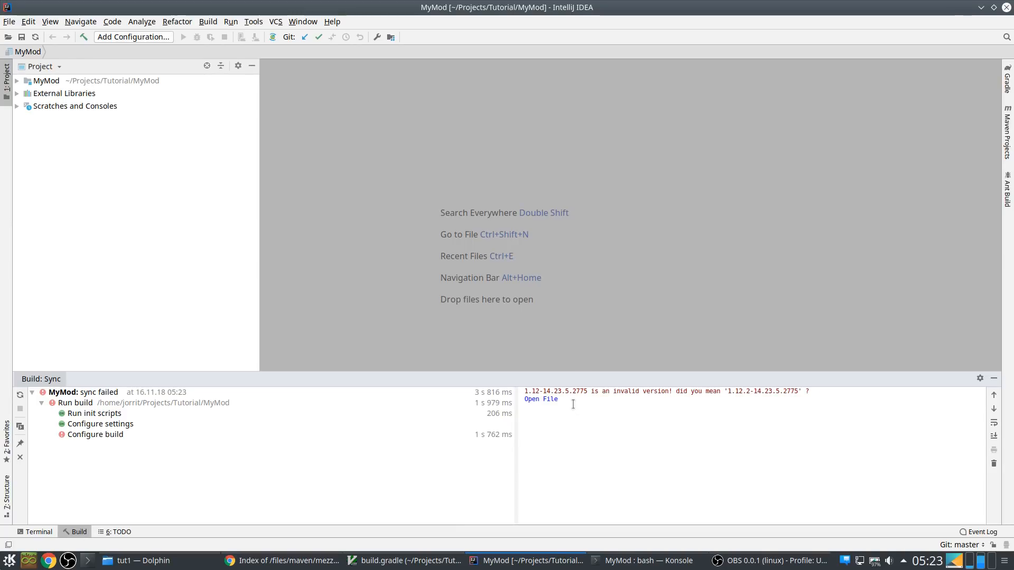
mouse_move(552, 404)
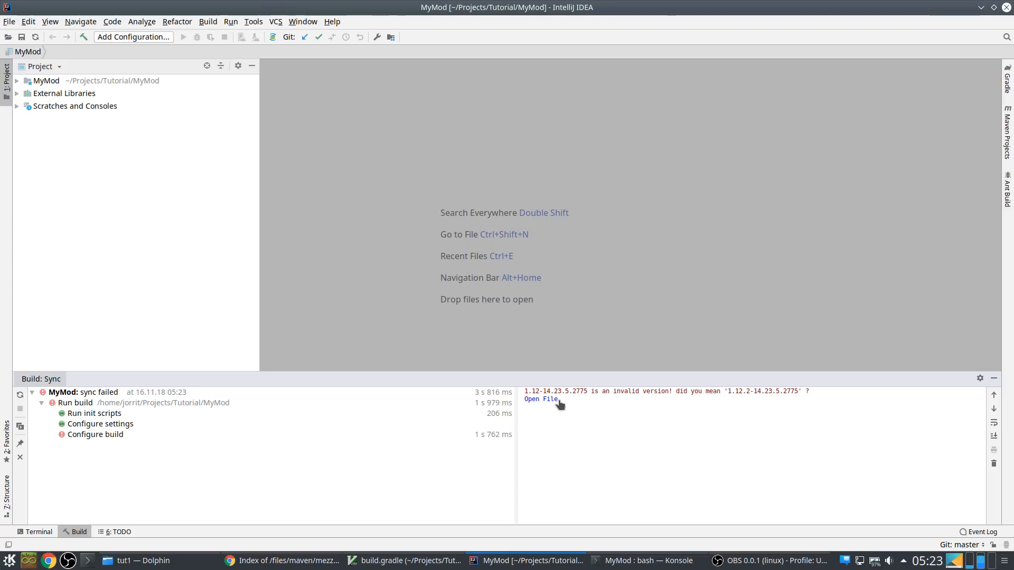
mouse_move(873, 120)
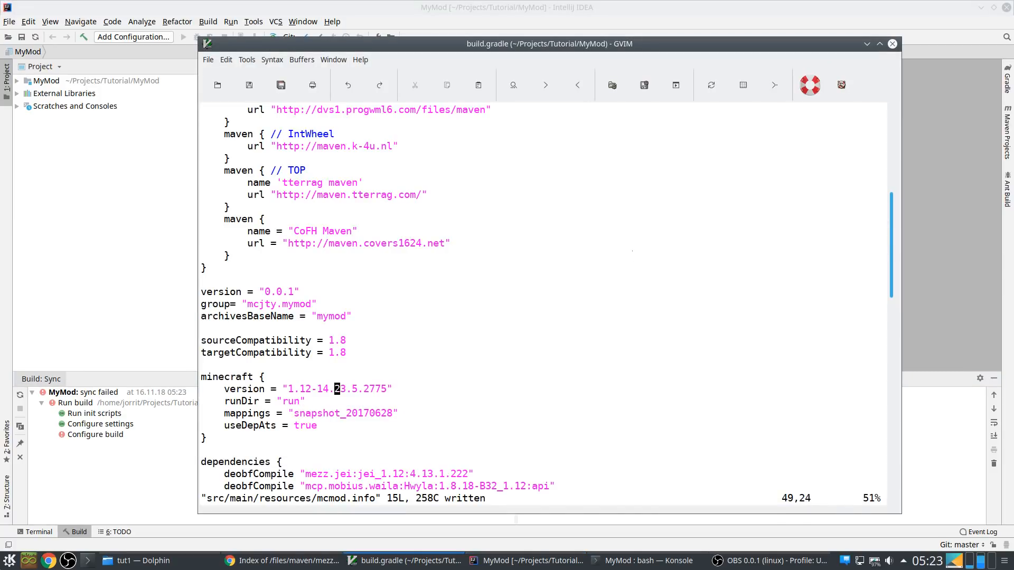
Check the Forge version error in GVim, then answer the Add Files to Git prompt
text(:)
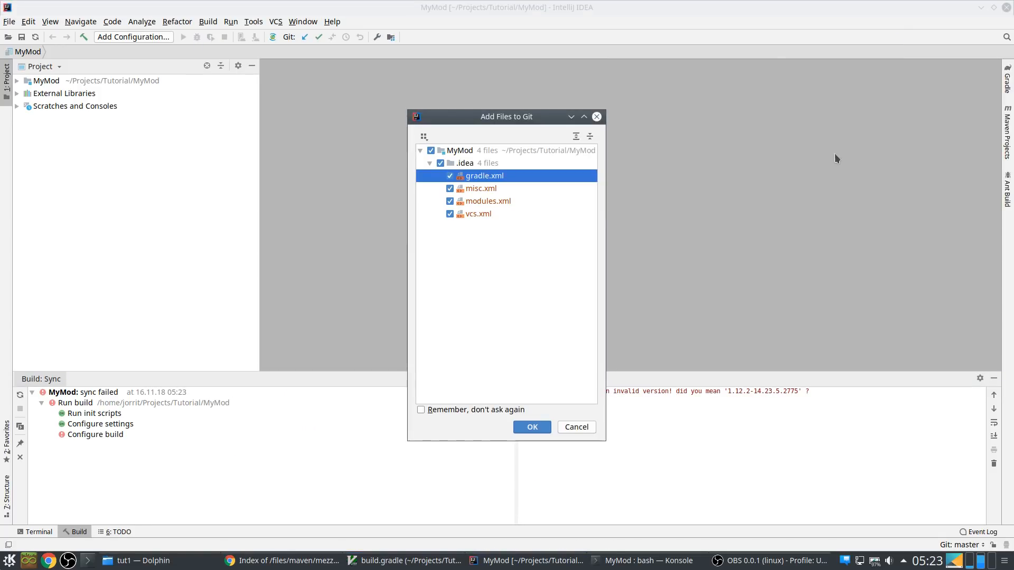
mouse_move(597, 410)
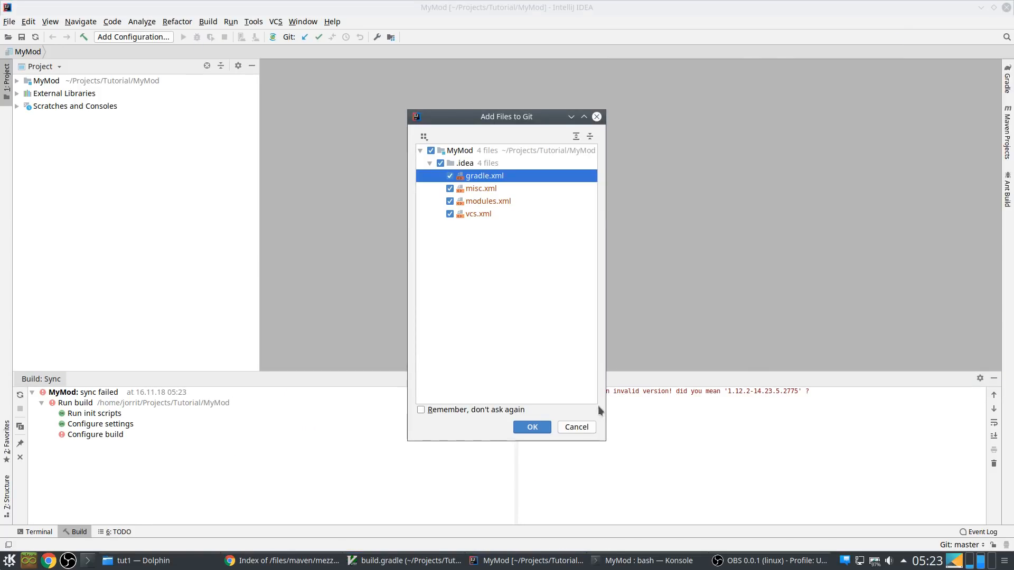
click(531, 427)
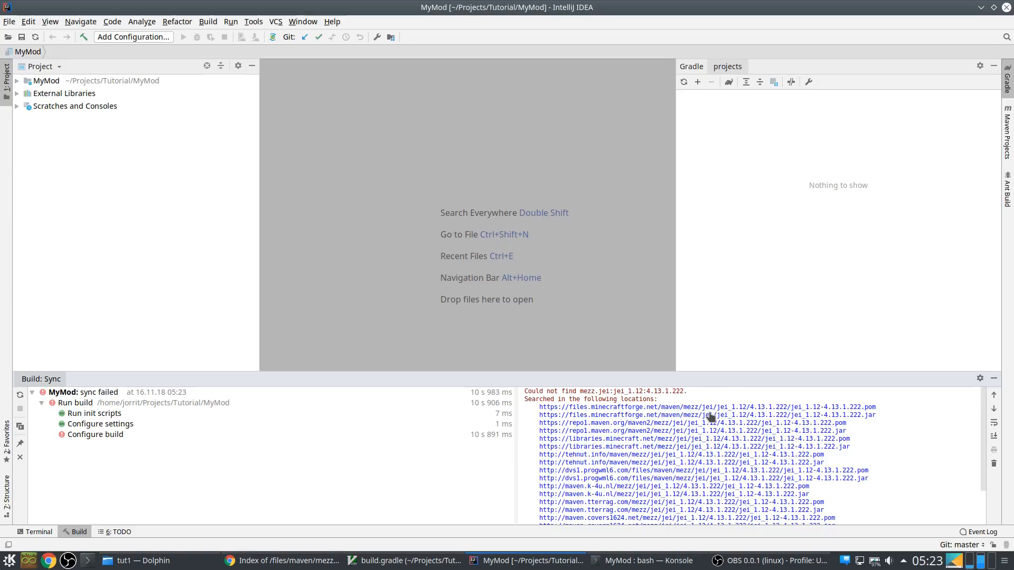
mouse_move(774, 416)
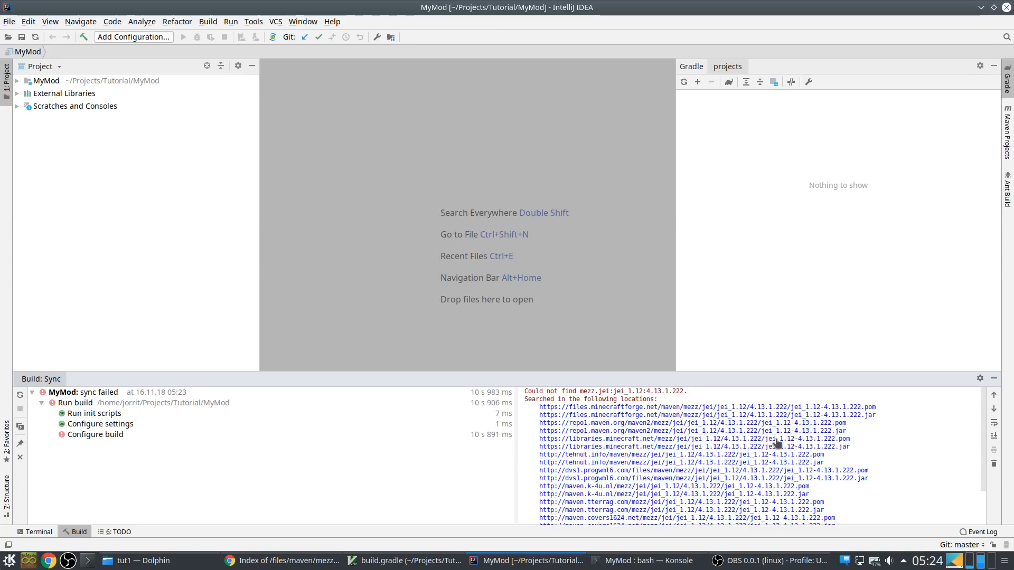
mouse_move(741, 428)
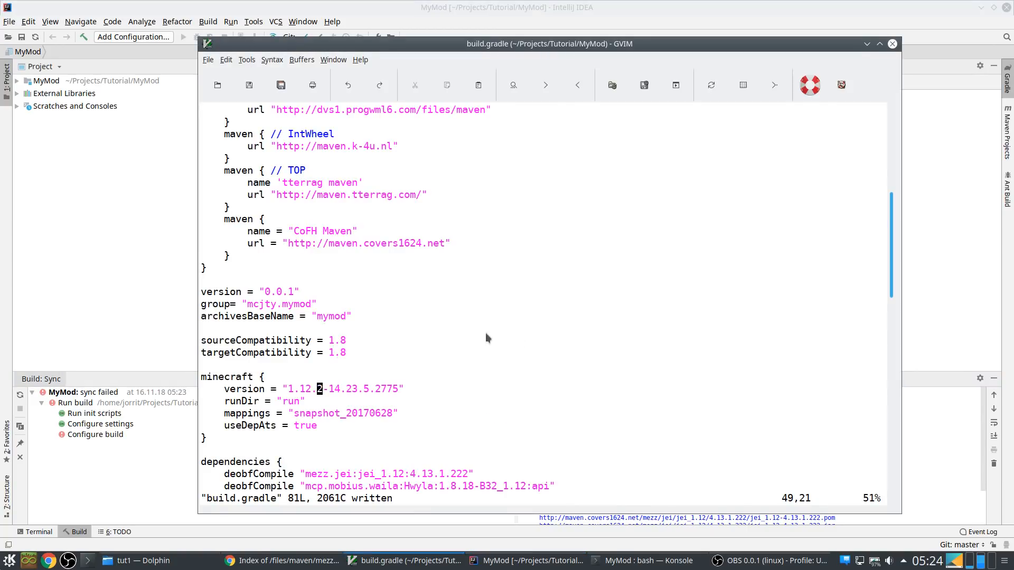
Review build.gradle's dependencies after the JEI sync failure and bring up Chrome's jei_1.12.2 listing
scroll(down, 3)
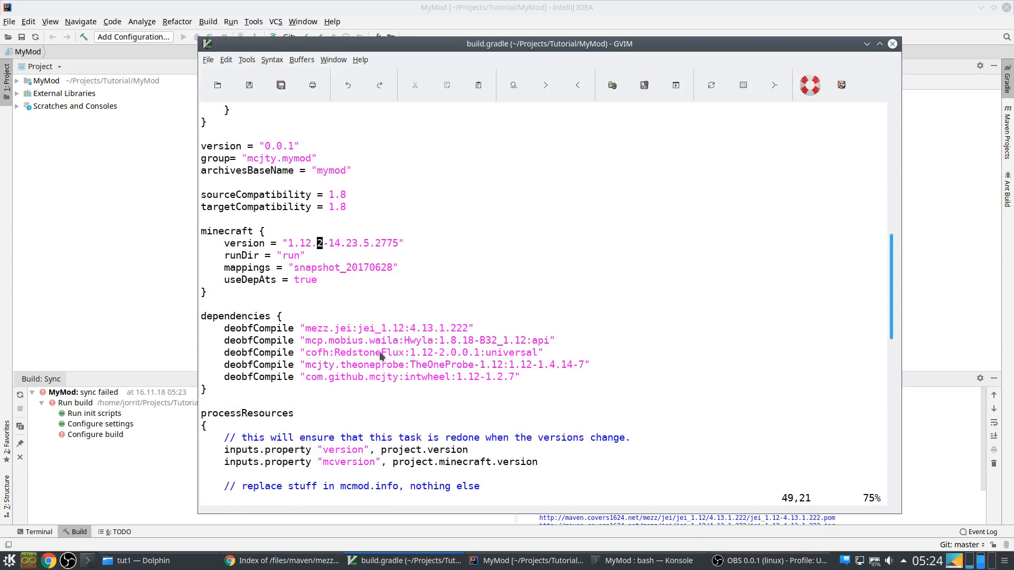
click(288, 560)
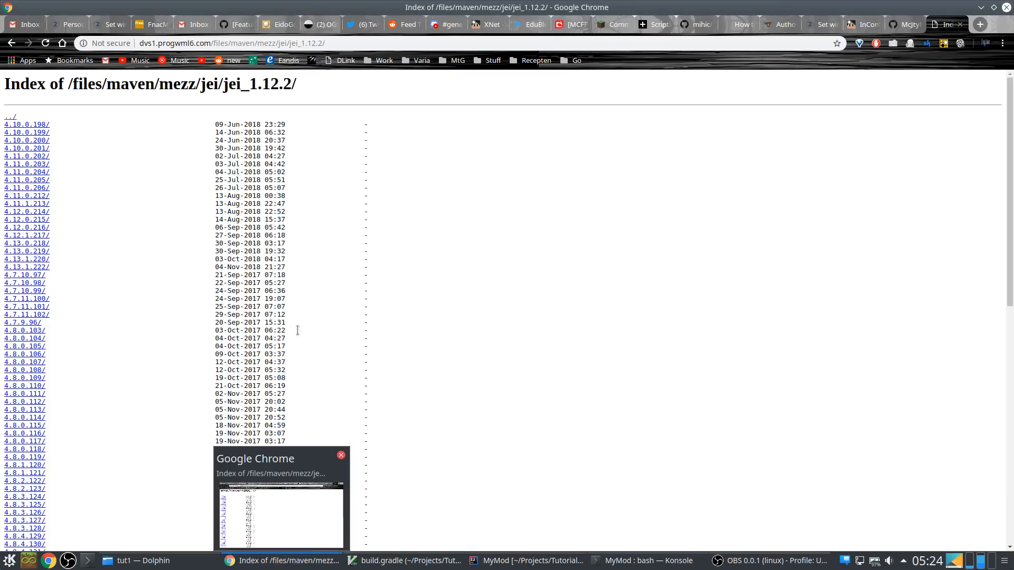
Glance over the jei_1.12.2 versions in Chrome and return to the MyMod project in IntelliJ IDEA
click(410, 561)
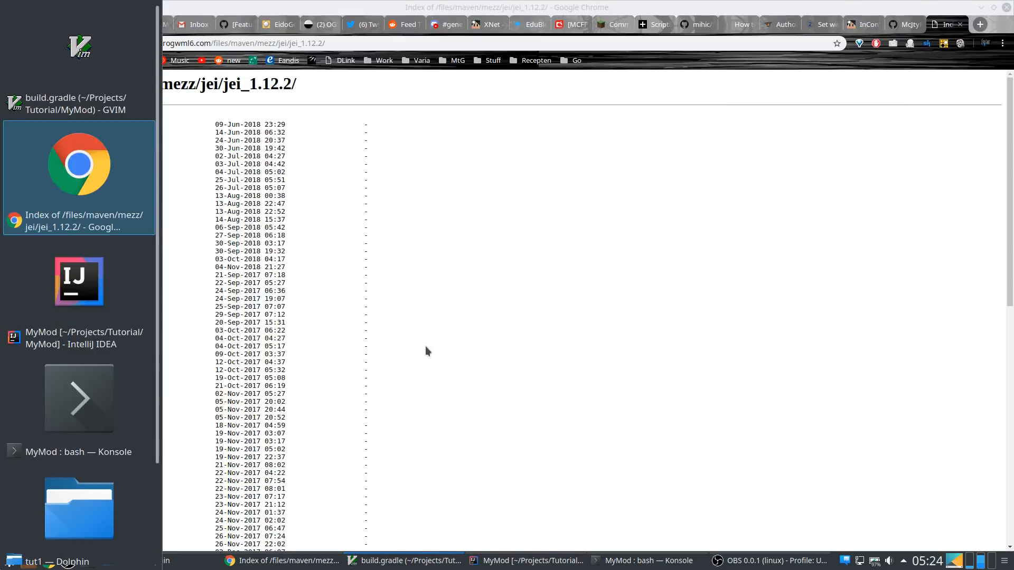
click(531, 560)
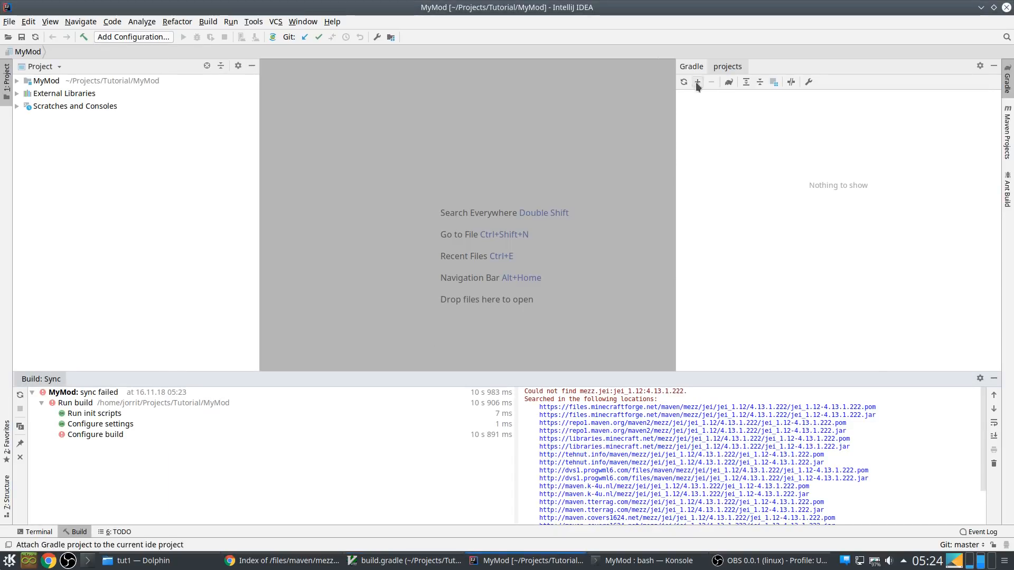
Re-sync all linked Gradle projects to start a fresh sync of MyMod
click(683, 83)
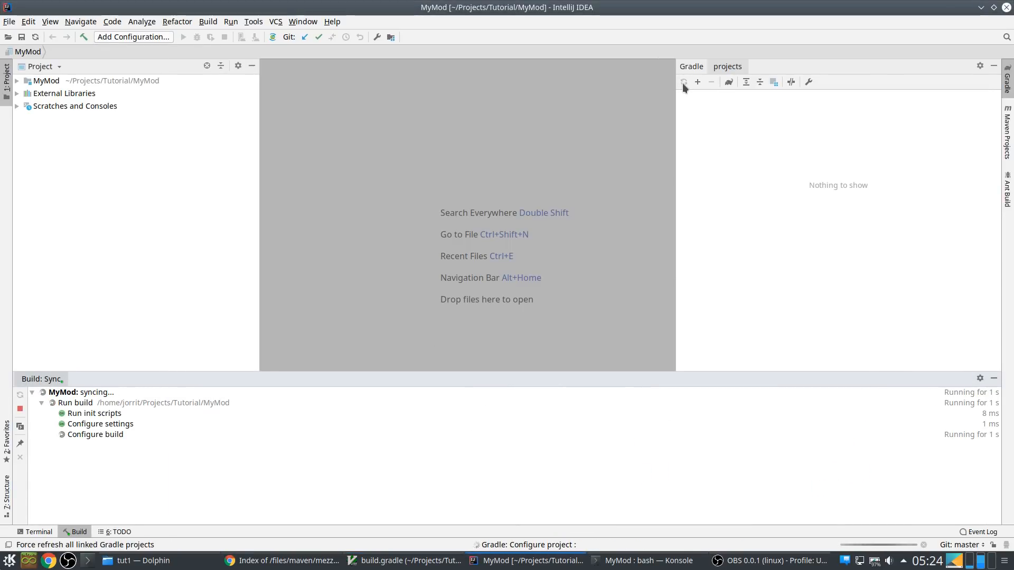
mouse_move(683, 82)
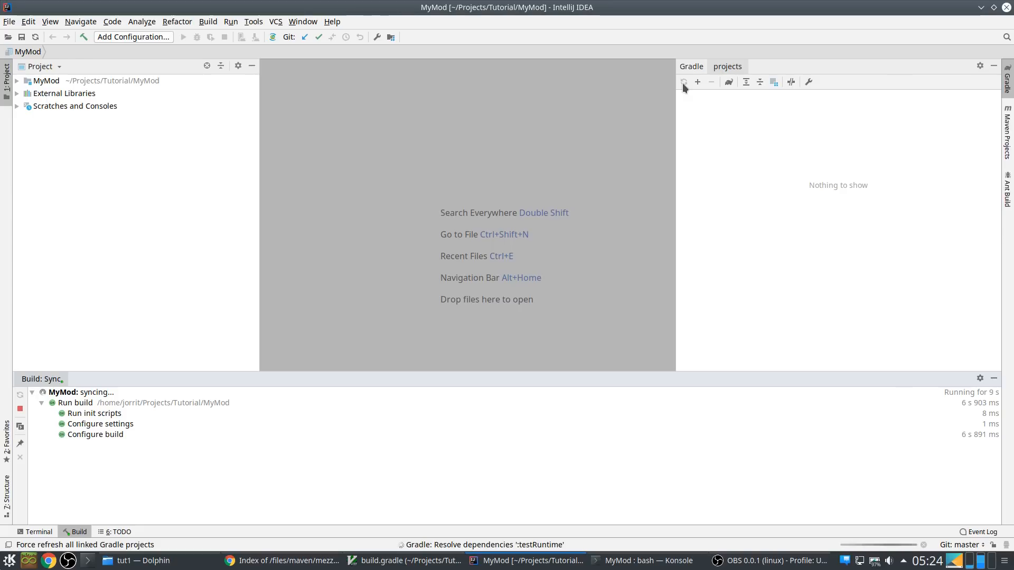
mouse_move(716, 105)
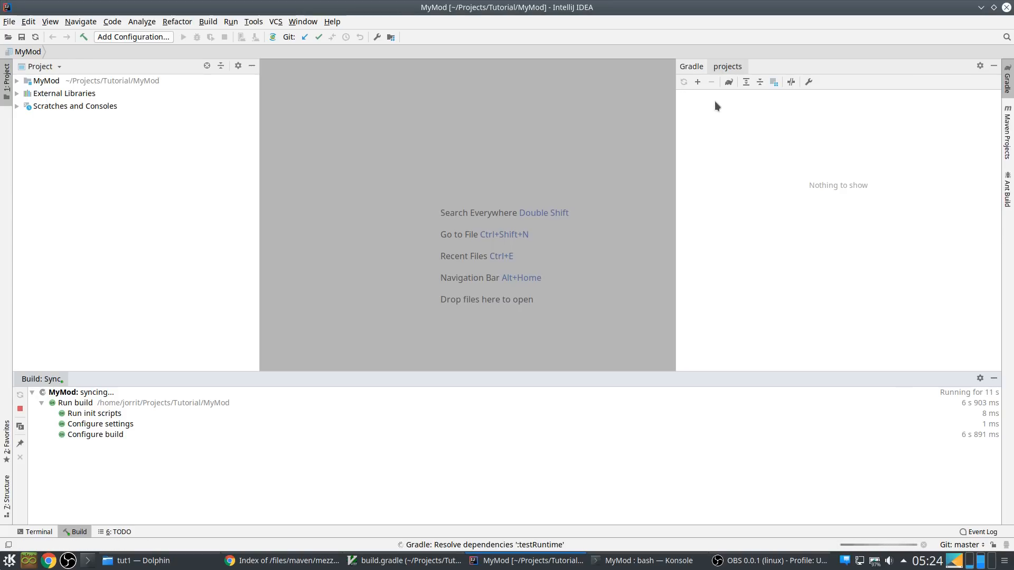
mouse_move(754, 104)
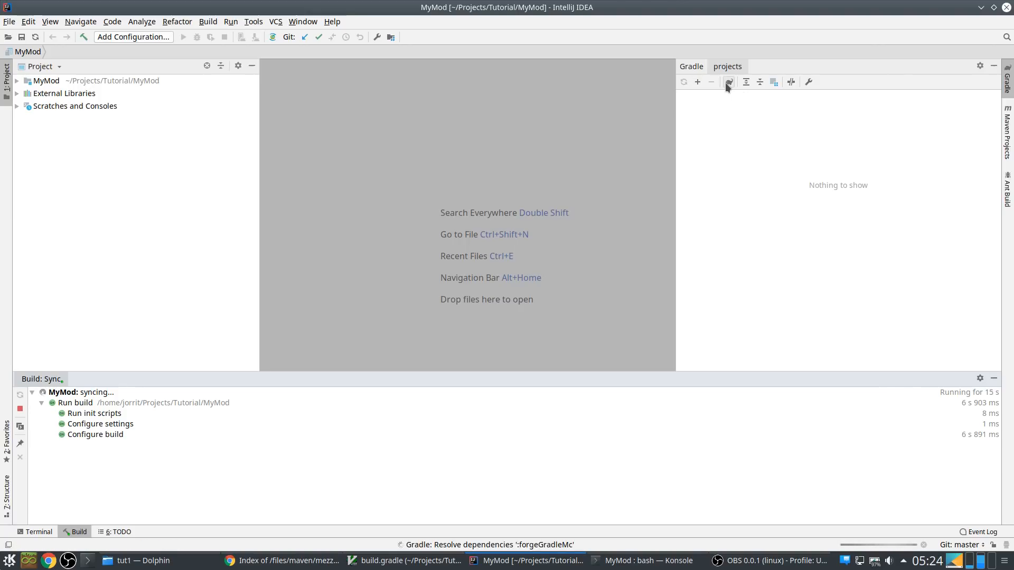
mouse_move(791, 83)
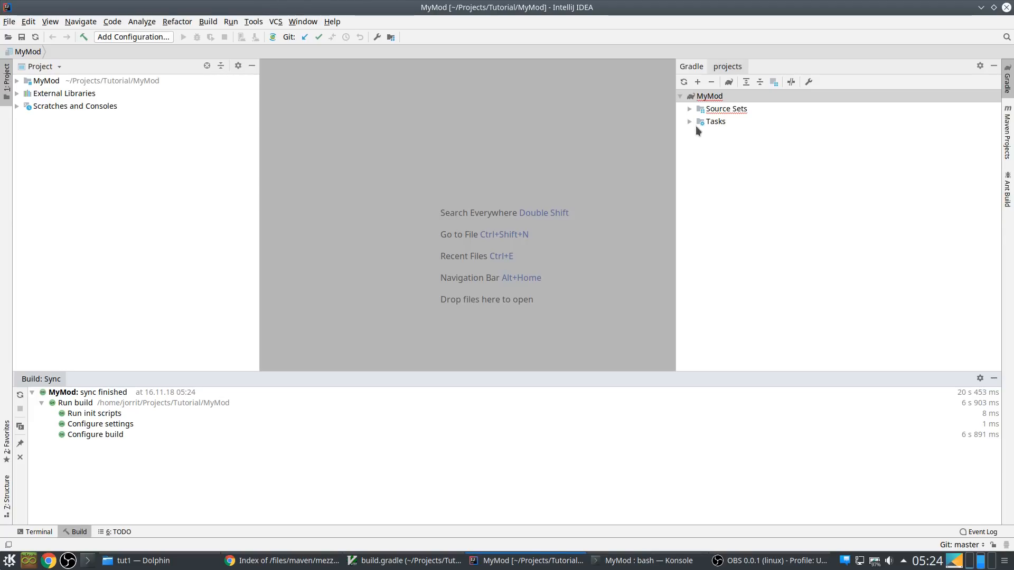
Expand MyMod's Gradle Tasks down to the forgegradle group listing setupDecompWorkspace
click(714, 121)
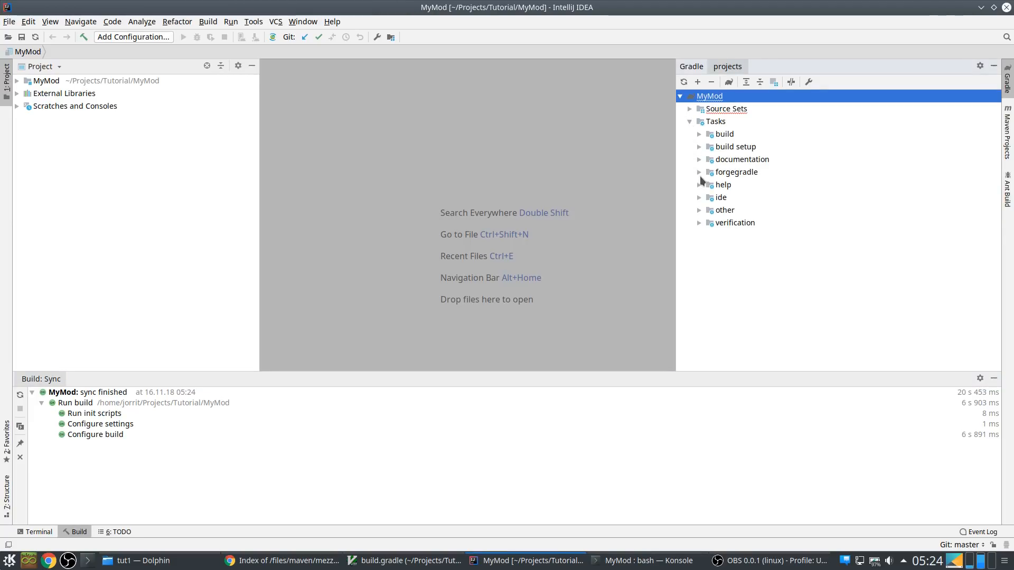
mouse_move(700, 170)
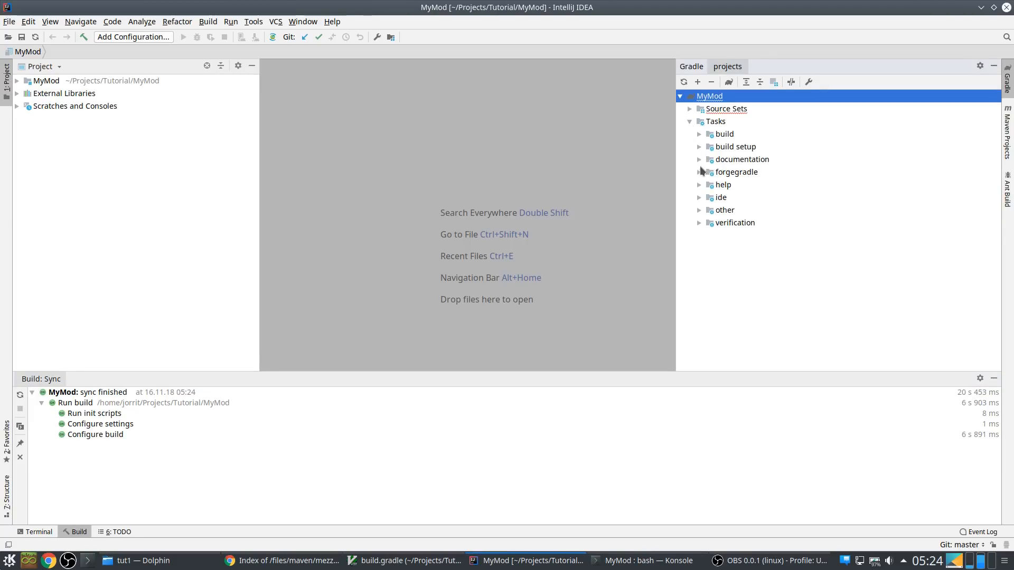
click(699, 172)
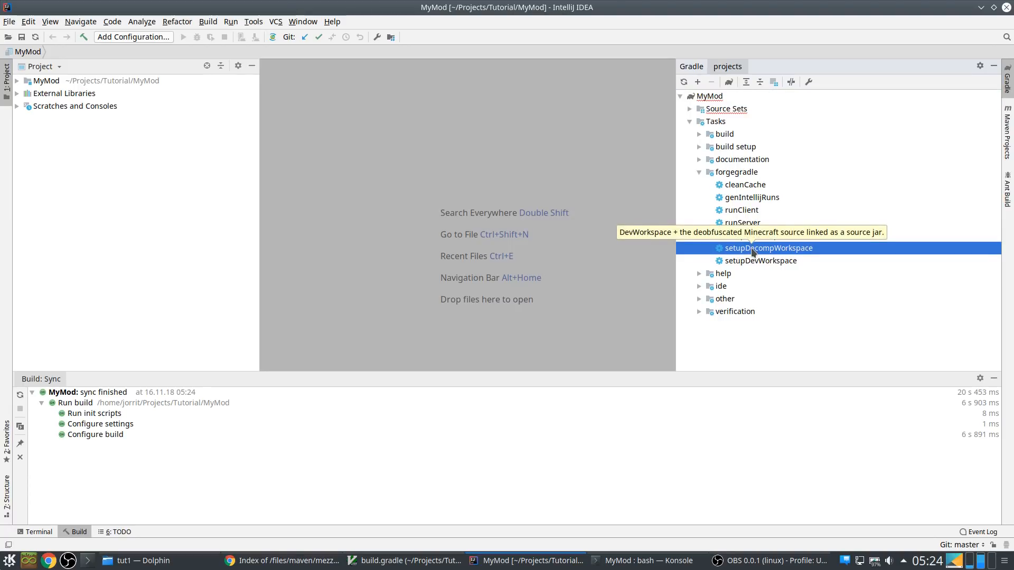
Run the setupDecompWorkspace task from forgegradle to download and decompile Forge 1.12.2
right_click(768, 247)
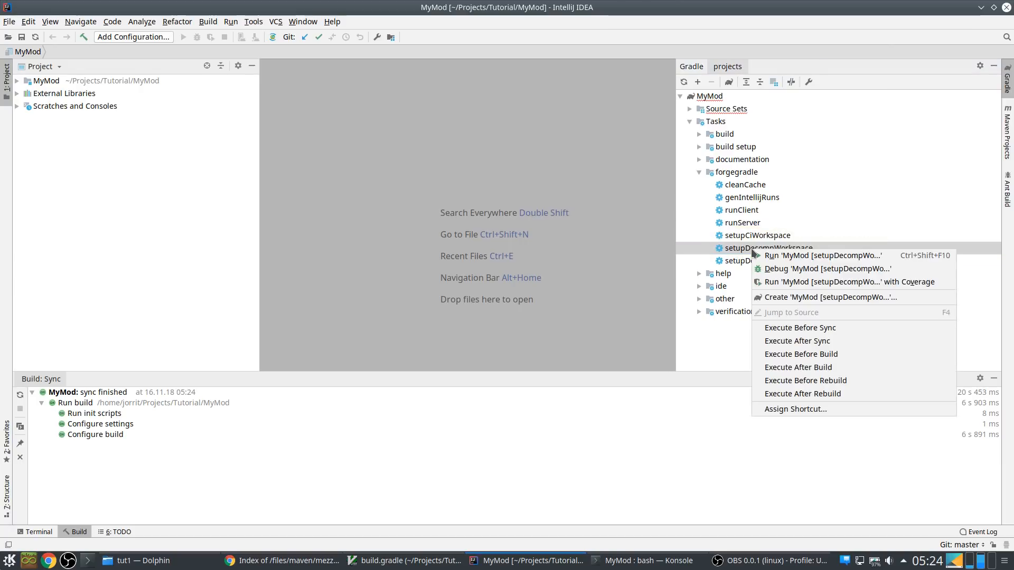
click(822, 255)
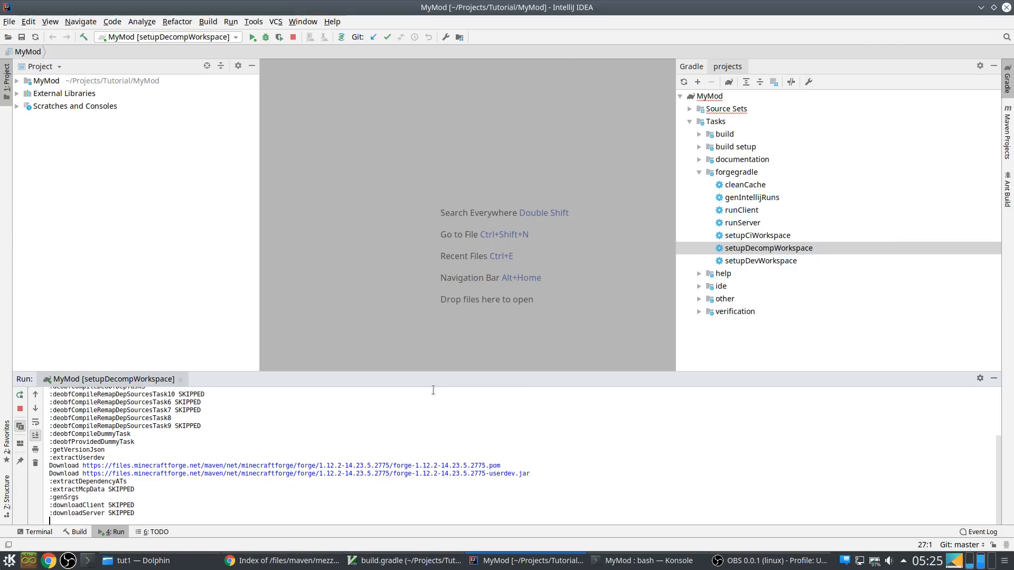
scroll(down, 3)
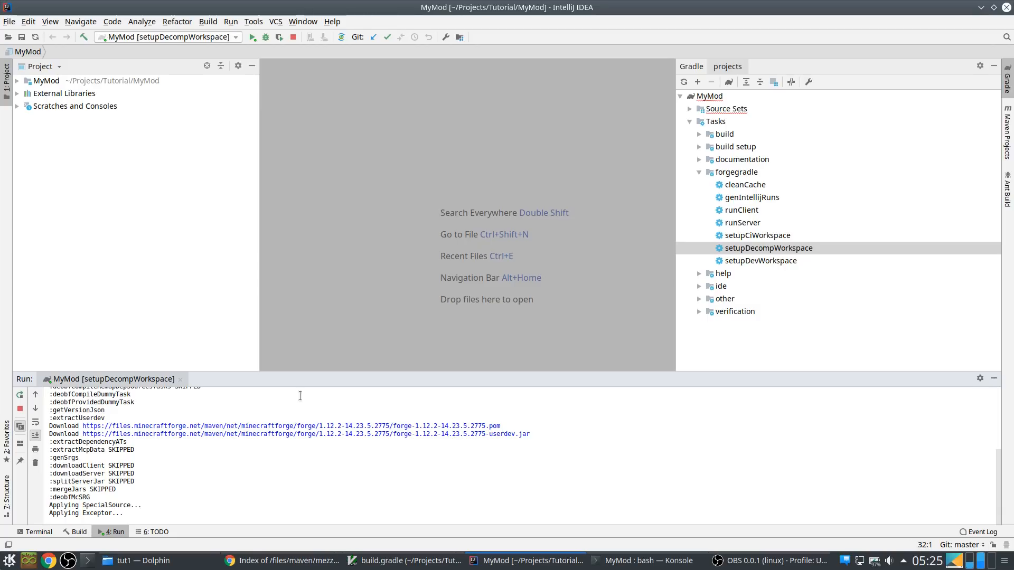
mouse_move(199, 99)
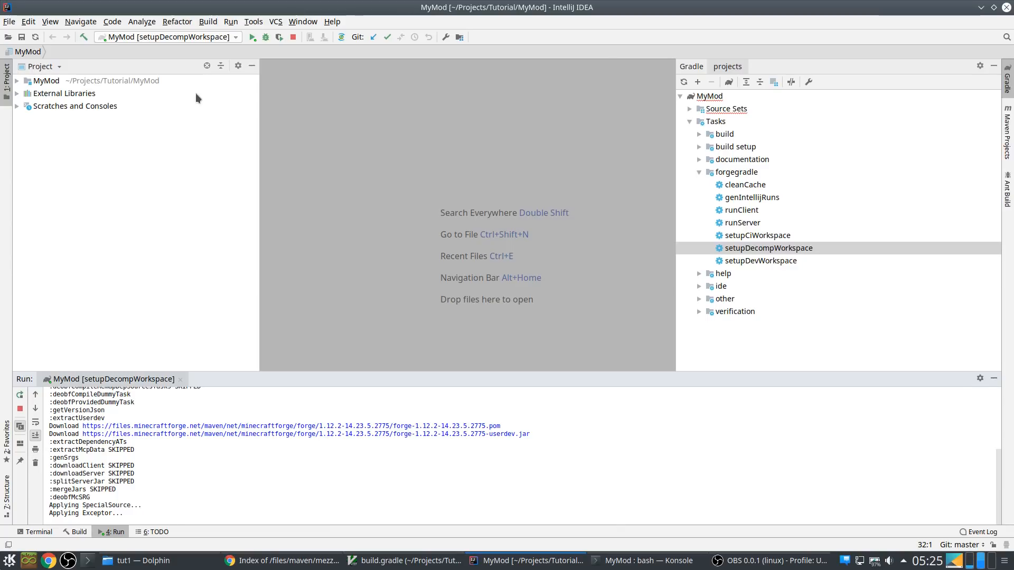
mouse_move(703, 51)
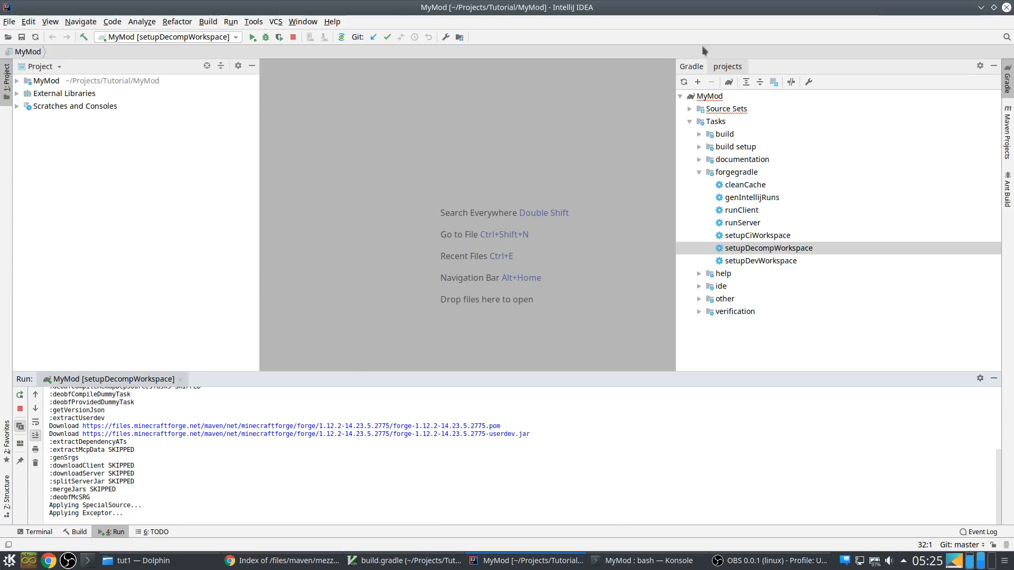
In Konsole for the MyMod folder, prepare the ./gradlew setupDecompWorkspace command
click(647, 561)
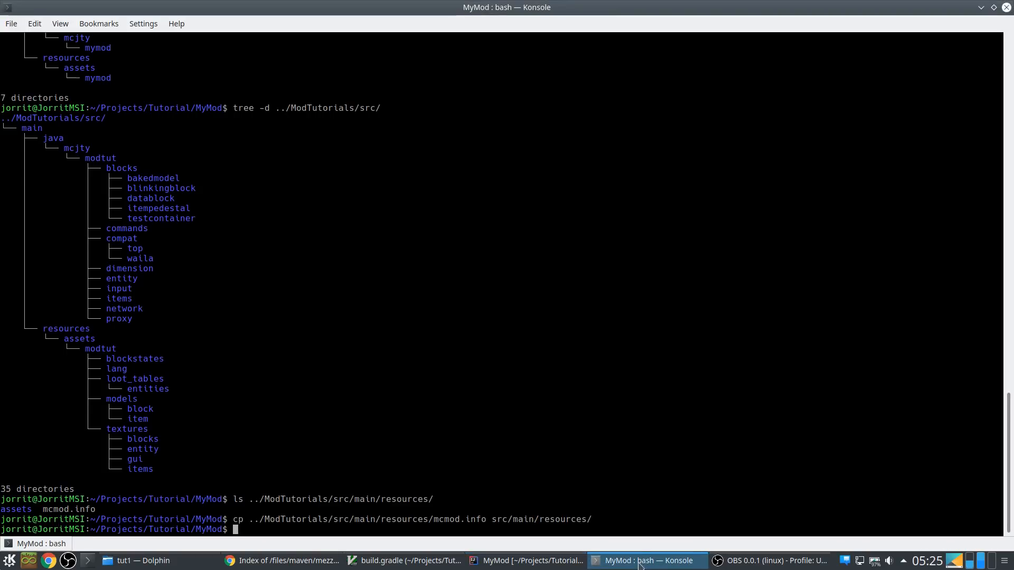
text(./gradle)
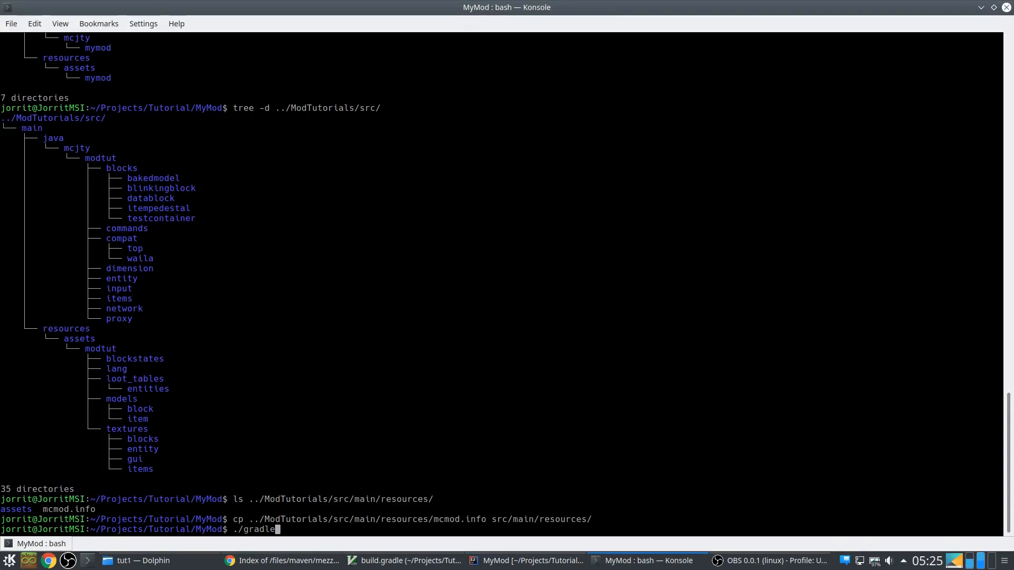
text(setupDecompWorkspace)
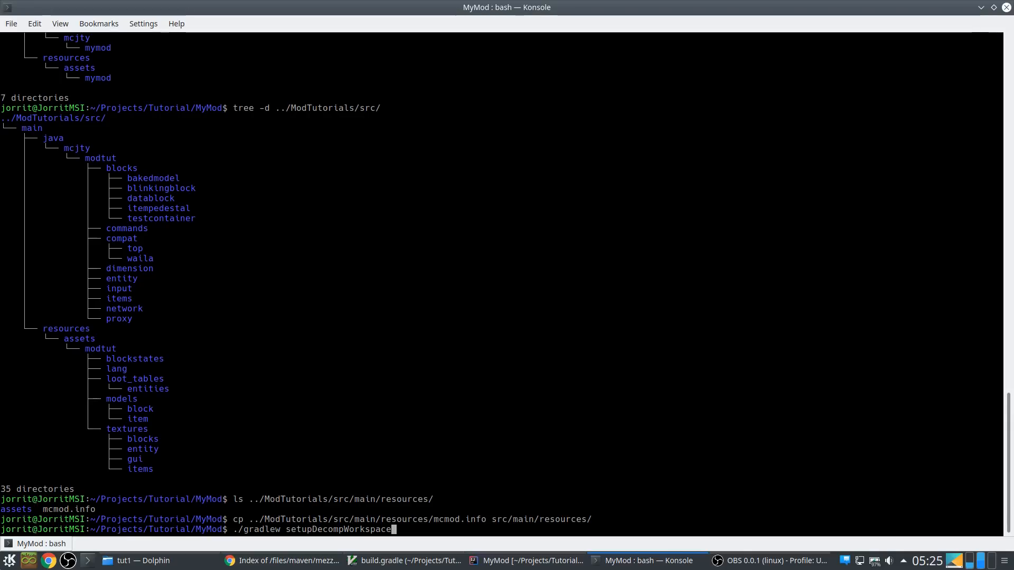
key(BackSpace)
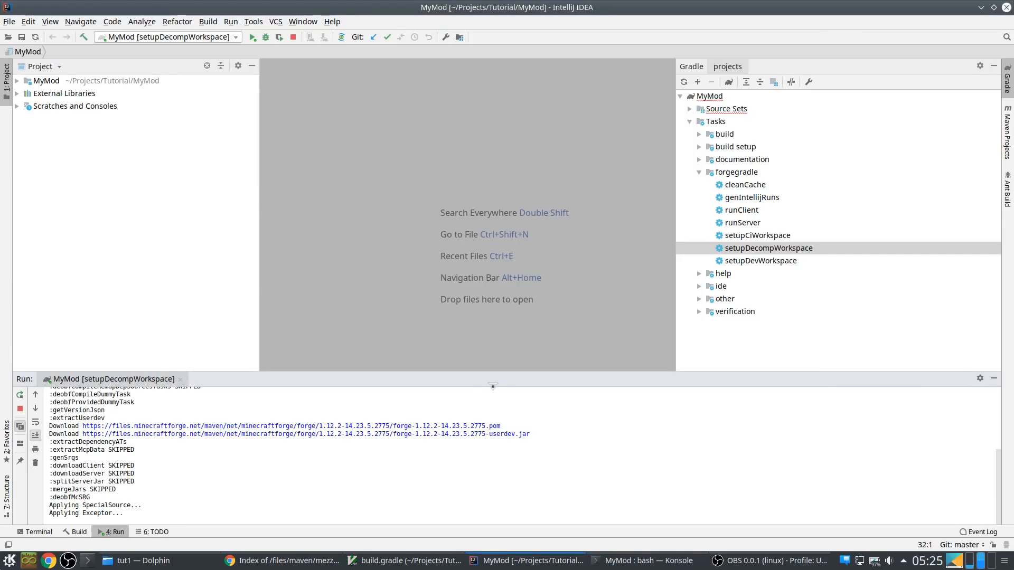
mouse_move(425, 188)
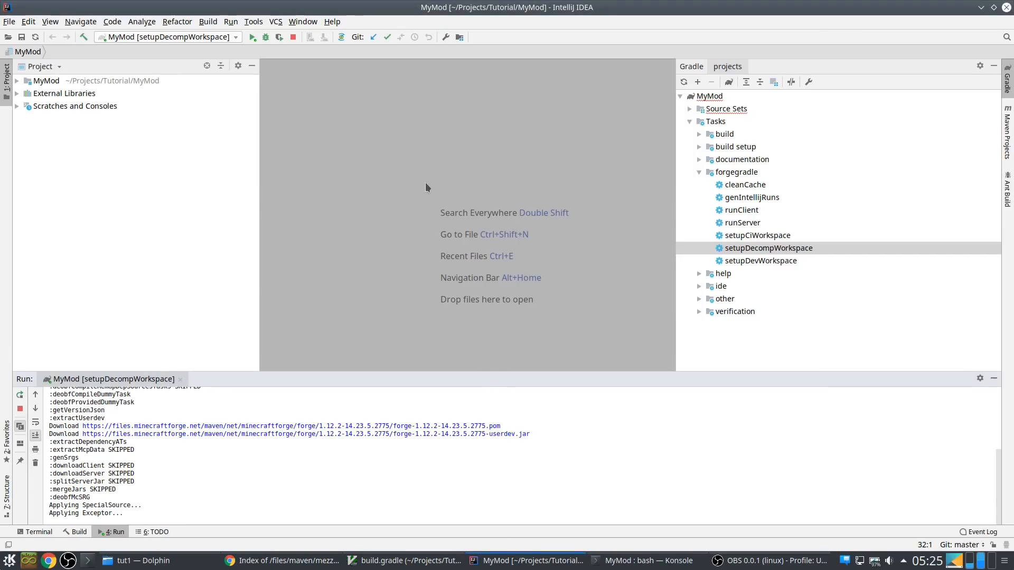
mouse_move(374, 373)
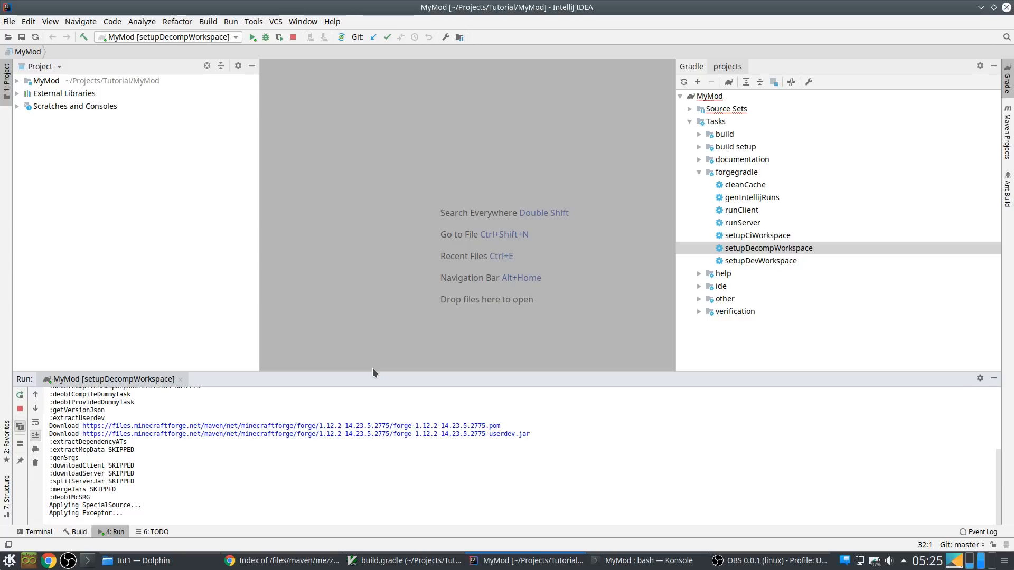
mouse_move(267, 235)
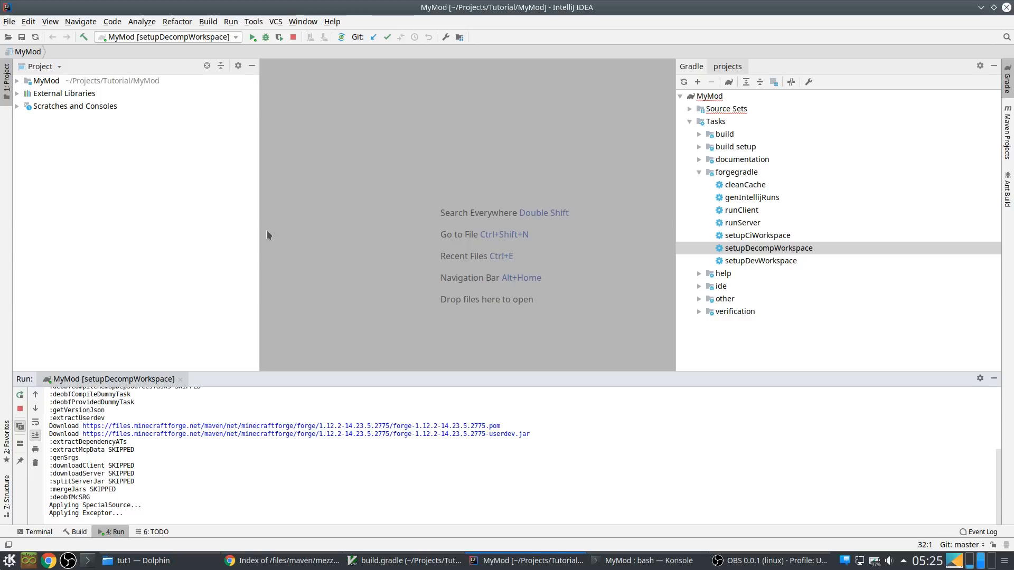
mouse_move(252, 233)
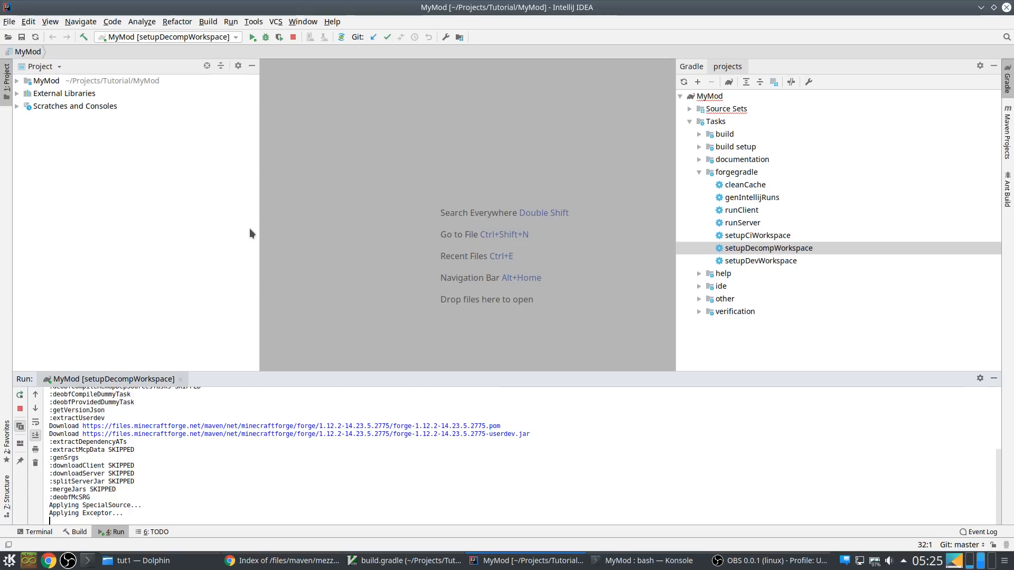
mouse_move(252, 229)
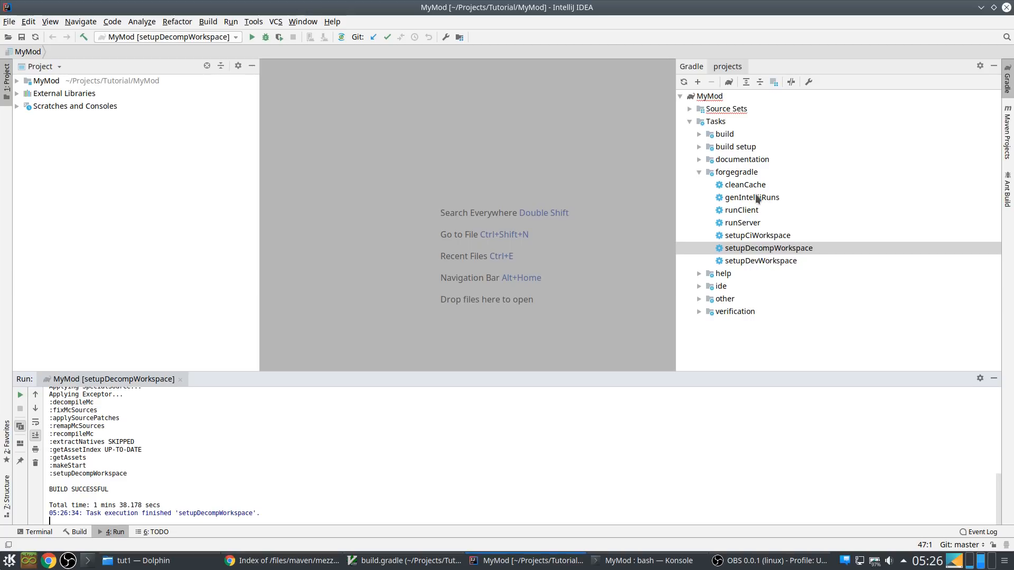
mouse_move(317, 37)
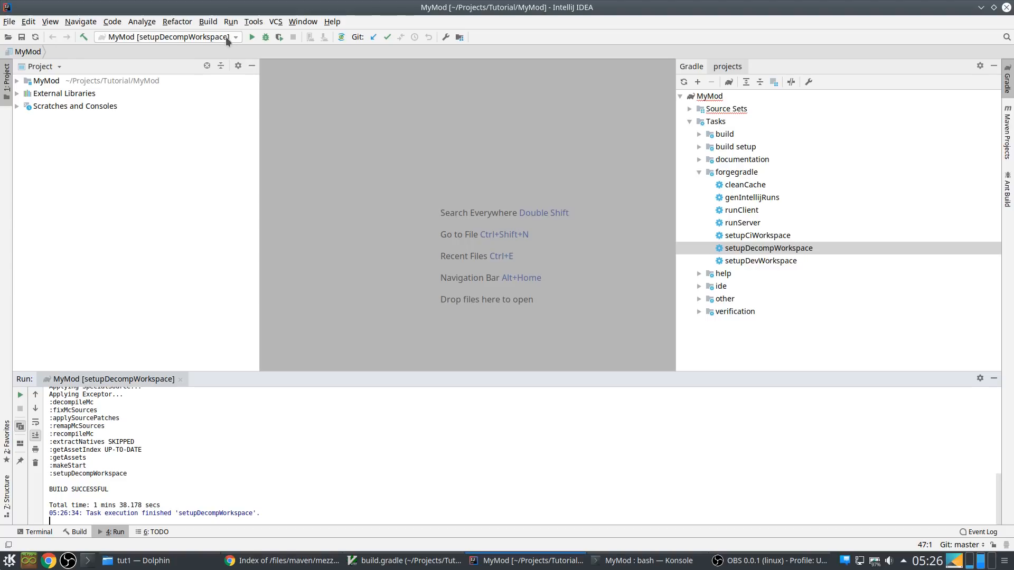
Run the genIntellijRuns task to generate a Minecraft Client run configuration
right_click(749, 197)
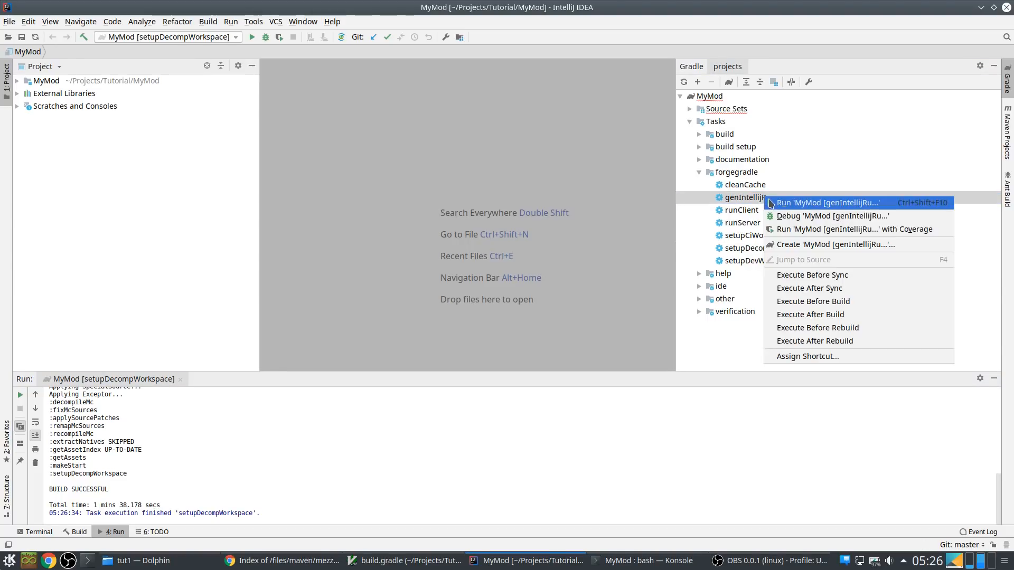
click(826, 203)
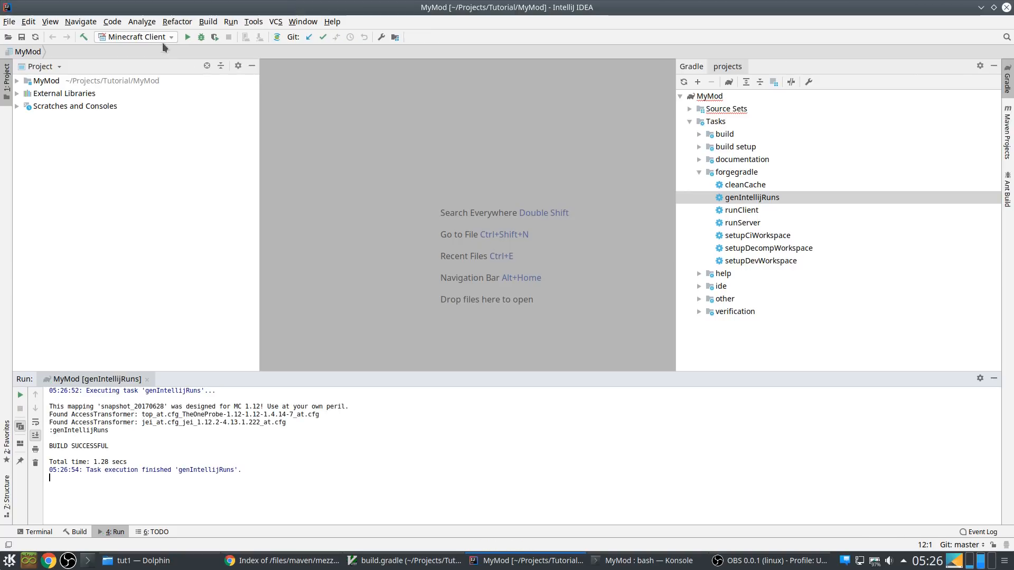
mouse_move(265, 88)
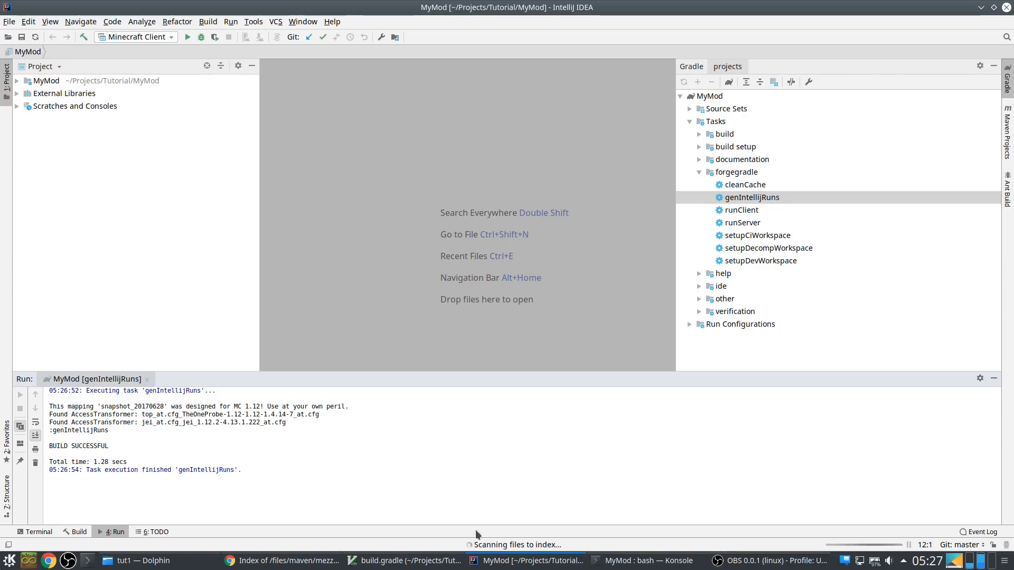
mouse_move(218, 103)
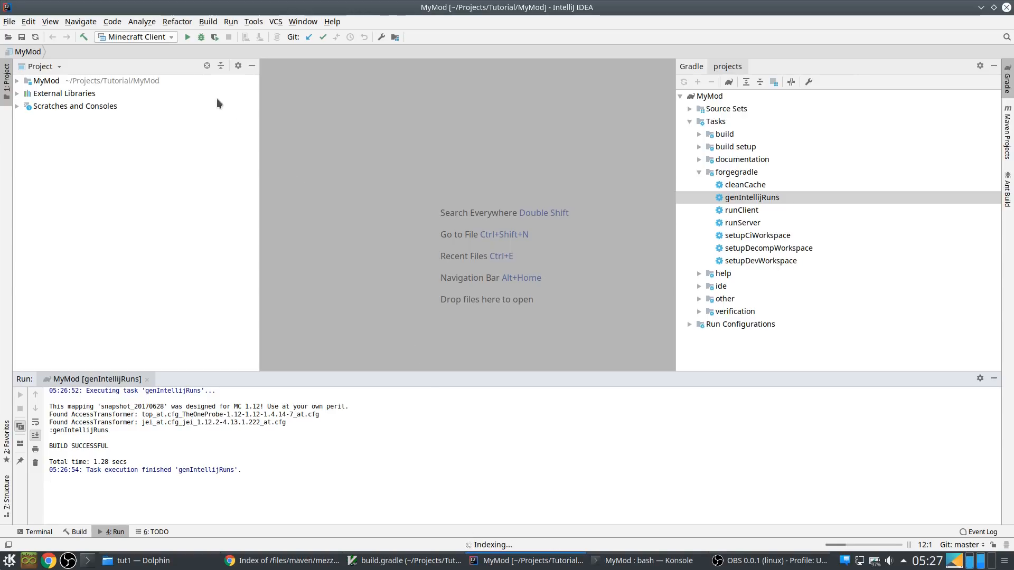
mouse_move(187, 37)
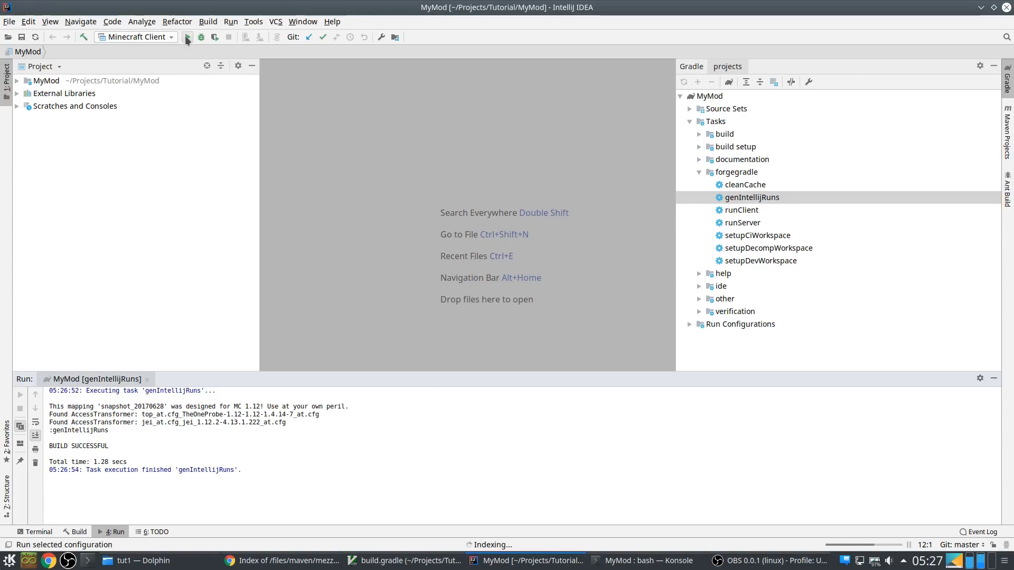
Launch the Minecraft Client configuration and create a new creative singleplayer world
click(187, 37)
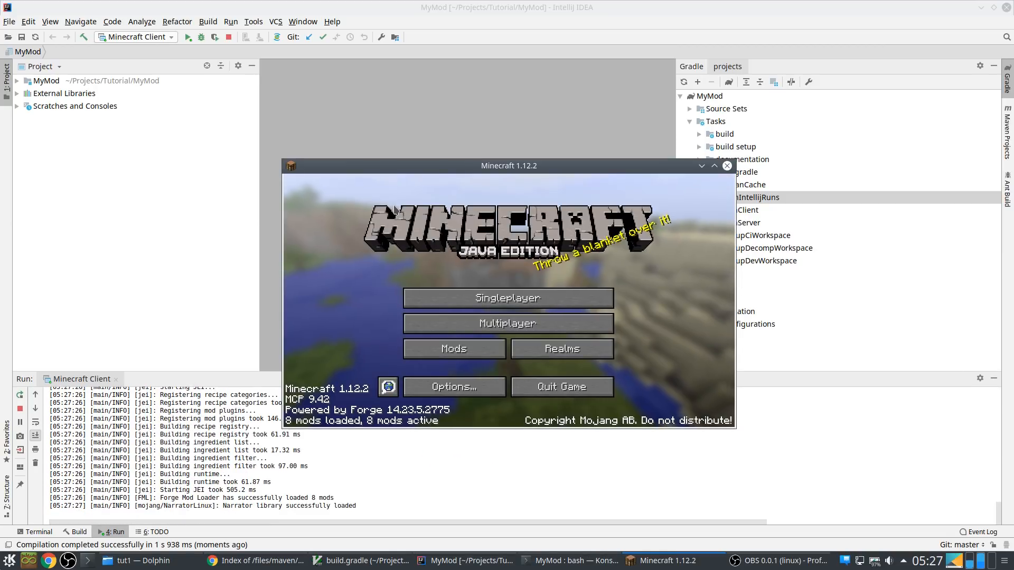
click(508, 298)
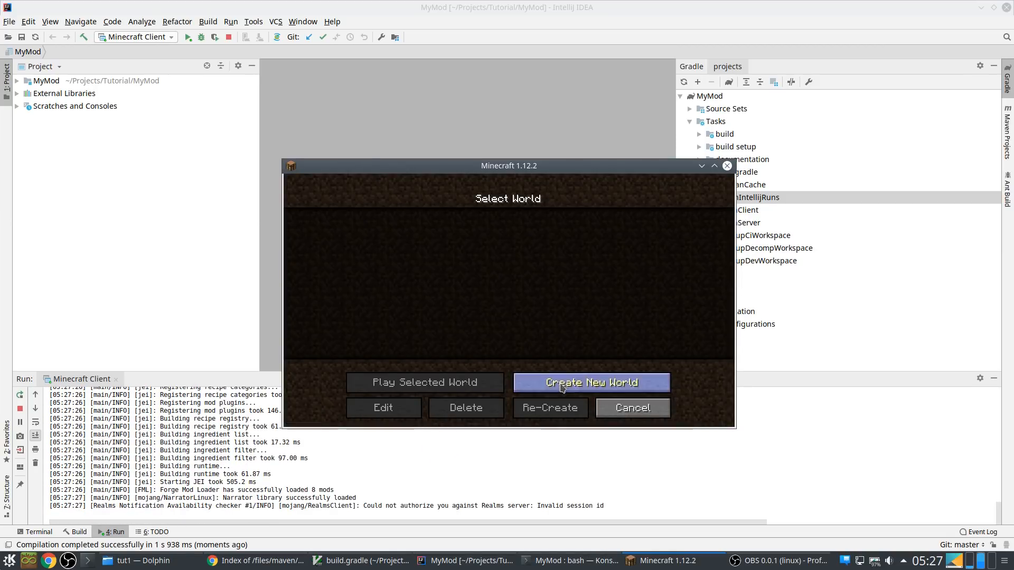
click(589, 382)
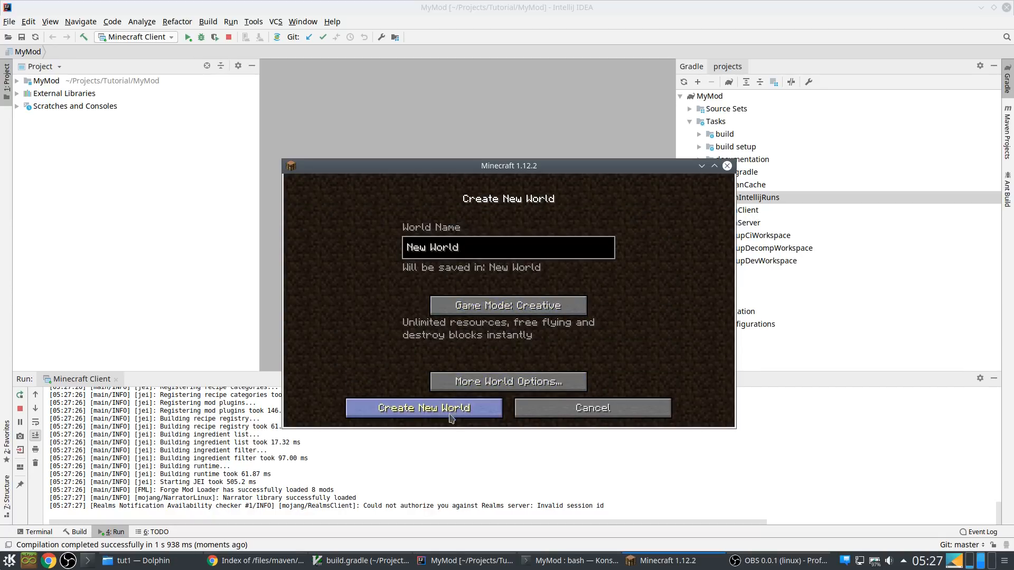
click(423, 407)
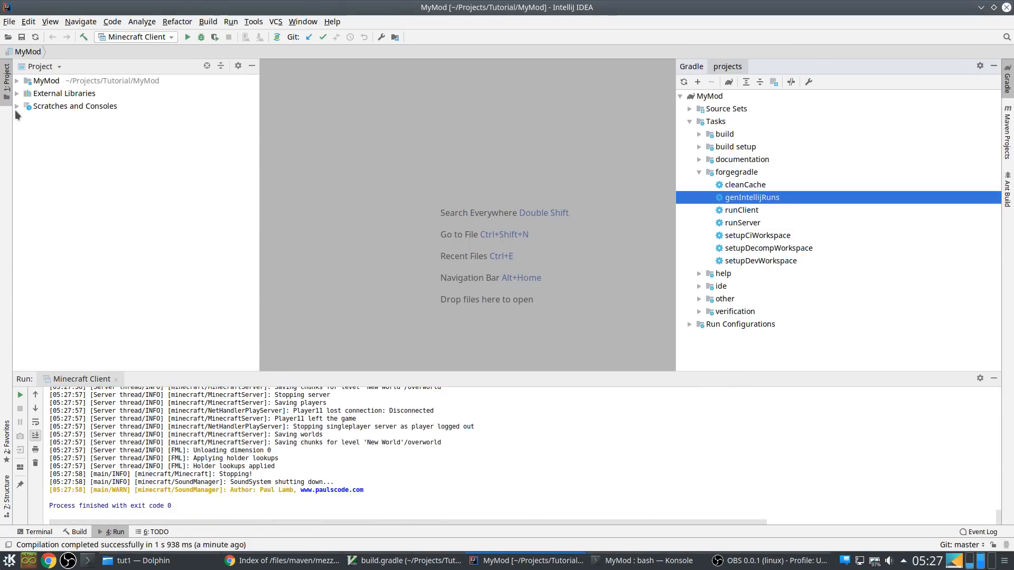
Create Java class MyMod in src/main/java/mcjty/mymod and add the file to Git
click(43, 80)
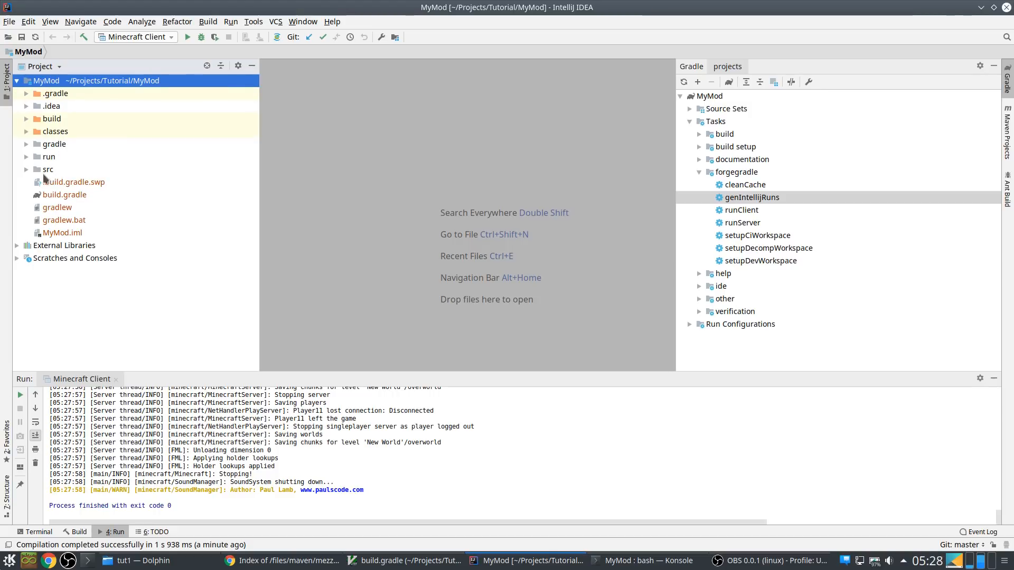
click(47, 169)
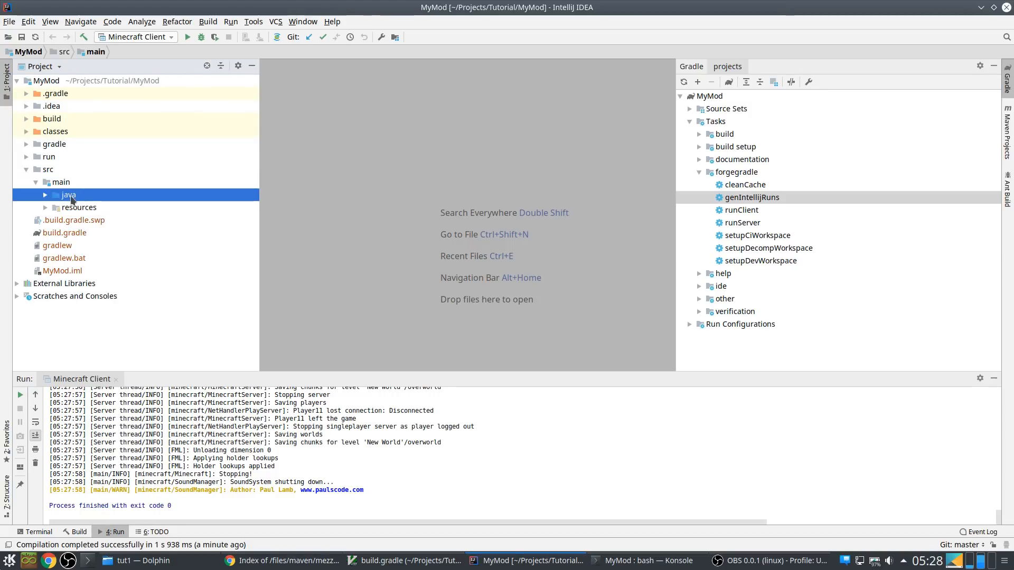
click(68, 194)
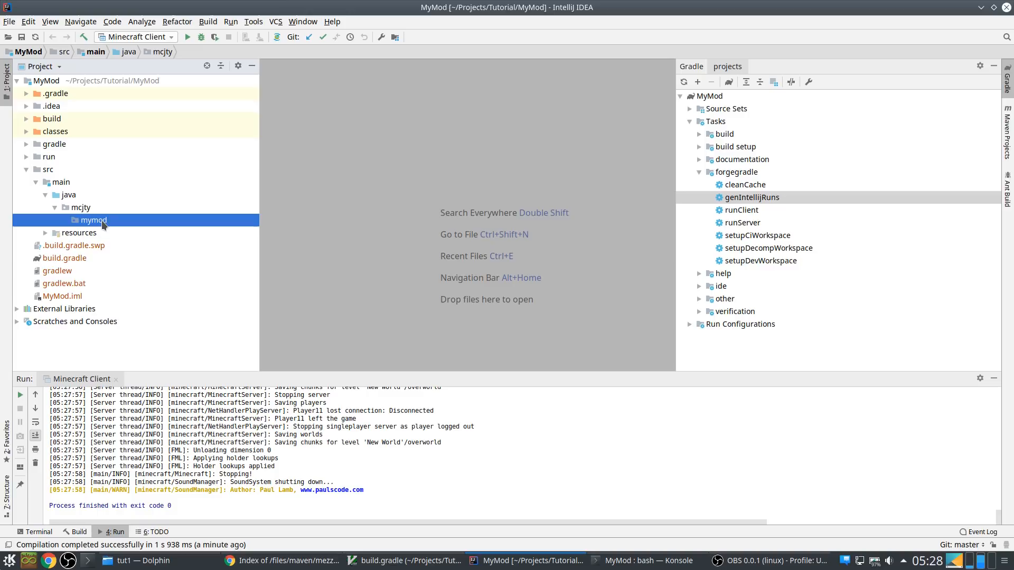
right_click(93, 219)
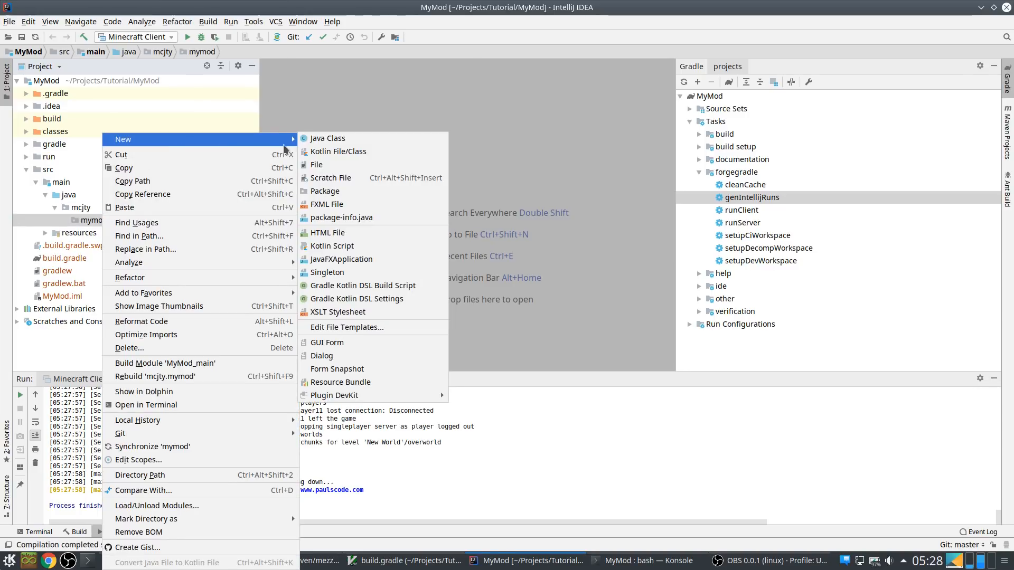
click(327, 137)
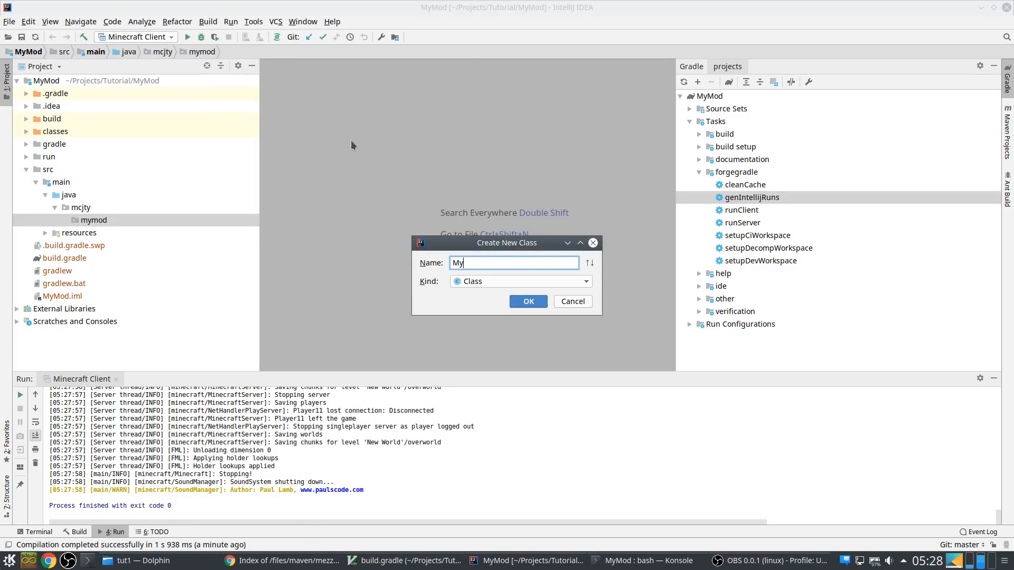
click(527, 301)
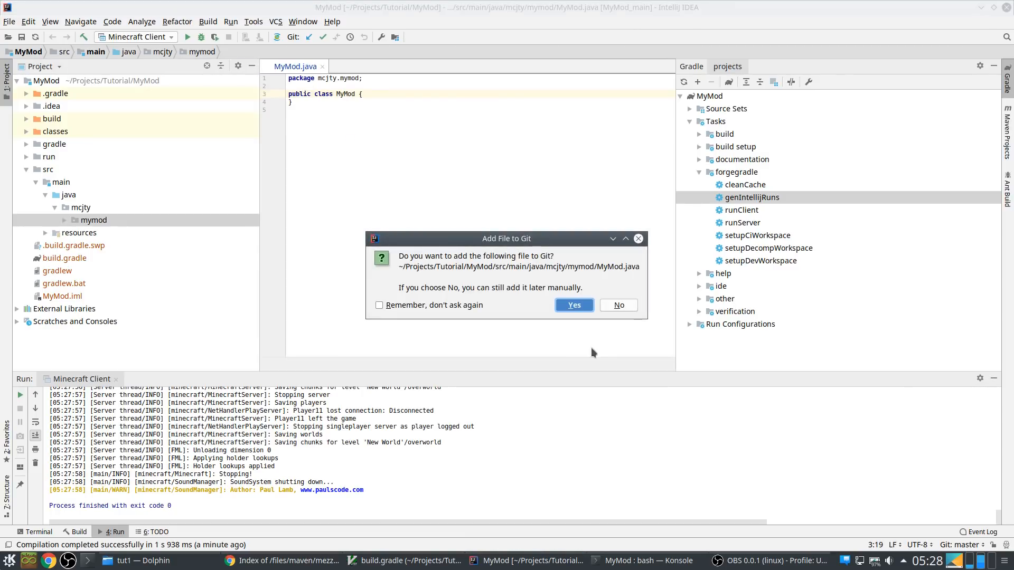
click(572, 304)
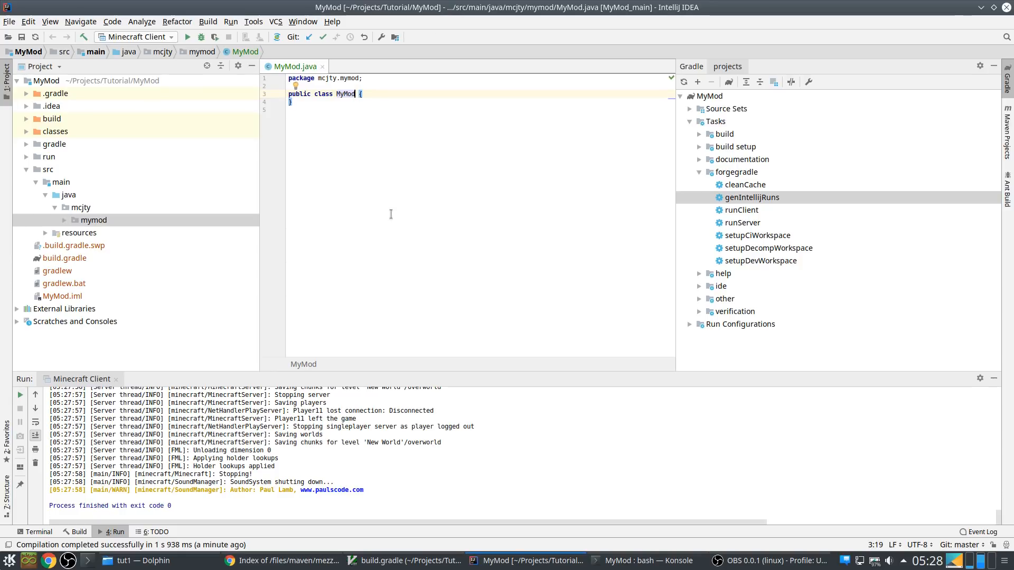
mouse_move(471, 154)
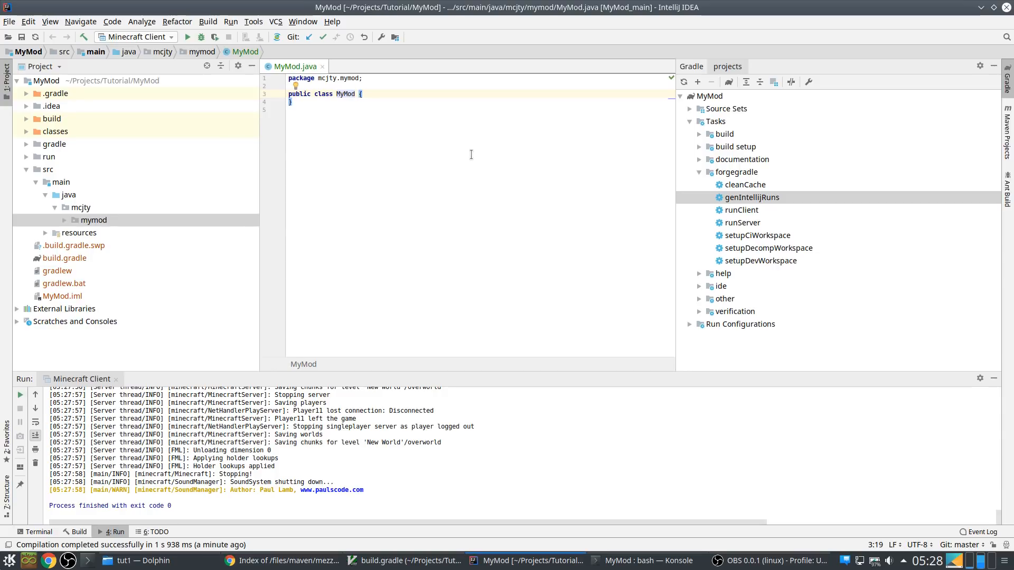